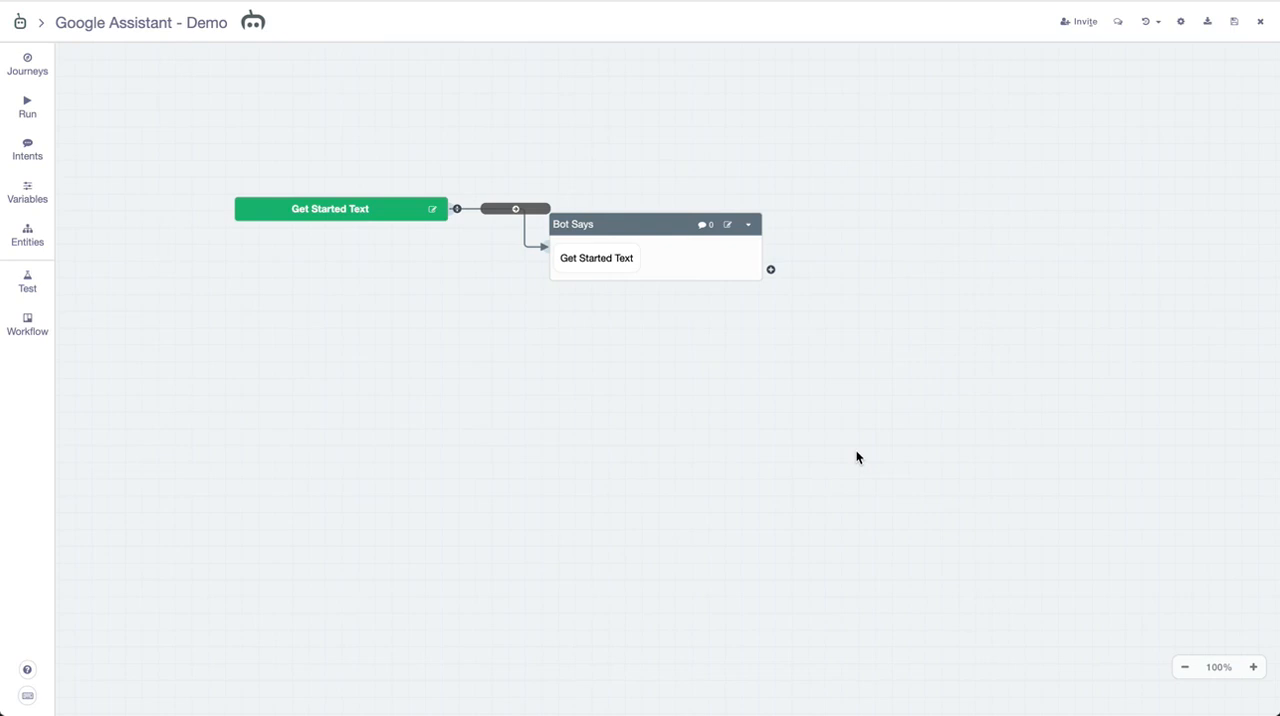
pyautogui.moveTo(840, 346)
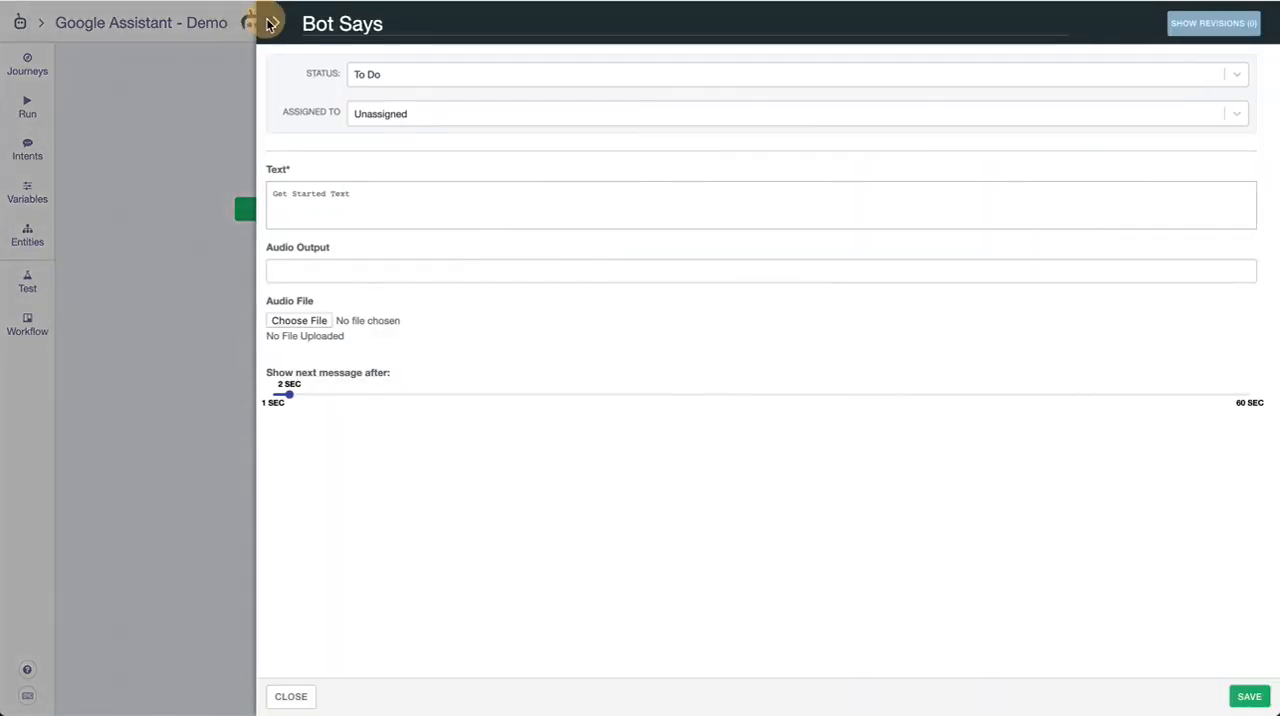
# Replace the bot message with 'This is an example demo project.' and use it as the audio output
pyautogui.click(290, 696)
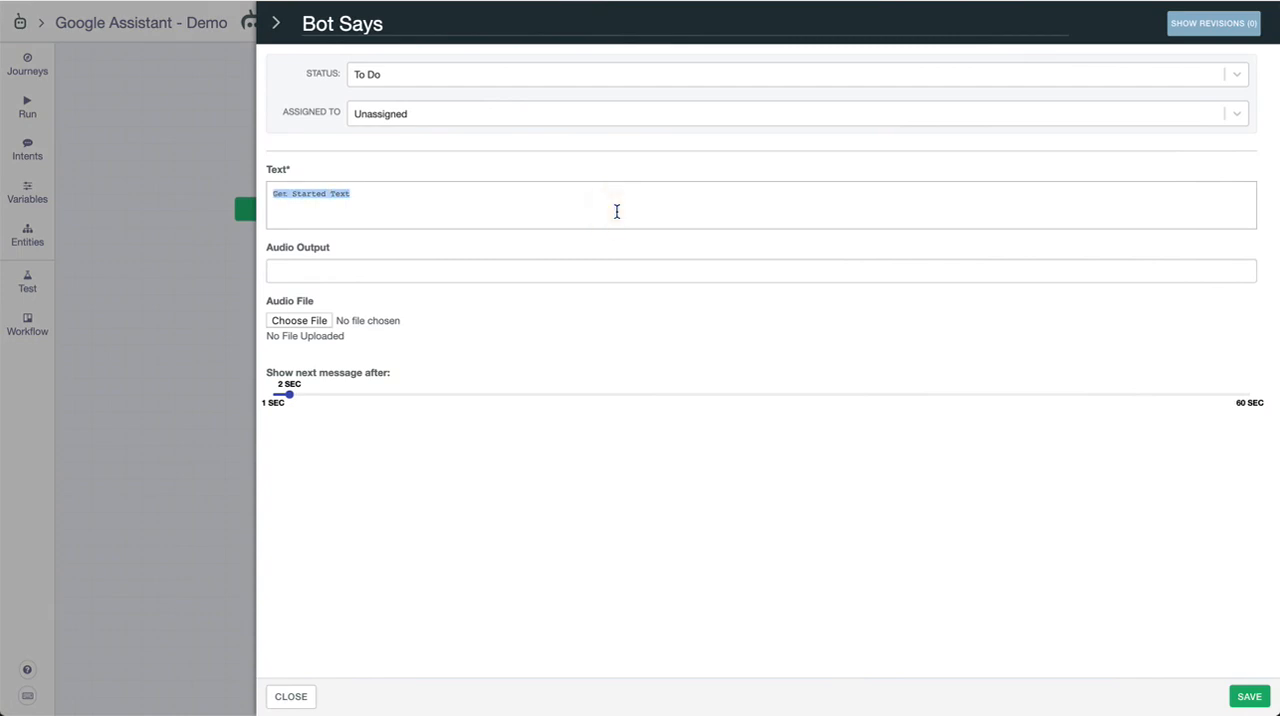
pyautogui.write('This is an')
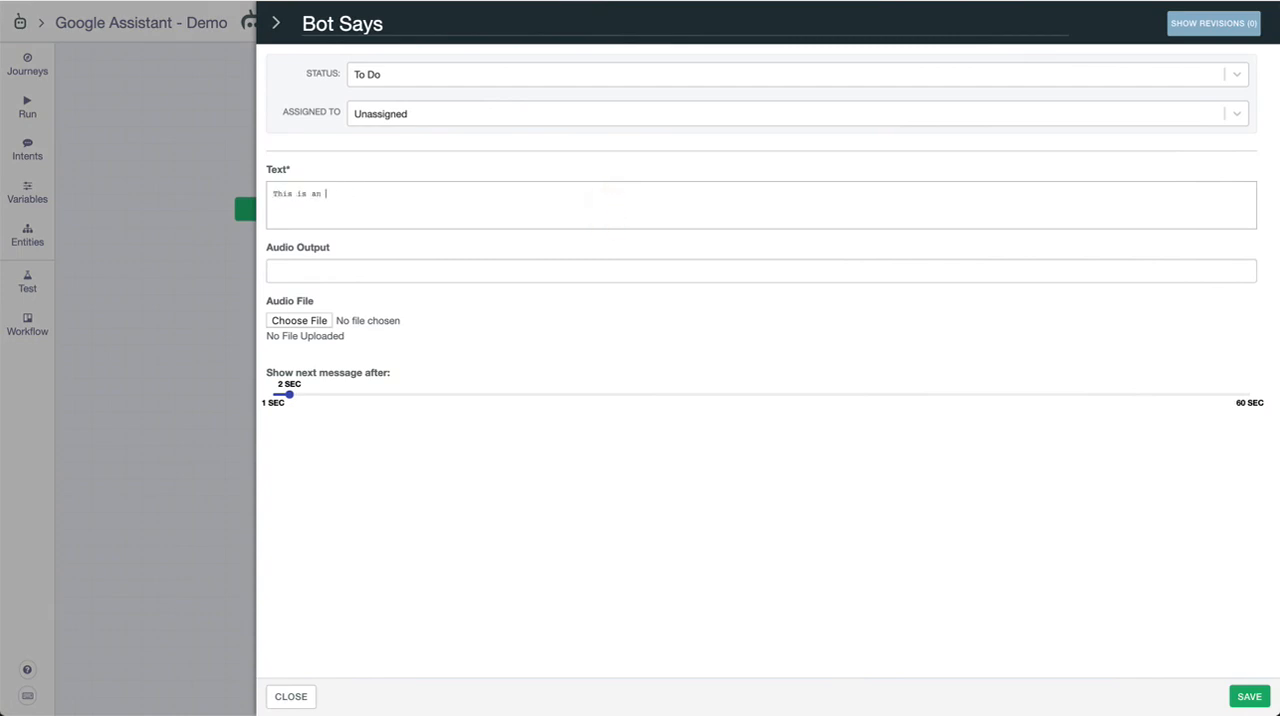
pyautogui.write('example pr')
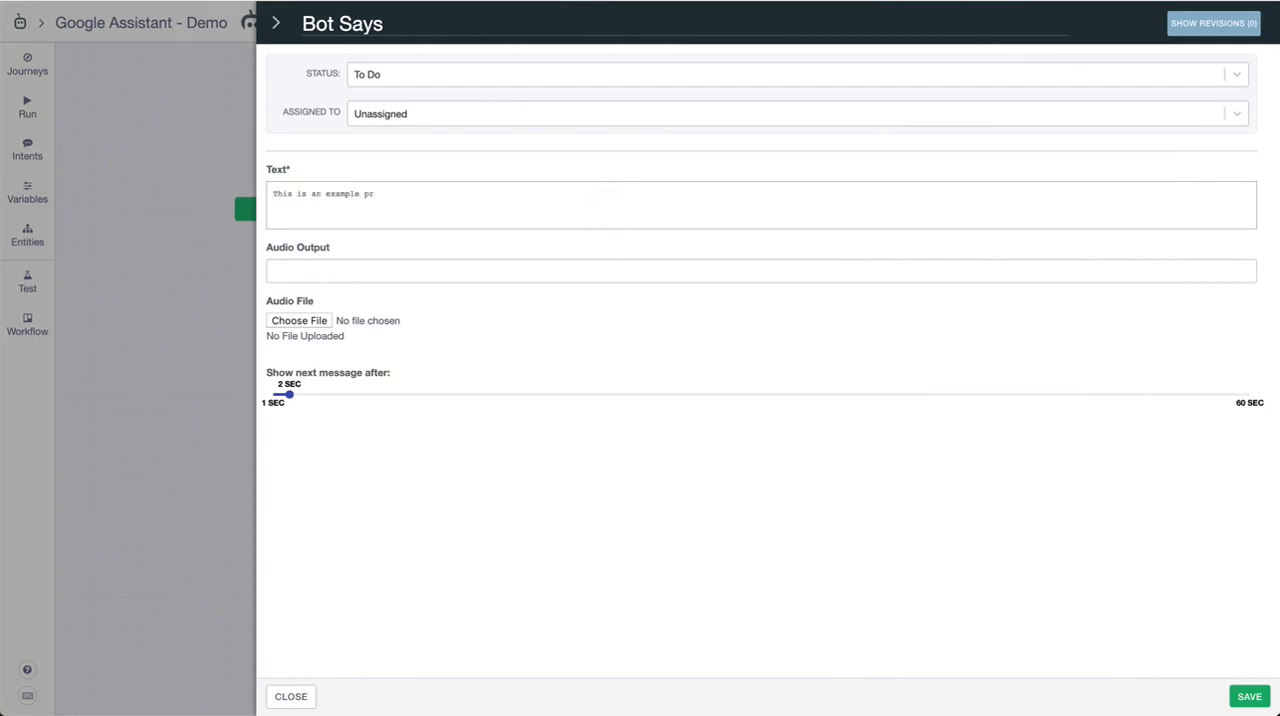
pyautogui.write('demo project.')
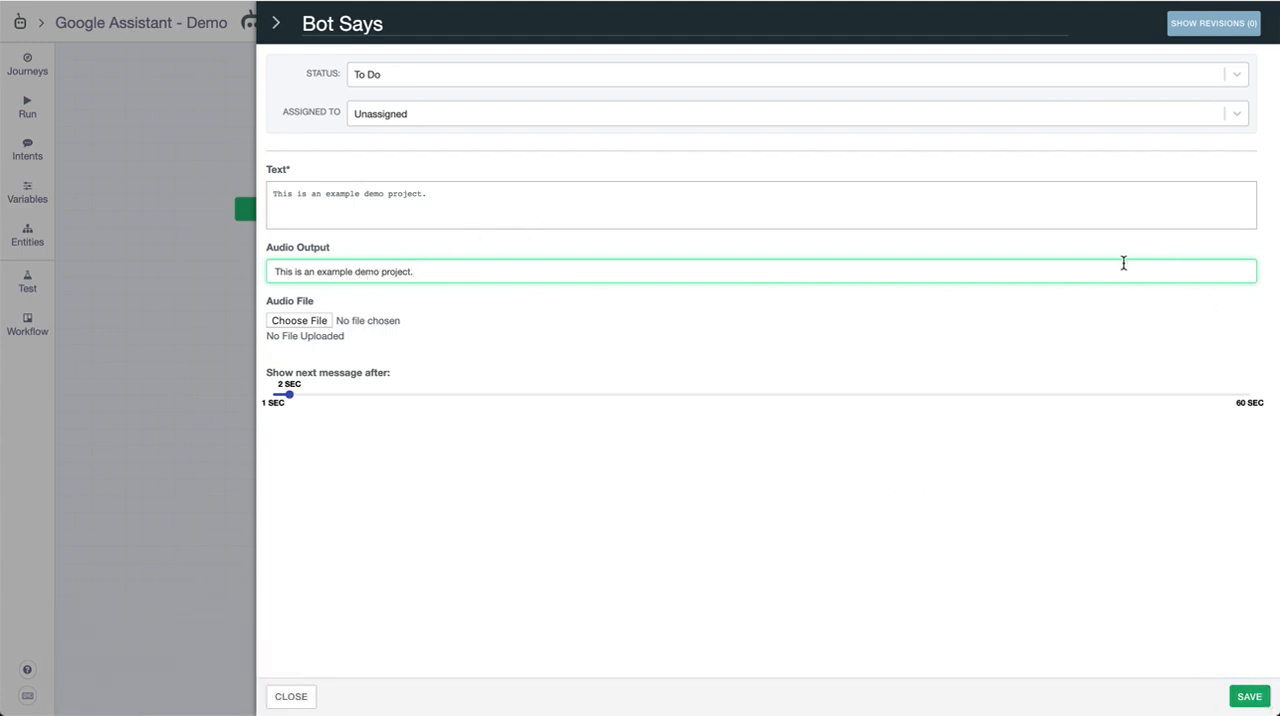
pyautogui.moveTo(1134, 221)
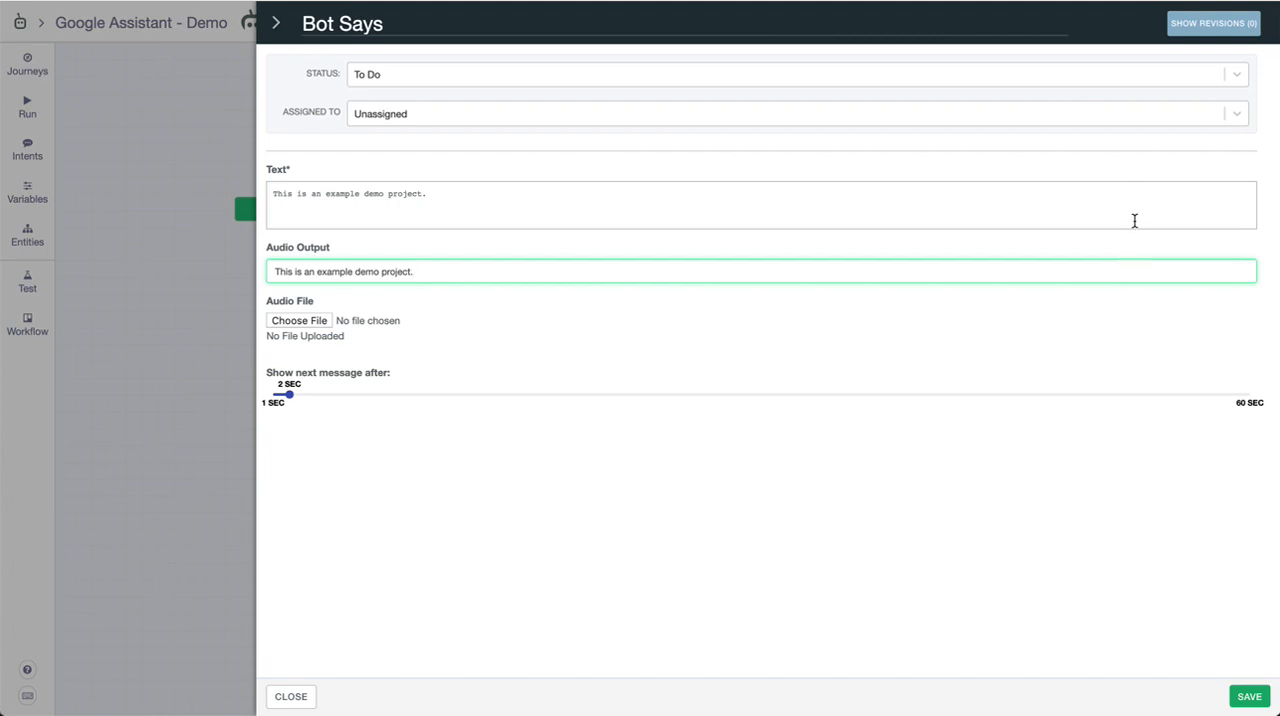
pyautogui.moveTo(429, 70)
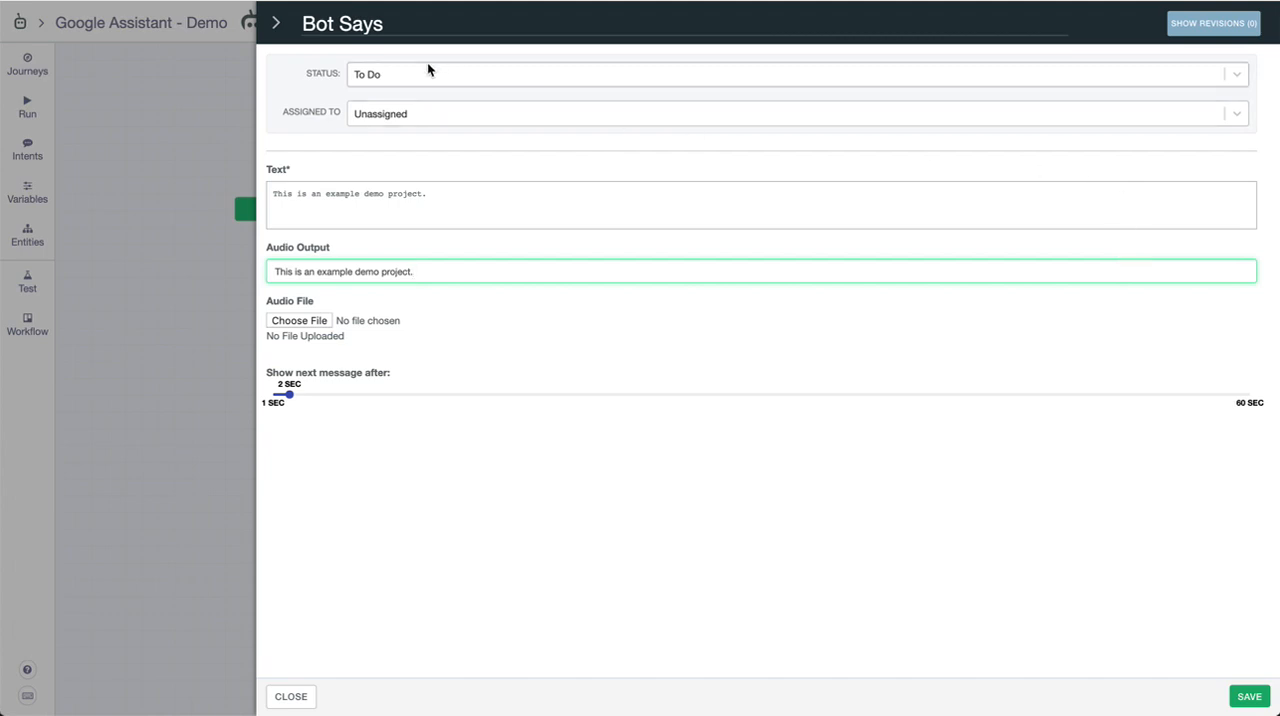
pyautogui.moveTo(406, 15)
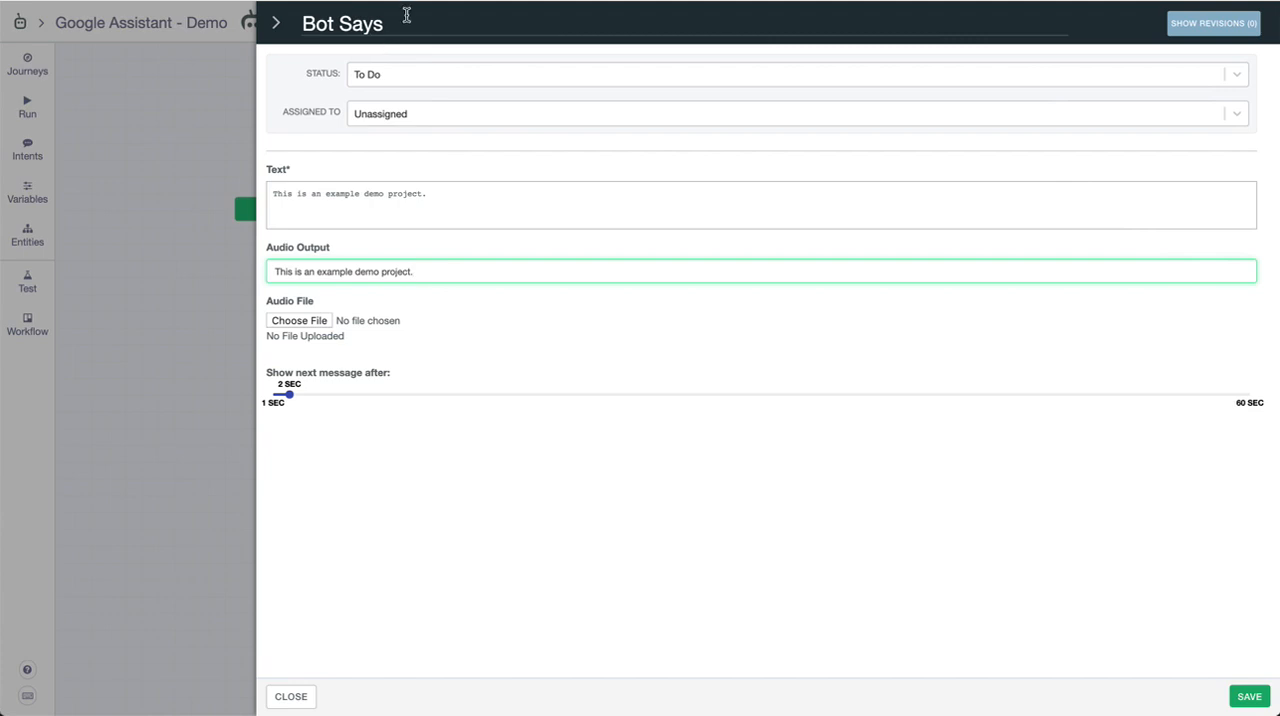
pyautogui.moveTo(431, 400)
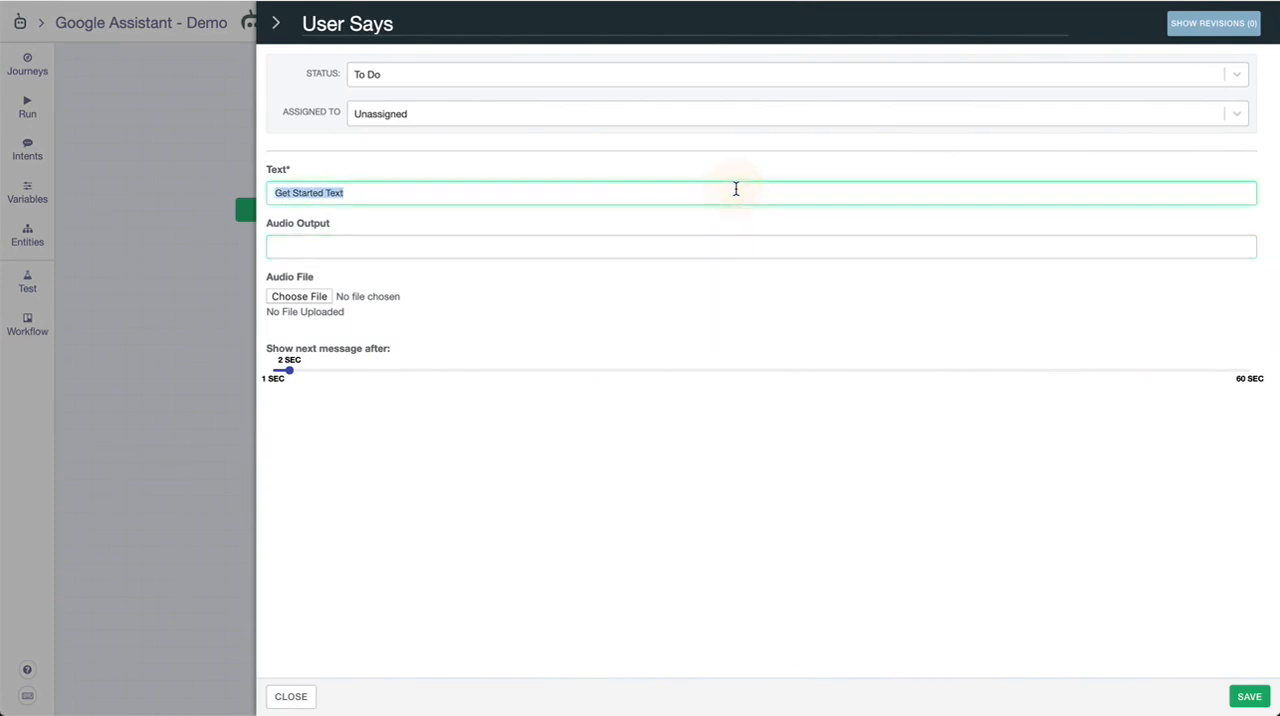
# Enter 'Thanks for the welcome.' as the user reply and audio output, then save
pyautogui.write('Thanks for the welcome.')
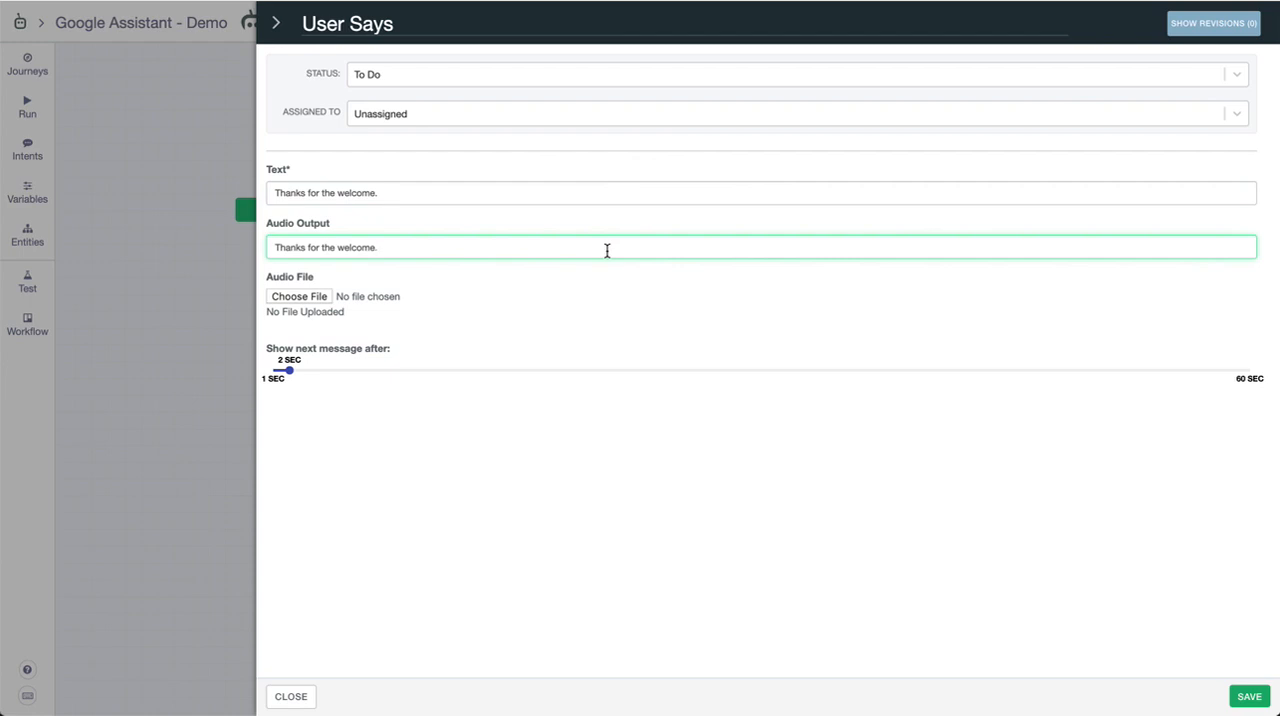
pyautogui.click(290, 696)
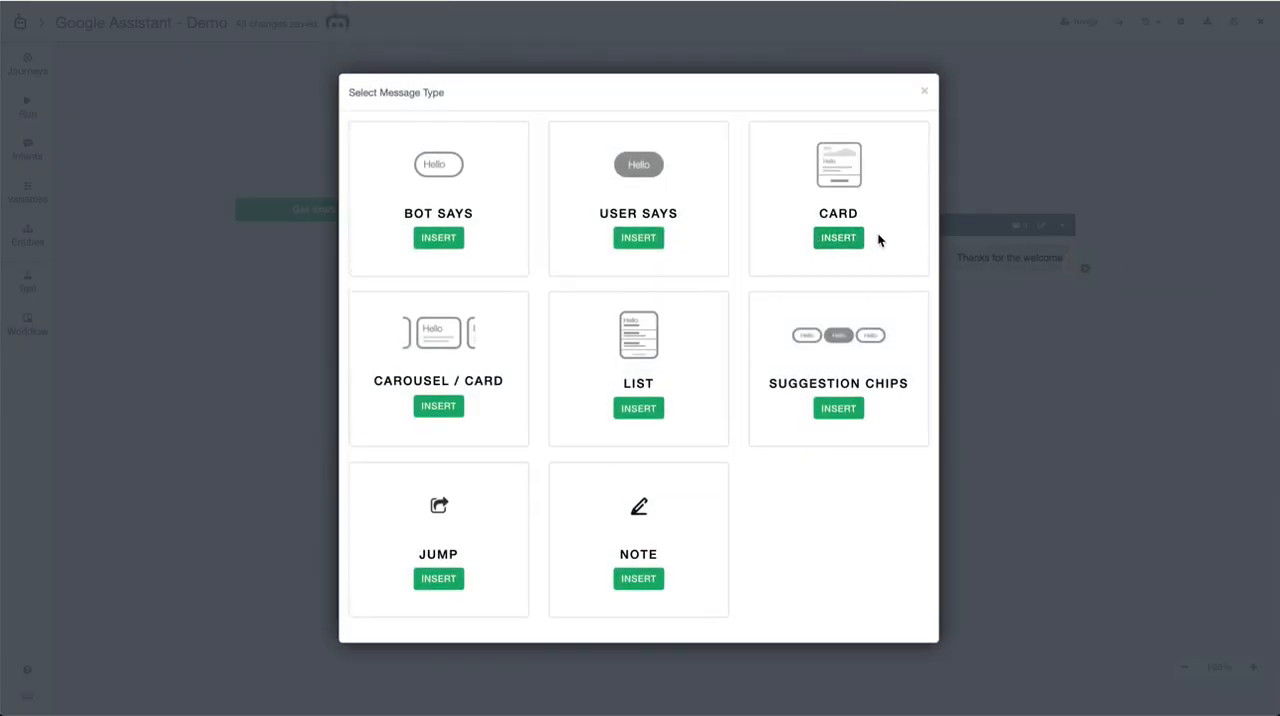
# Insert a Card message using the Google Home product image
pyautogui.click(838, 237)
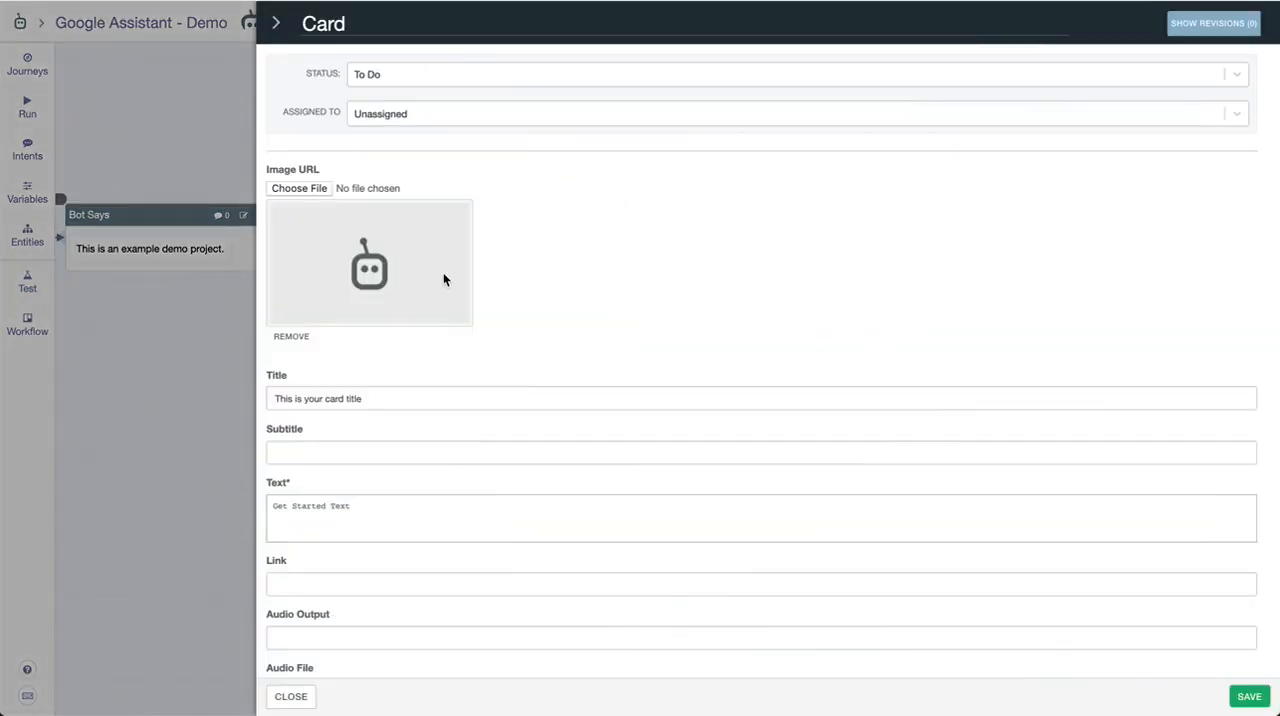
pyautogui.click(299, 188)
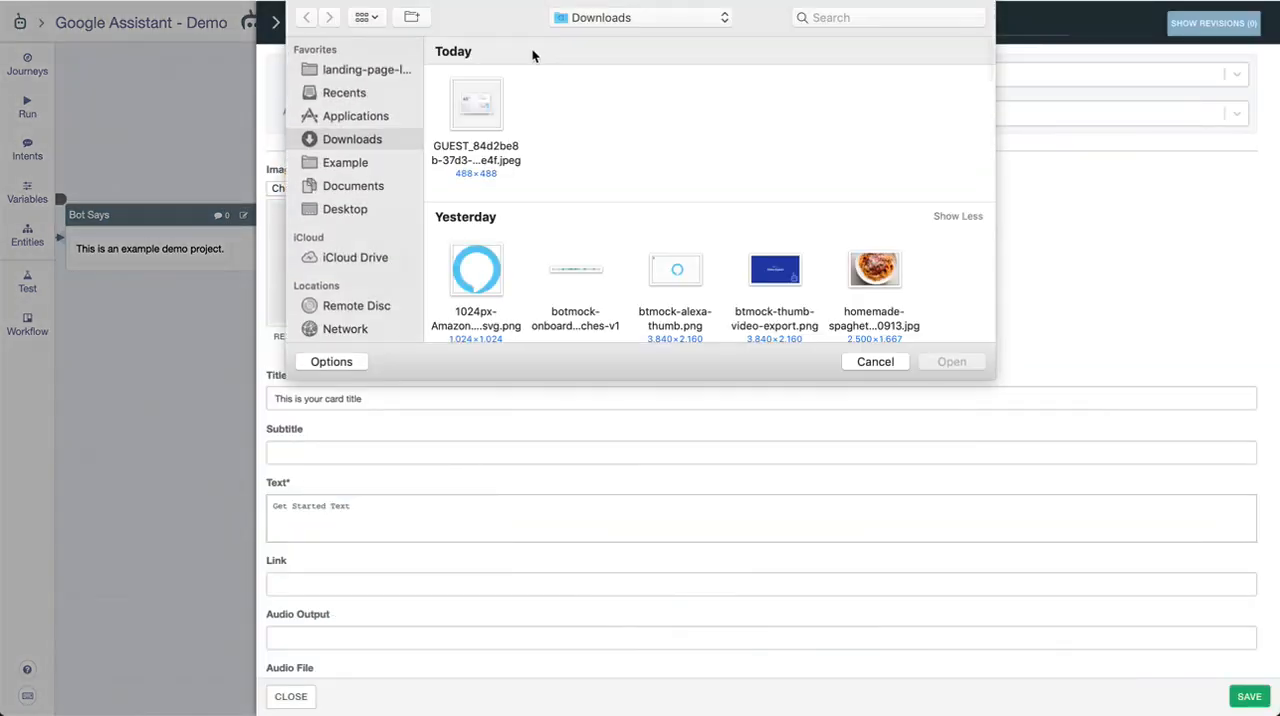
pyautogui.click(874, 361)
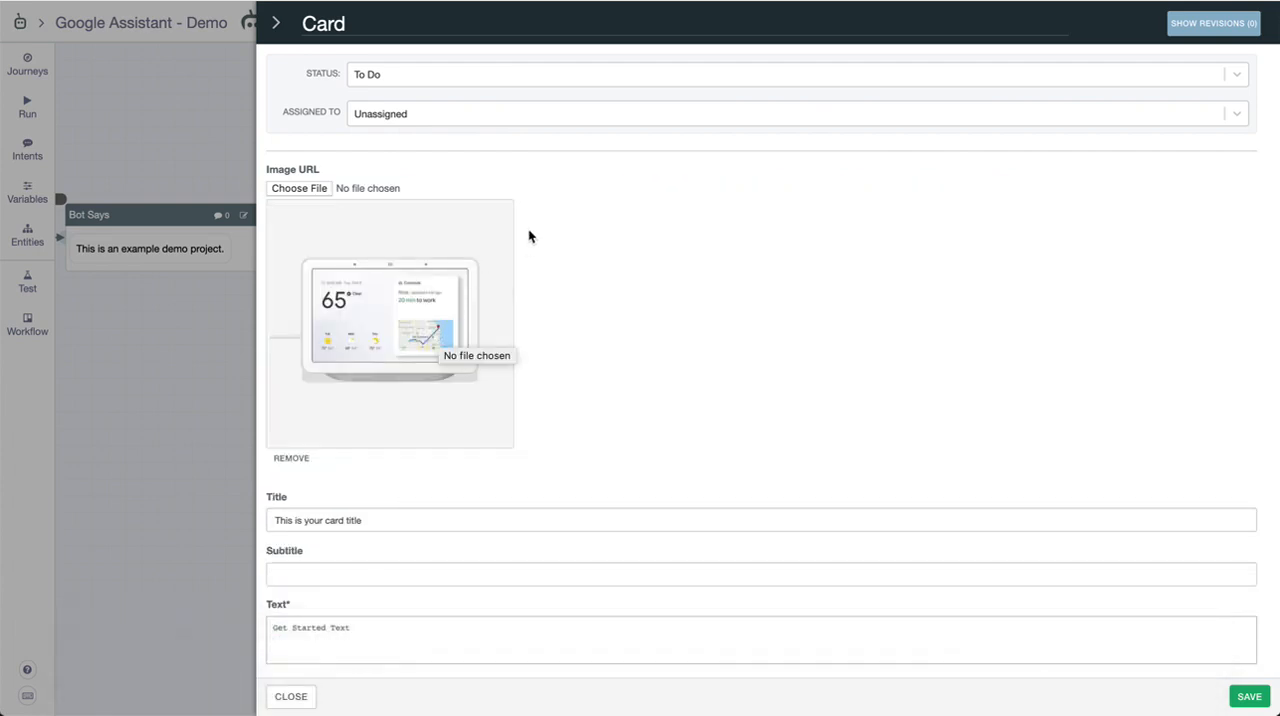
# Fill the card: title Google Home, subtitle 'It is the Google Home!', text 'This is a cool gadget.'
pyautogui.click(404, 519)
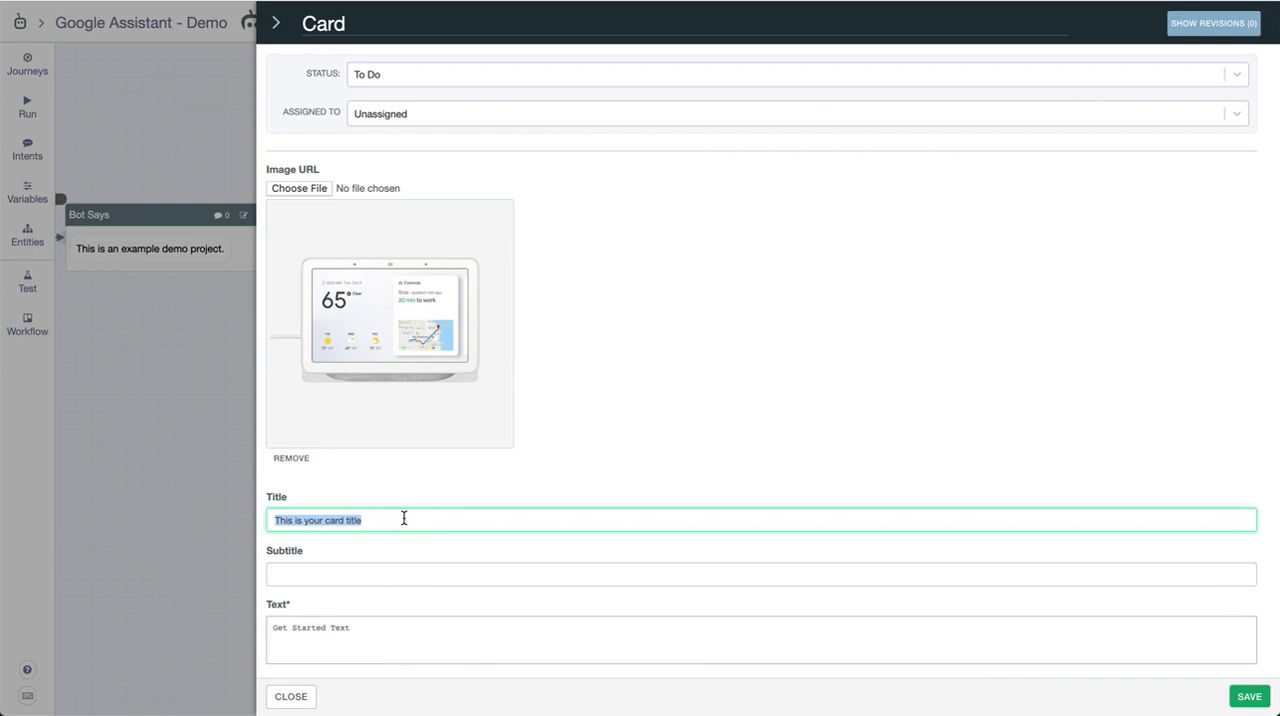
pyautogui.write('Google Home')
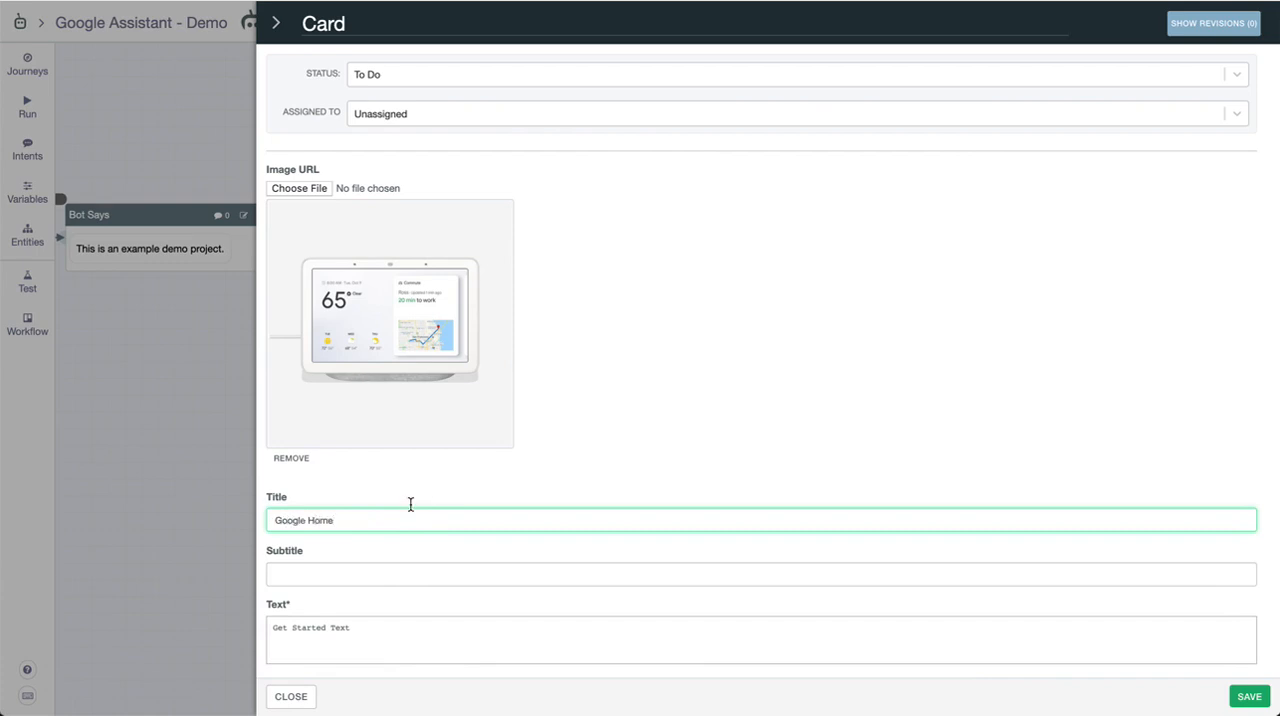
pyautogui.write('It is')
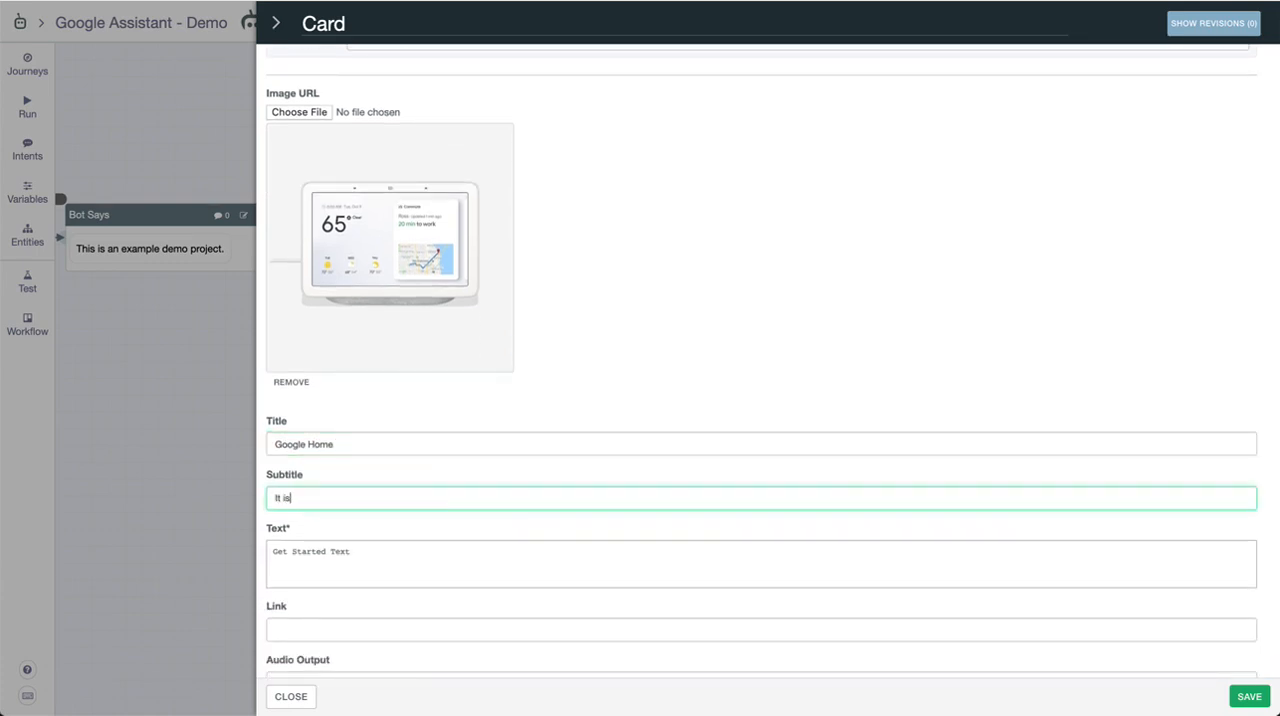
pyautogui.write('the Google Home!')
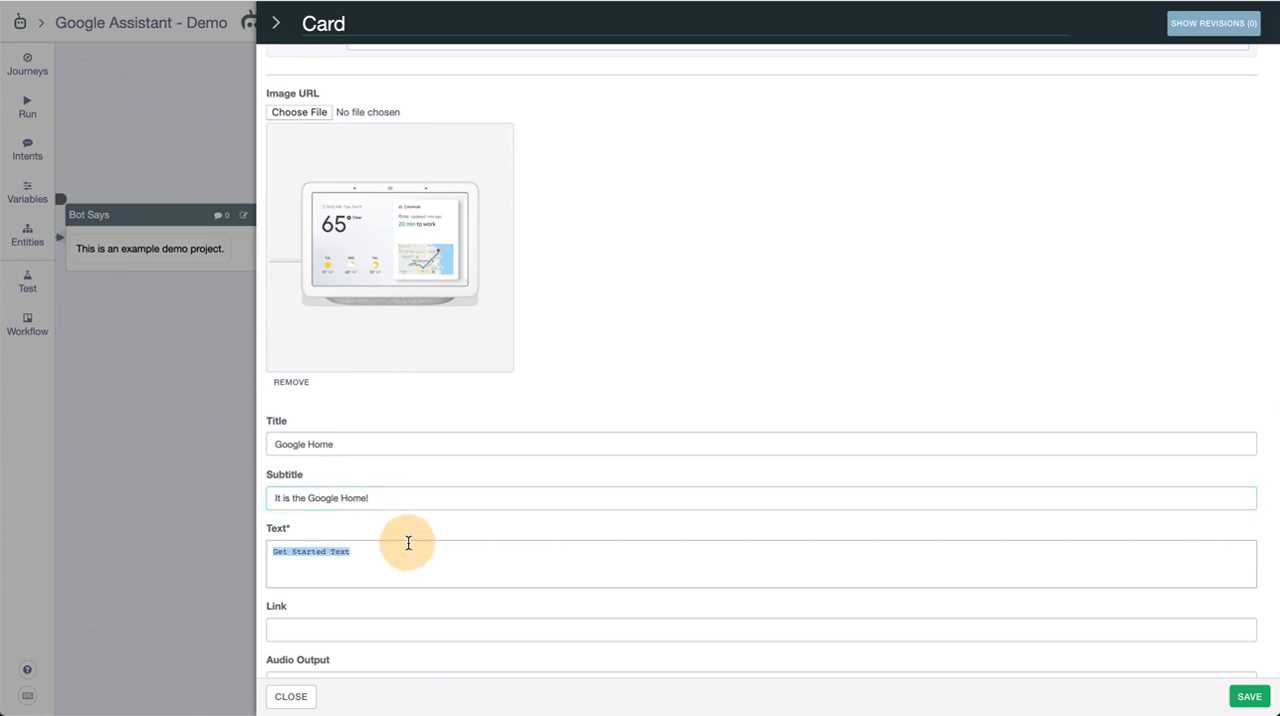
pyautogui.write('This is a')
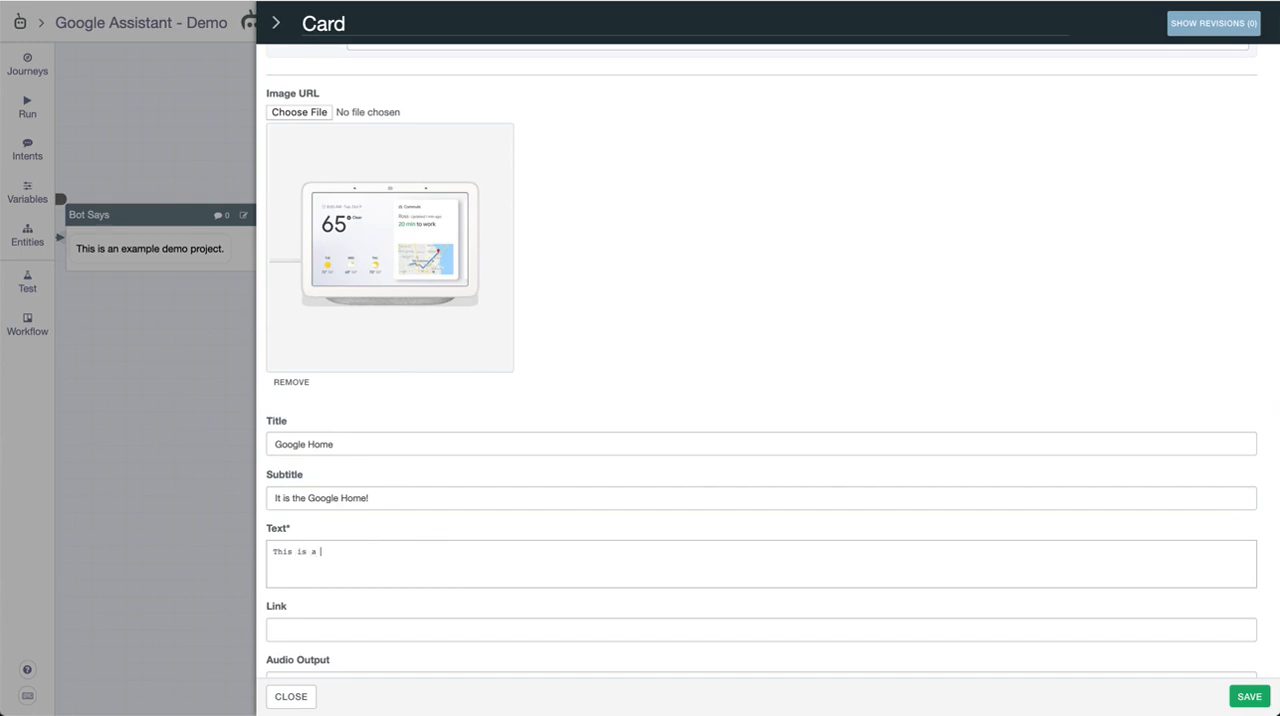
pyautogui.write('cool')
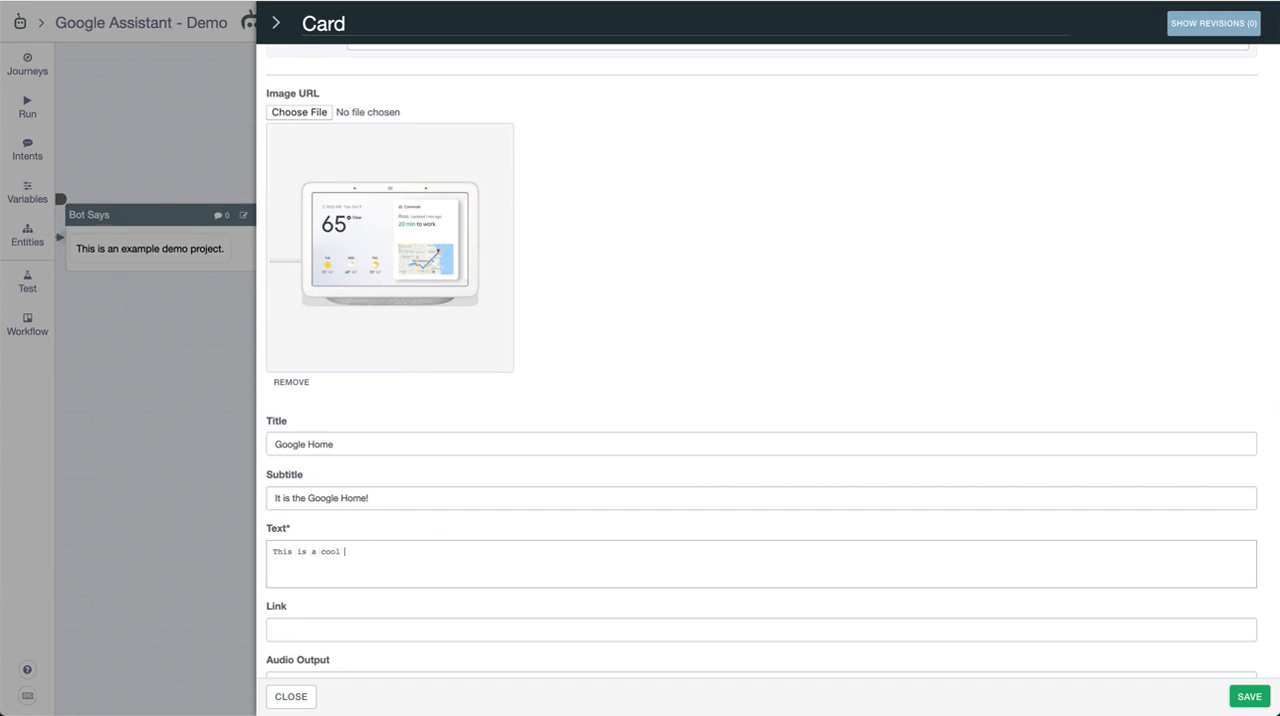
pyautogui.write('gadget.')
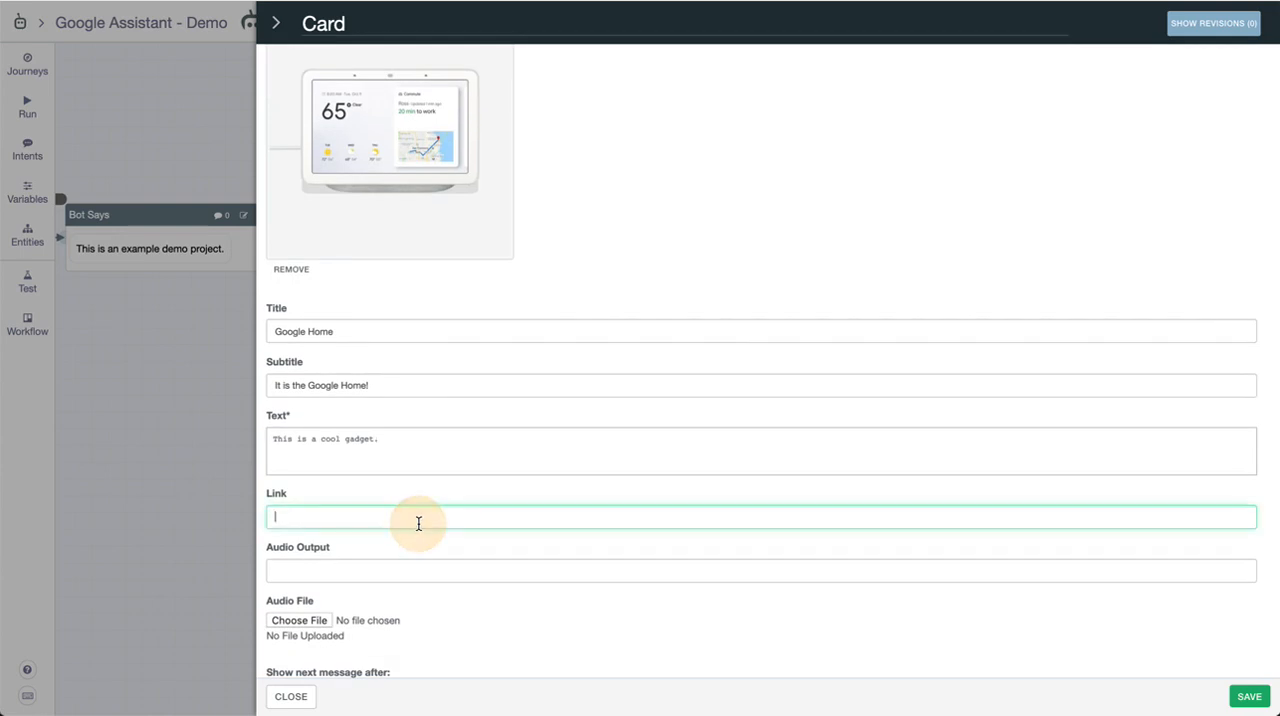
pyautogui.click(761, 571)
pyautogui.write('This is a cool gadget.')
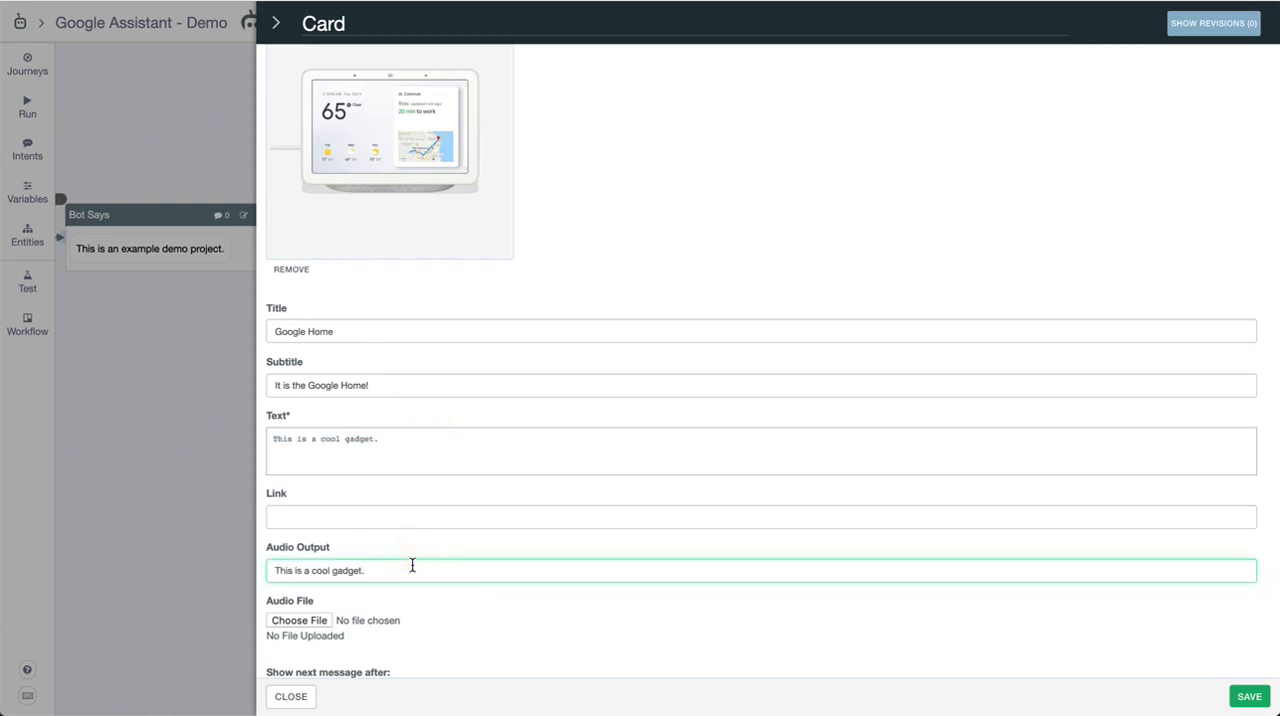
pyautogui.scroll(-3)
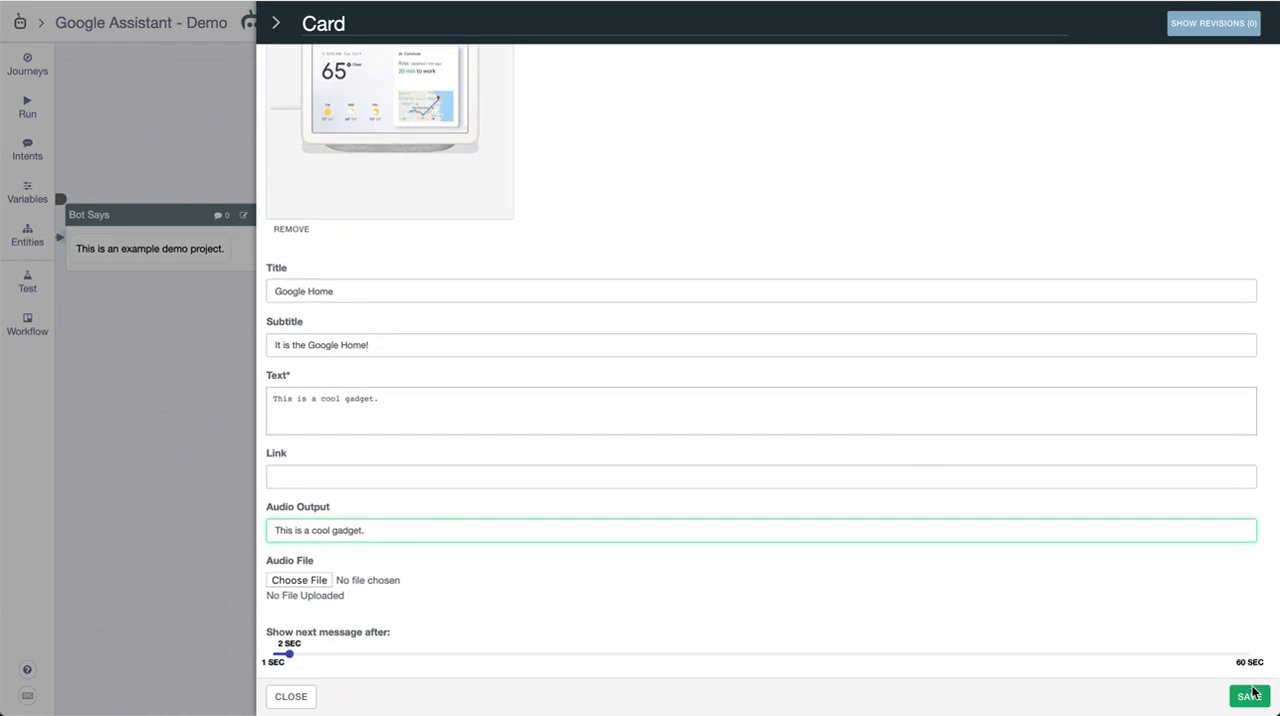
# Save the Google Home card and add a Carousel message after it
pyautogui.click(1249, 696)
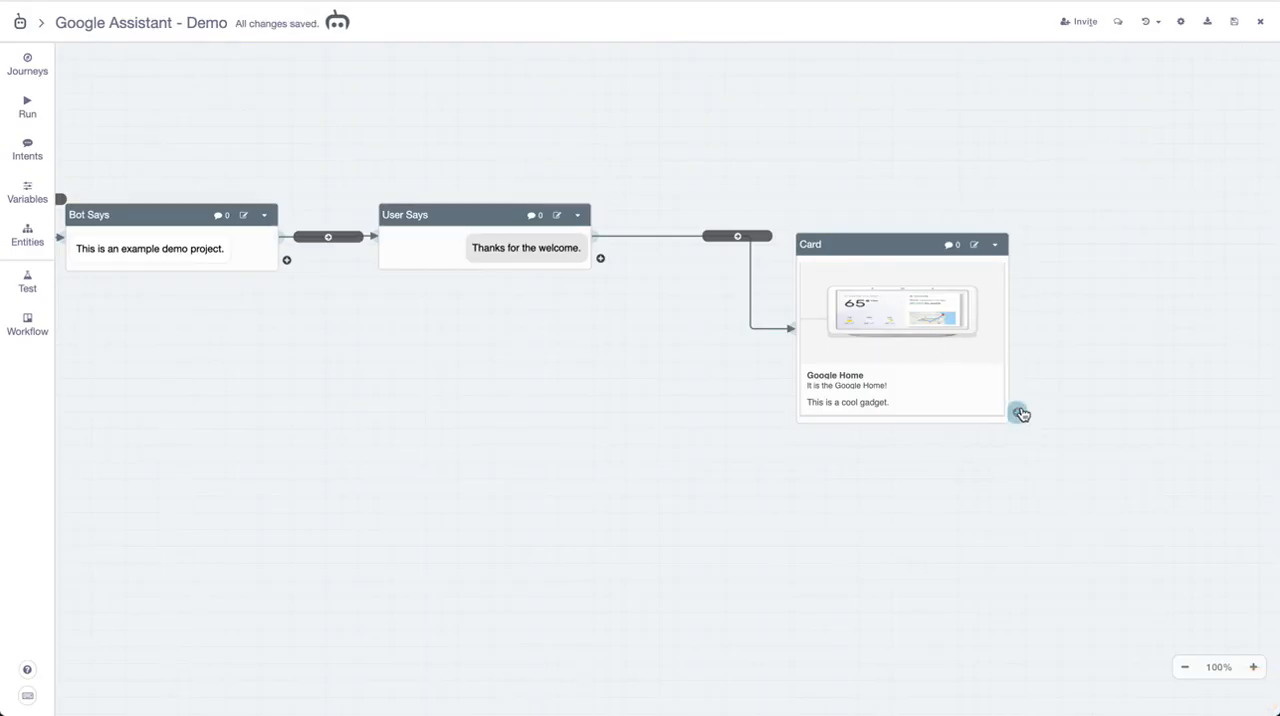
pyautogui.click(1021, 413)
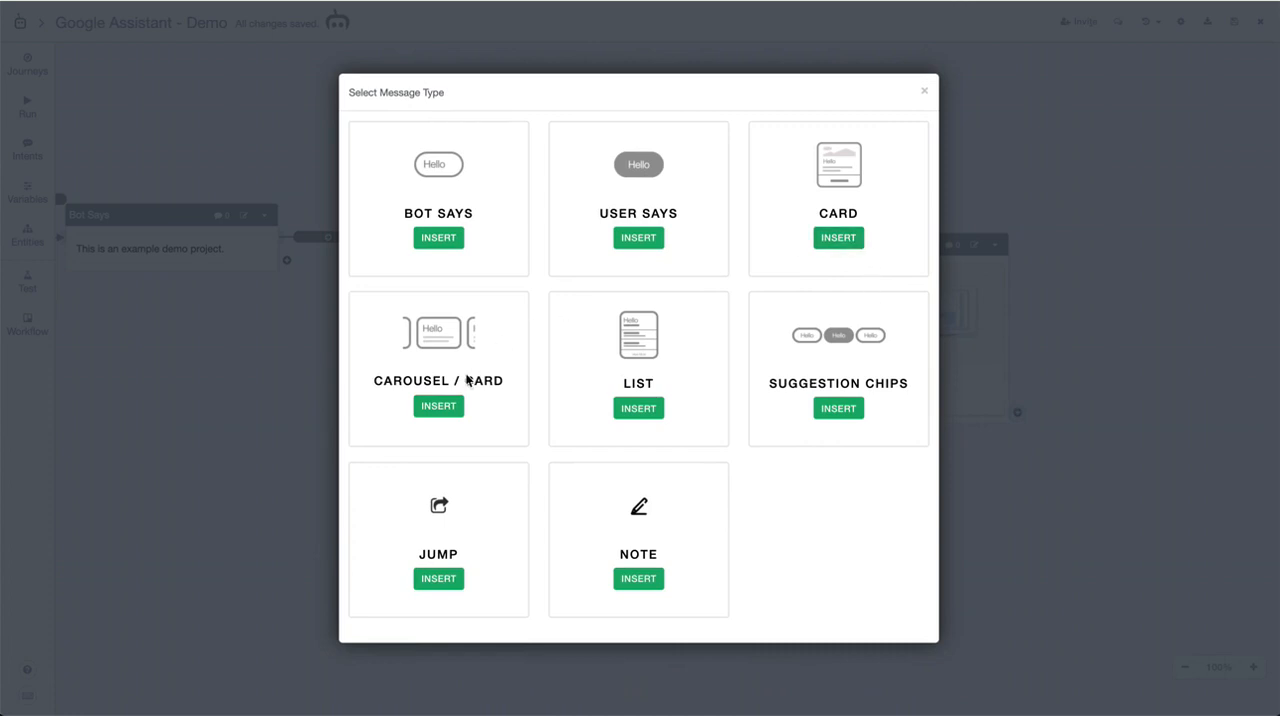
pyautogui.click(438, 405)
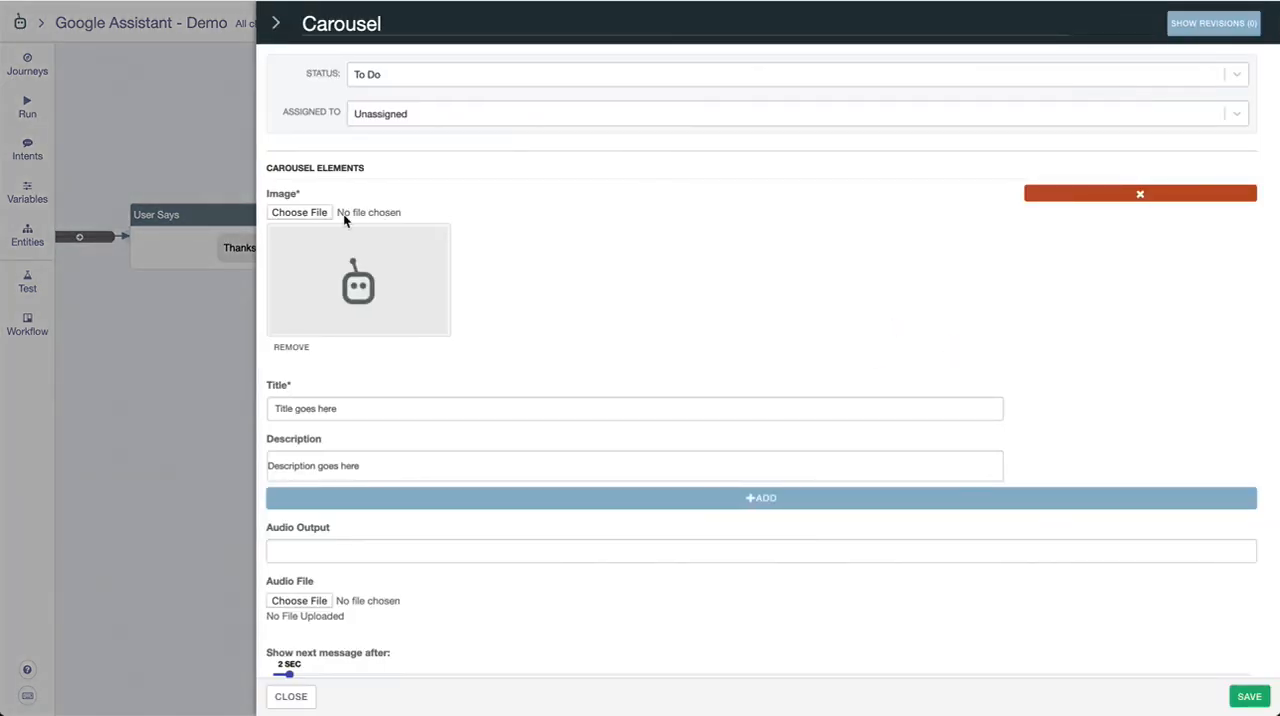
pyautogui.moveTo(377, 380)
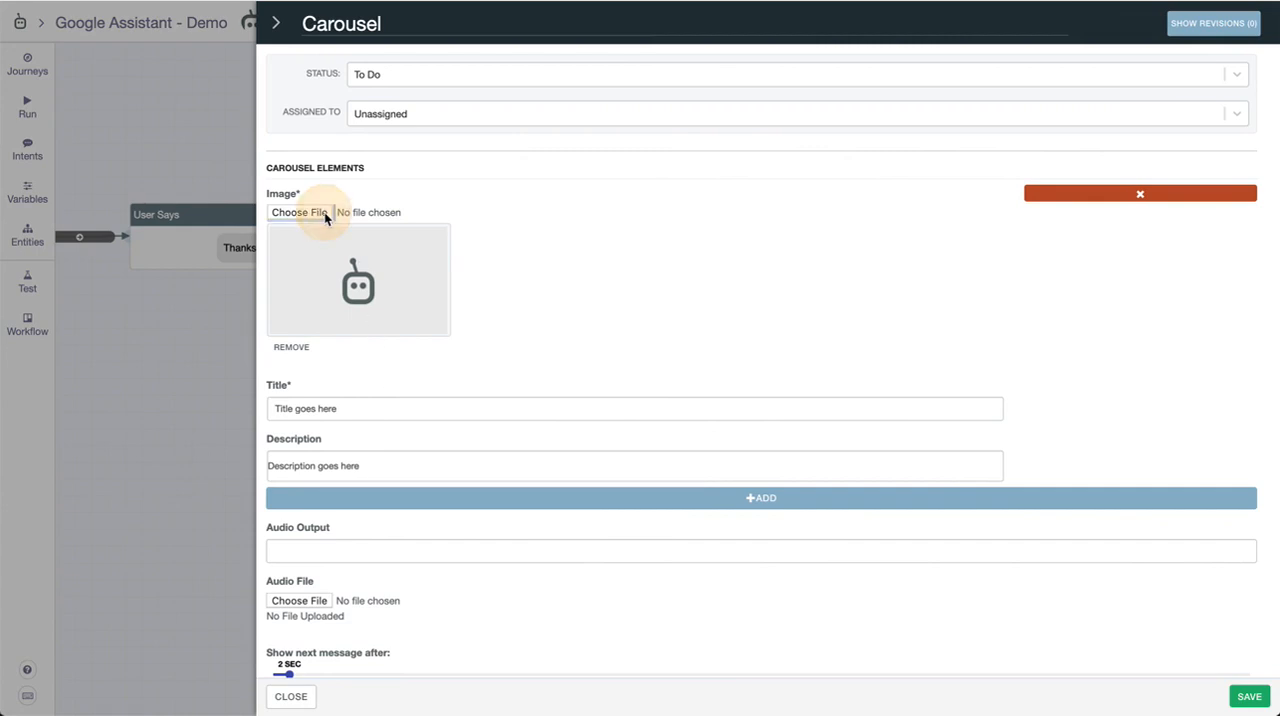
# Give the first carousel item the device image, title Image 1 and 'This is the first image.'
pyautogui.click(299, 212)
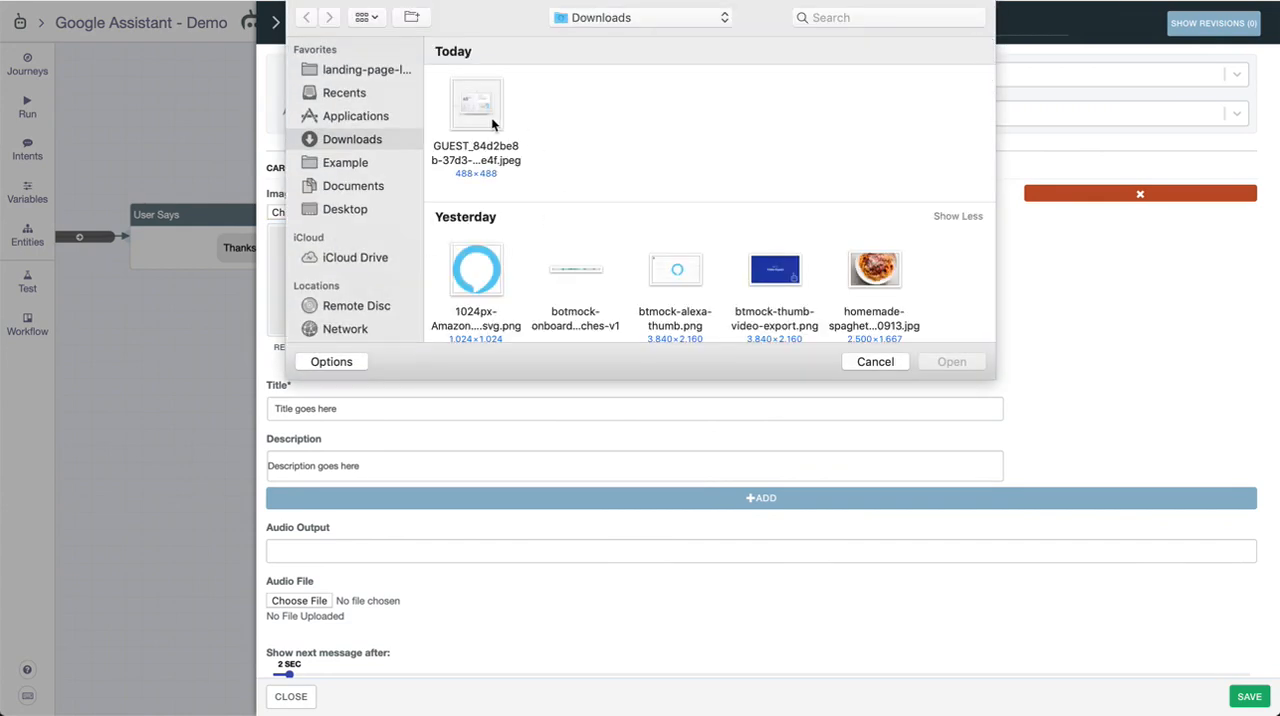
pyautogui.click(874, 361)
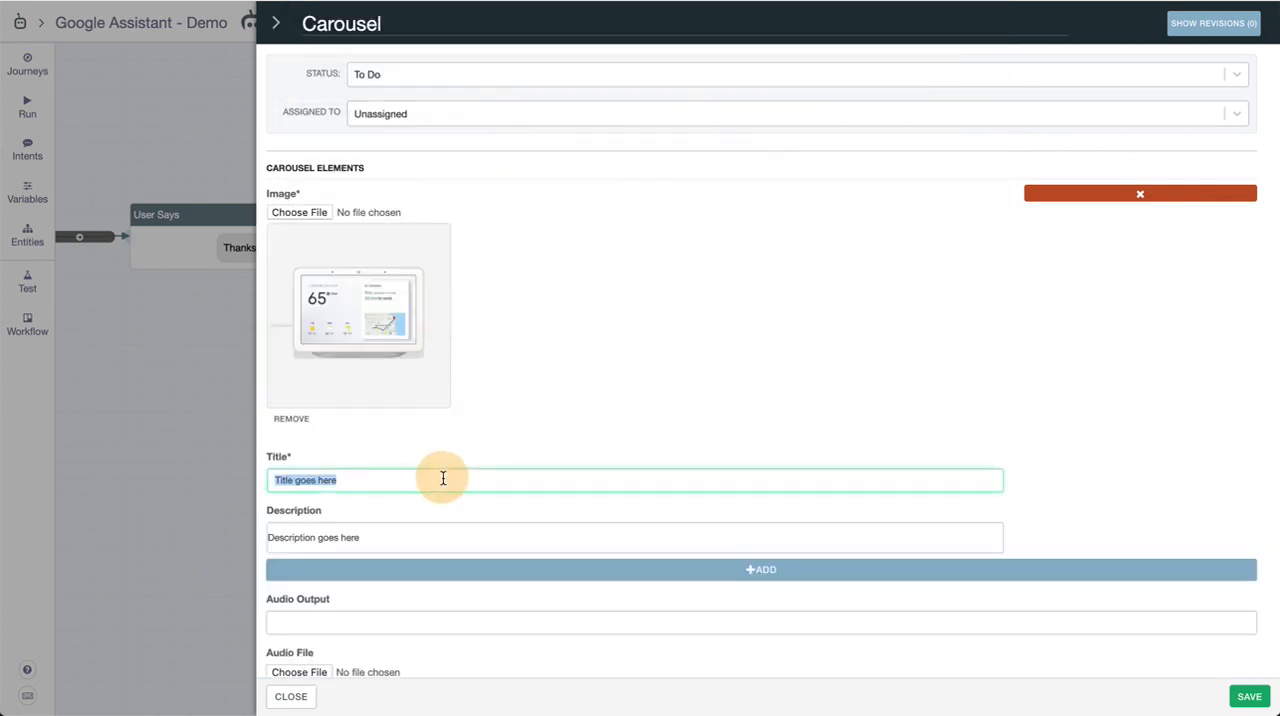
pyautogui.write('Image 1')
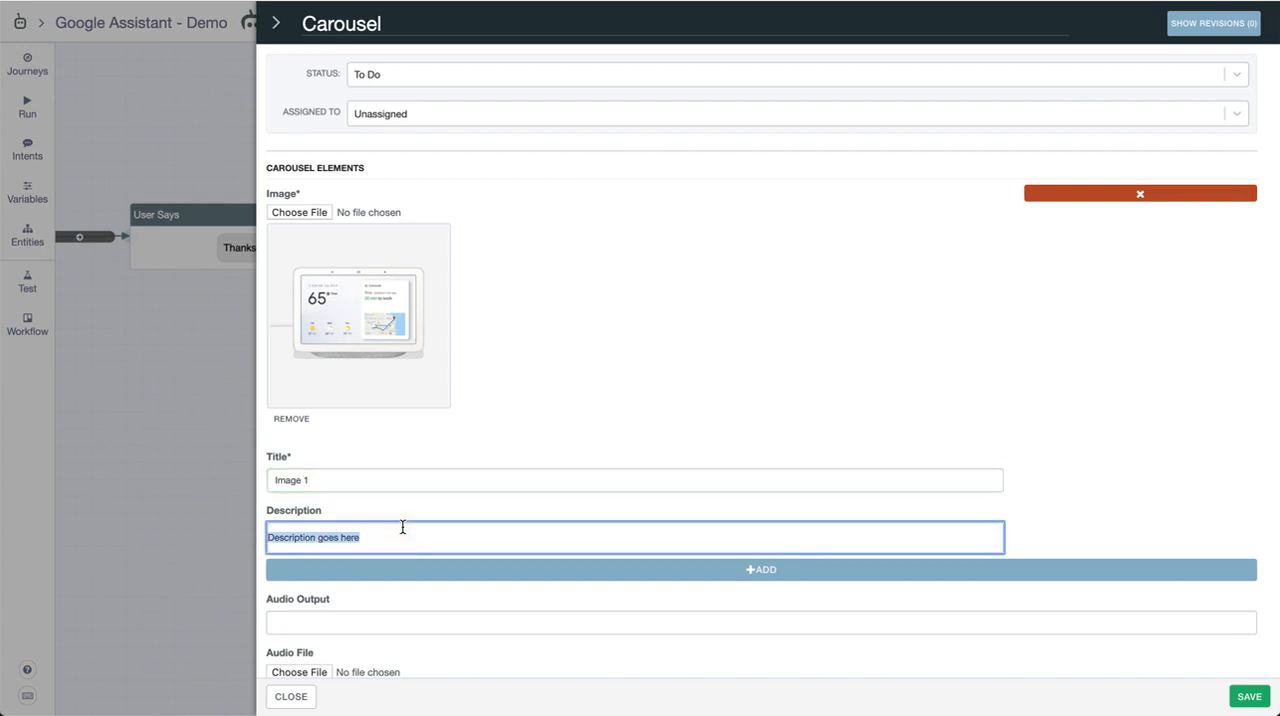
pyautogui.write('This is the first image.')
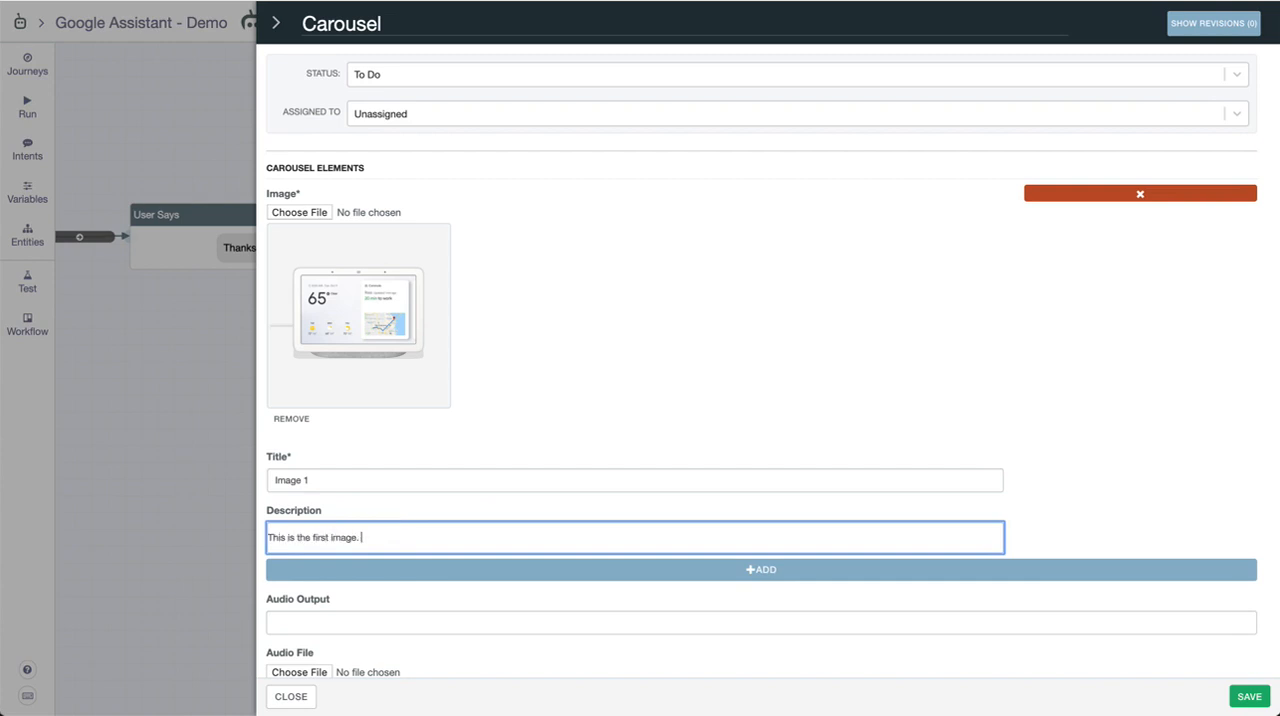
# Add a spaghetti carousel item titled Food with 'This is food', remove the empty item, and save
pyautogui.click(760, 569)
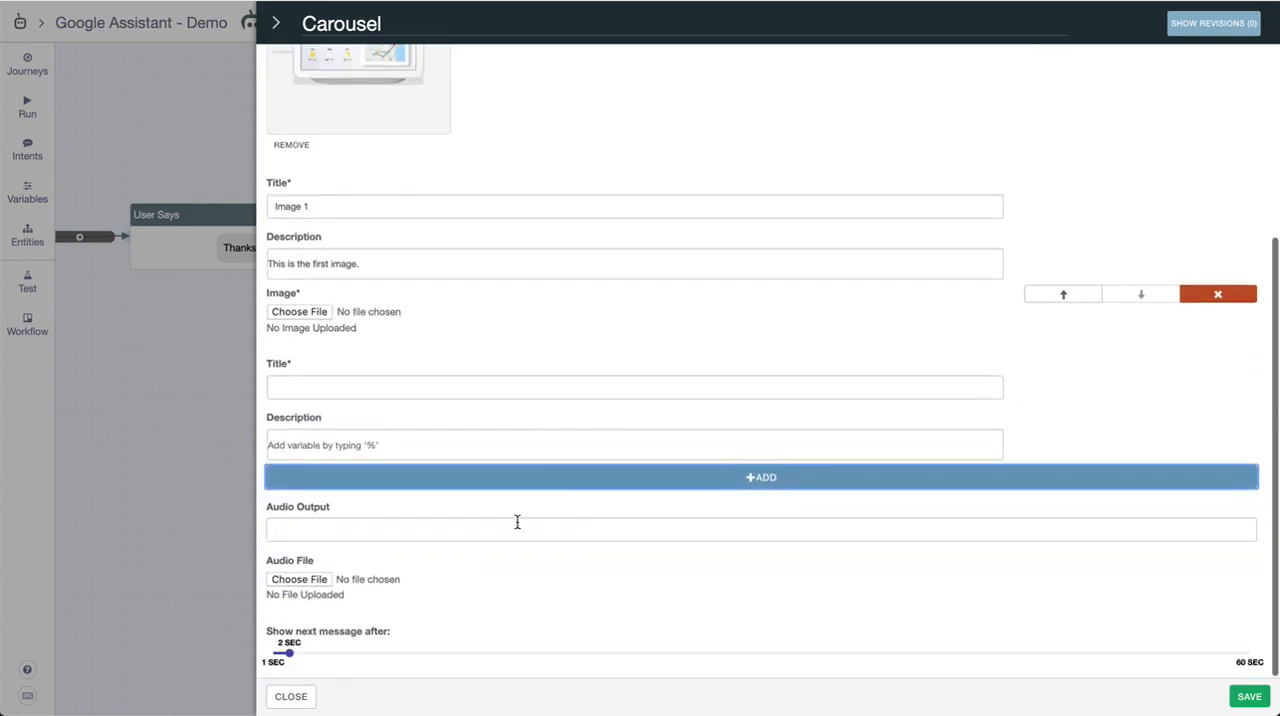
pyautogui.click(760, 477)
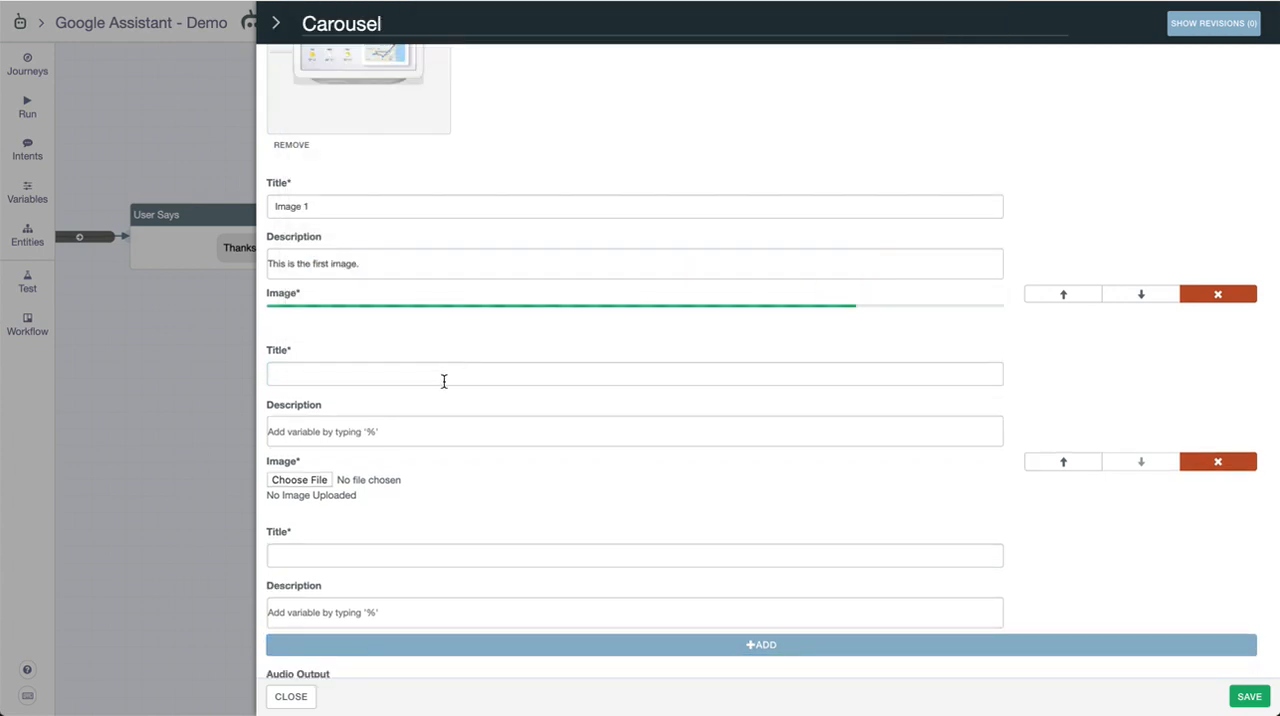
pyautogui.click(634, 373)
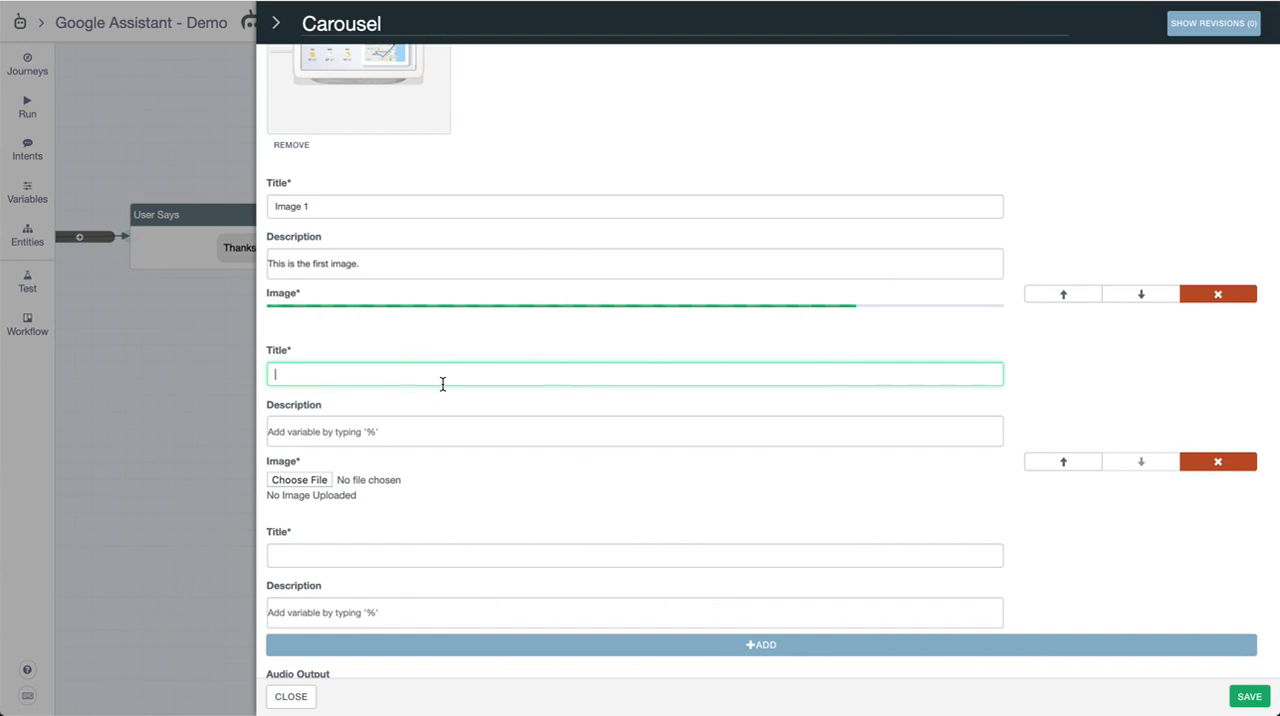
pyautogui.write('This is food')
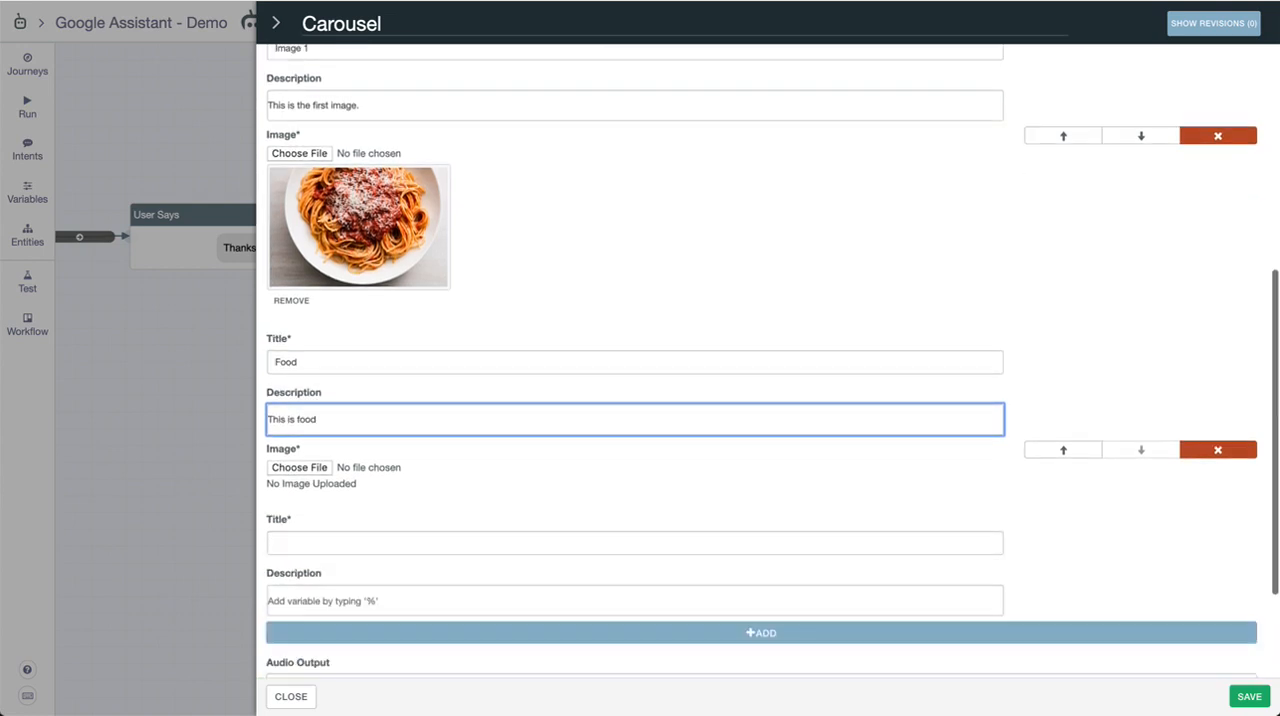
pyautogui.moveTo(1217, 449)
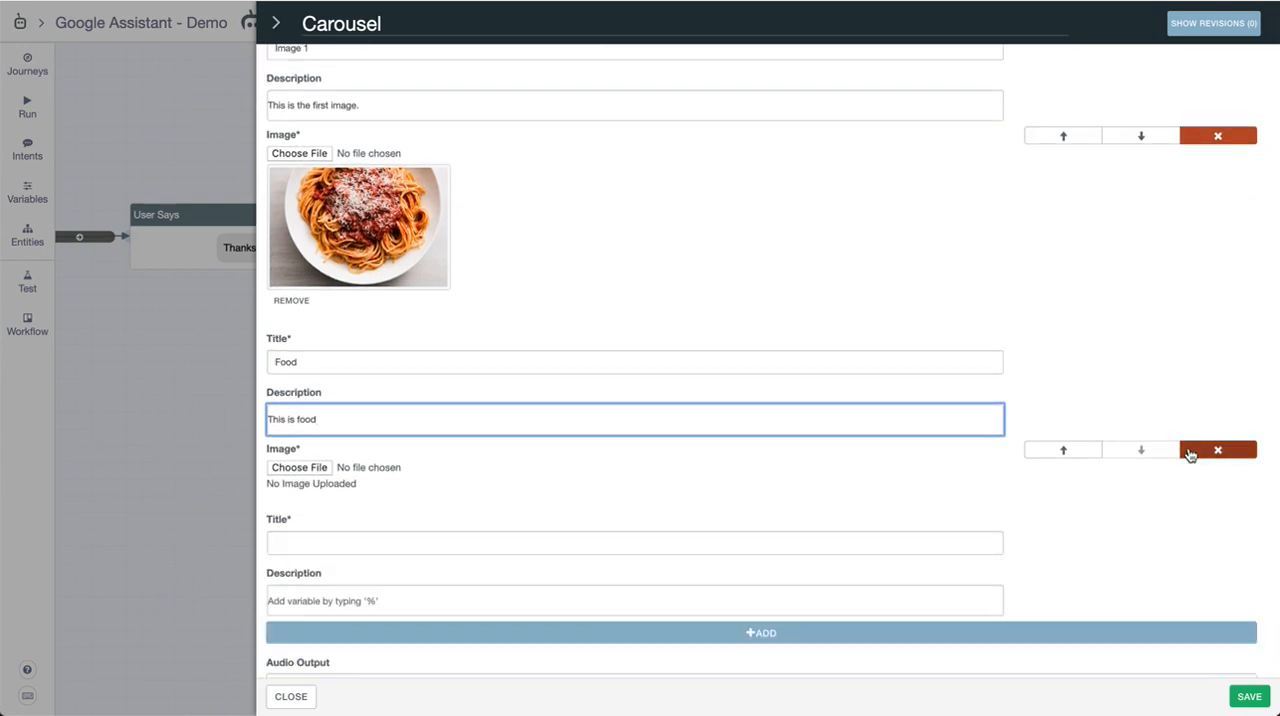
pyautogui.click(1218, 449)
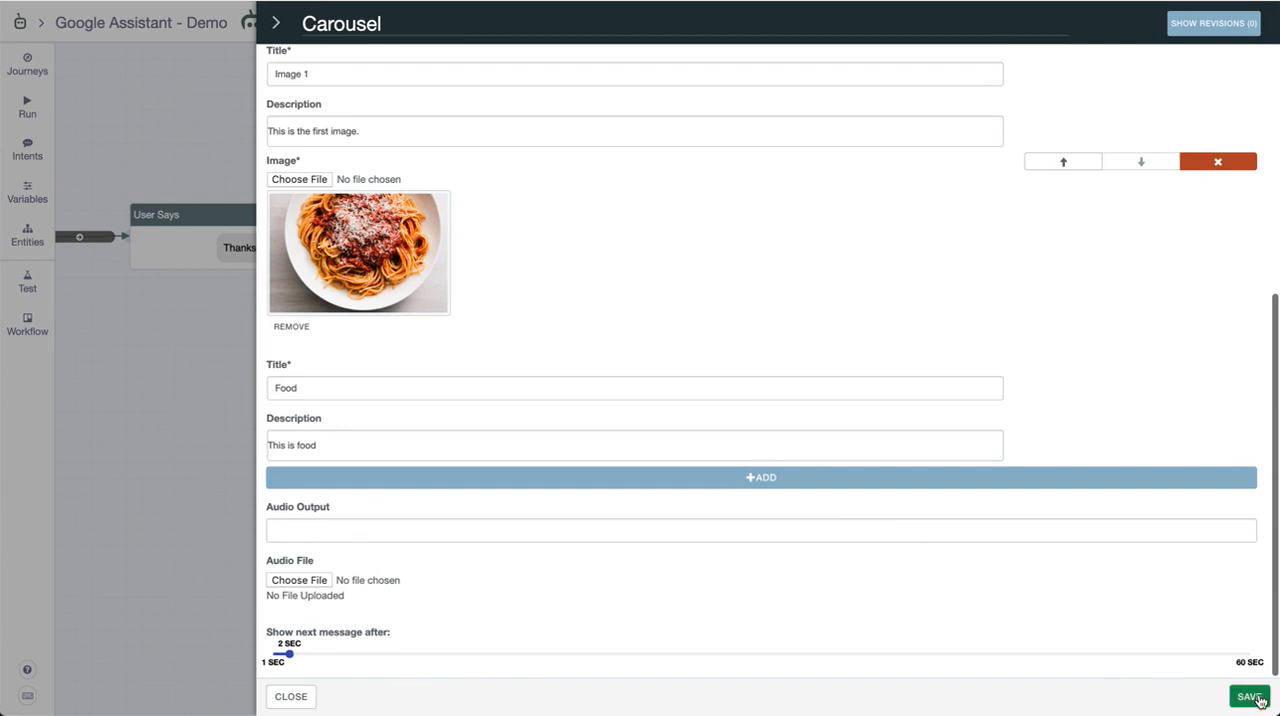
pyautogui.click(1249, 696)
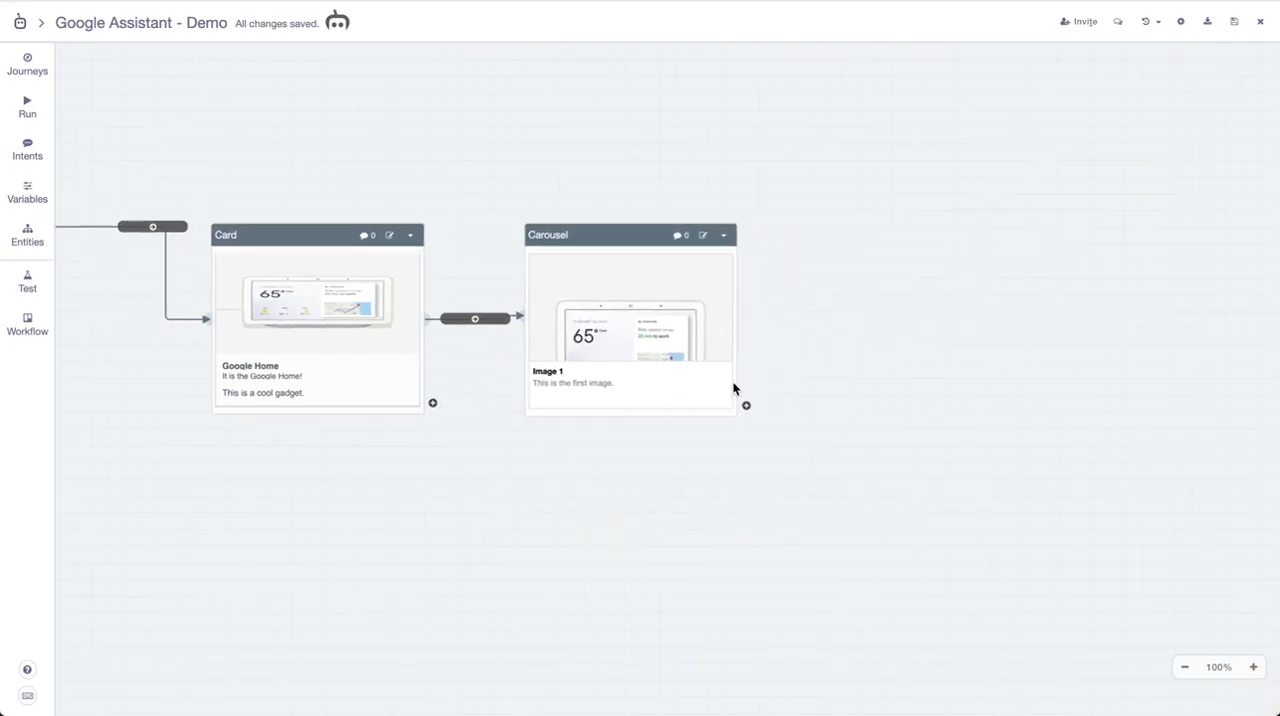
# Insert a List titled Interesting Facts with math and Egyptian religion items, and save it
pyautogui.click(746, 406)
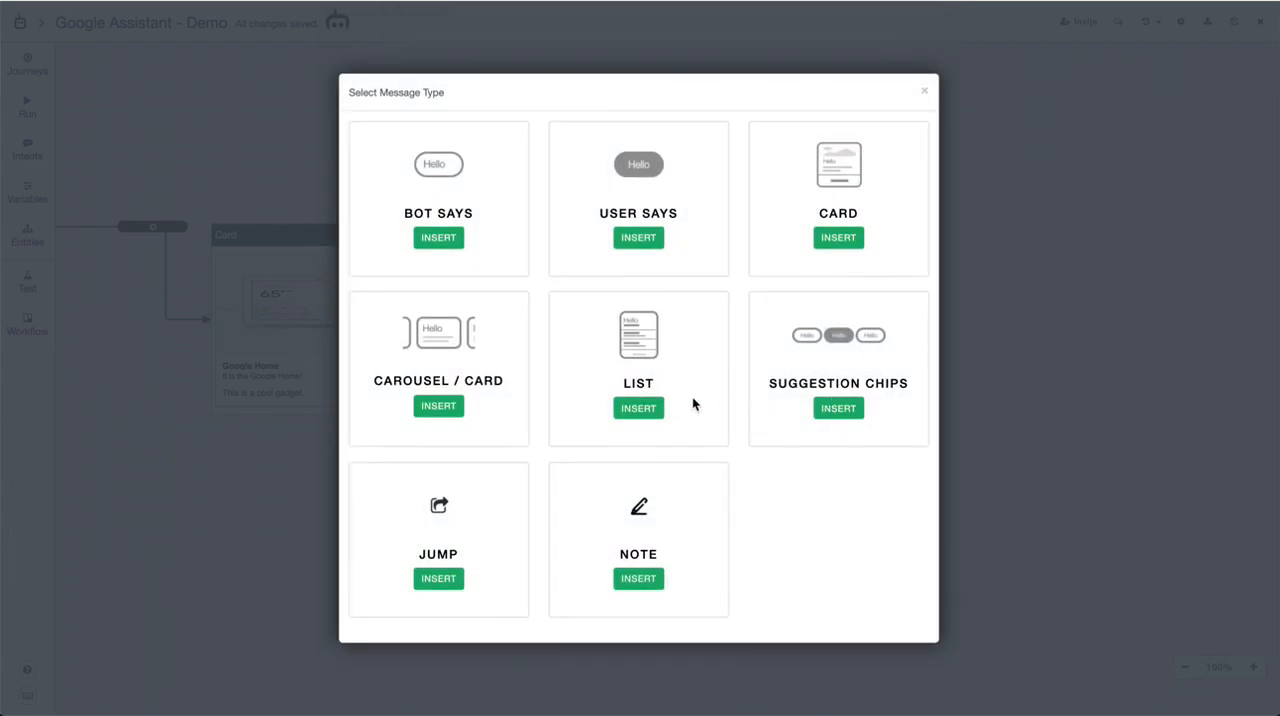
pyautogui.click(638, 407)
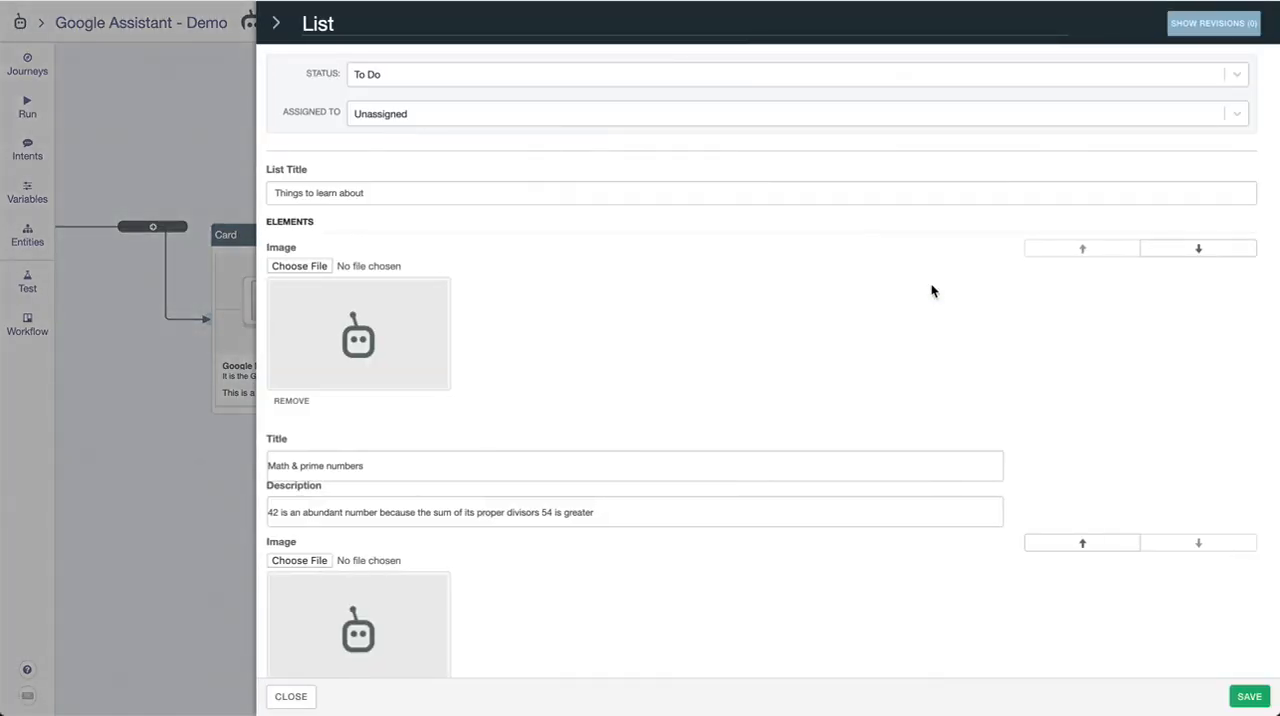
pyautogui.moveTo(916, 307)
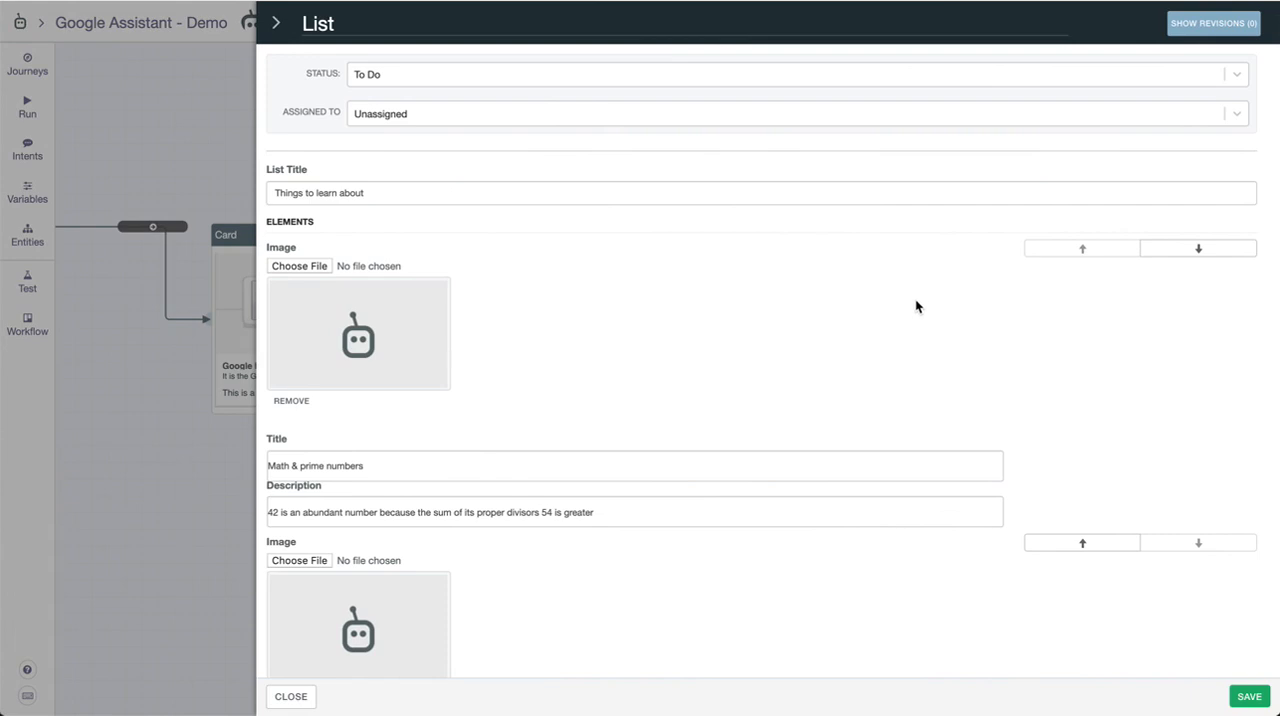
pyautogui.scroll(-3)
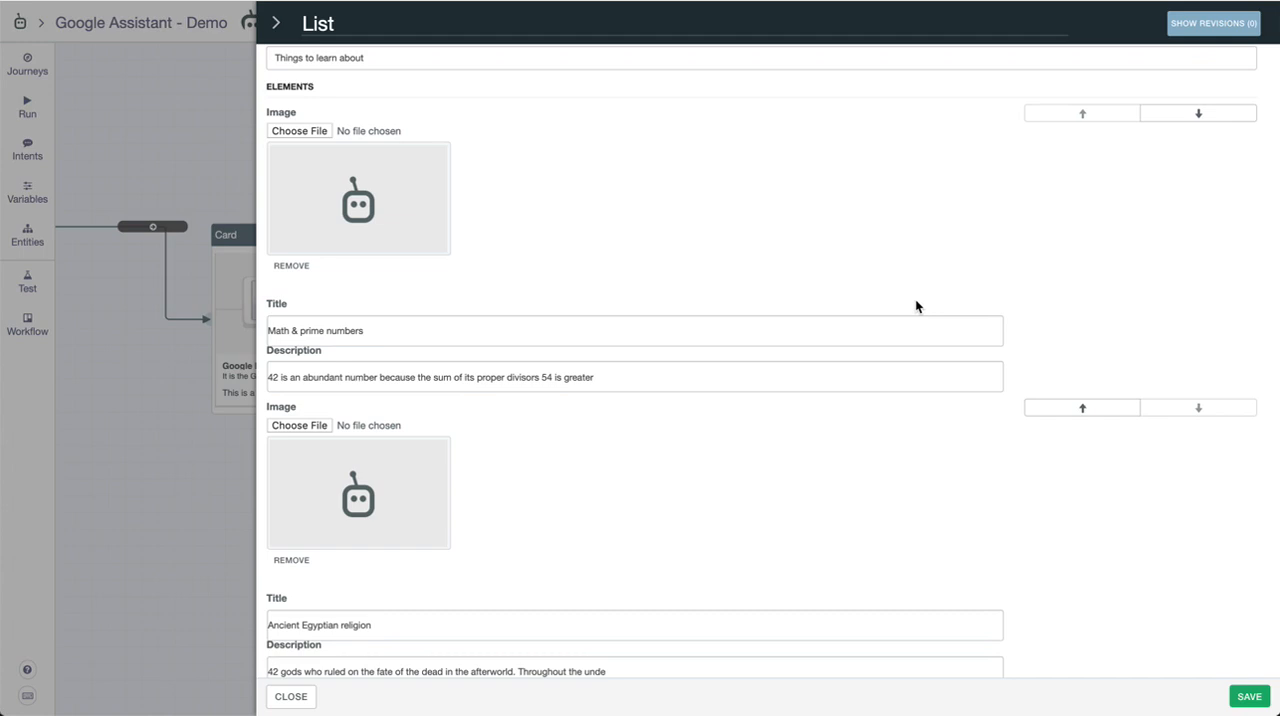
pyautogui.moveTo(334, 287)
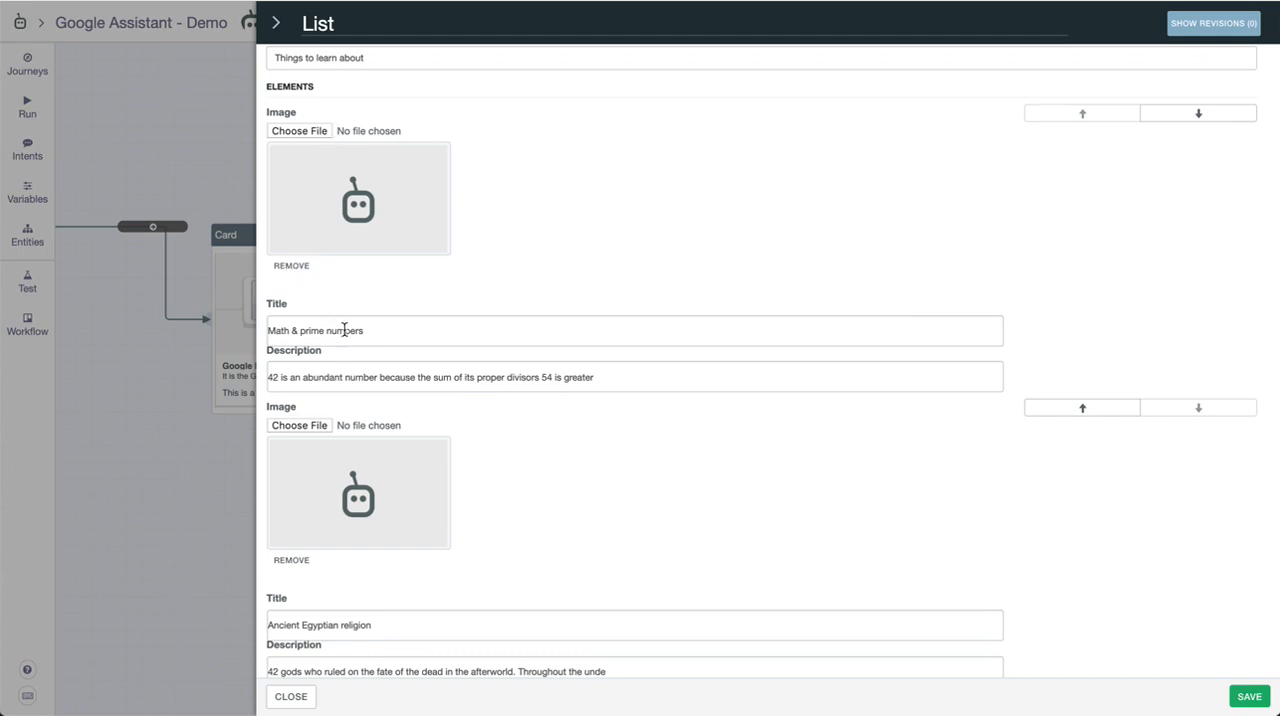
pyautogui.scroll(-3)
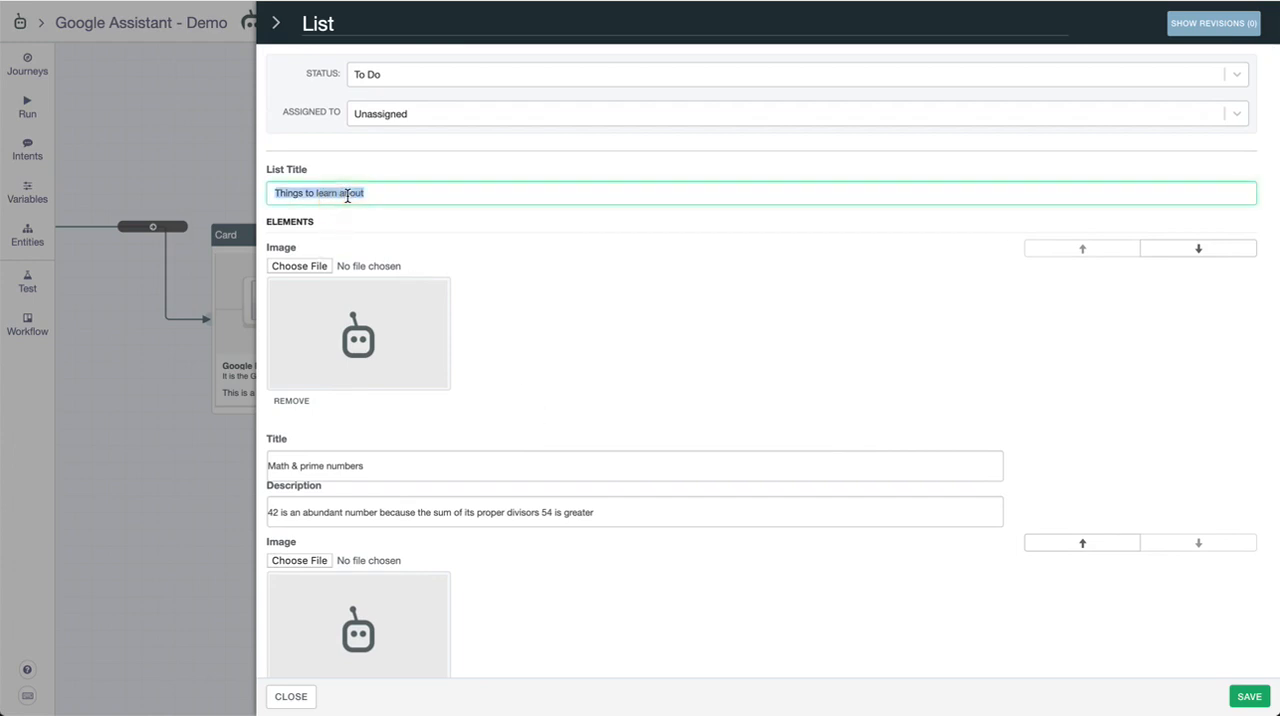
pyautogui.write('Someth')
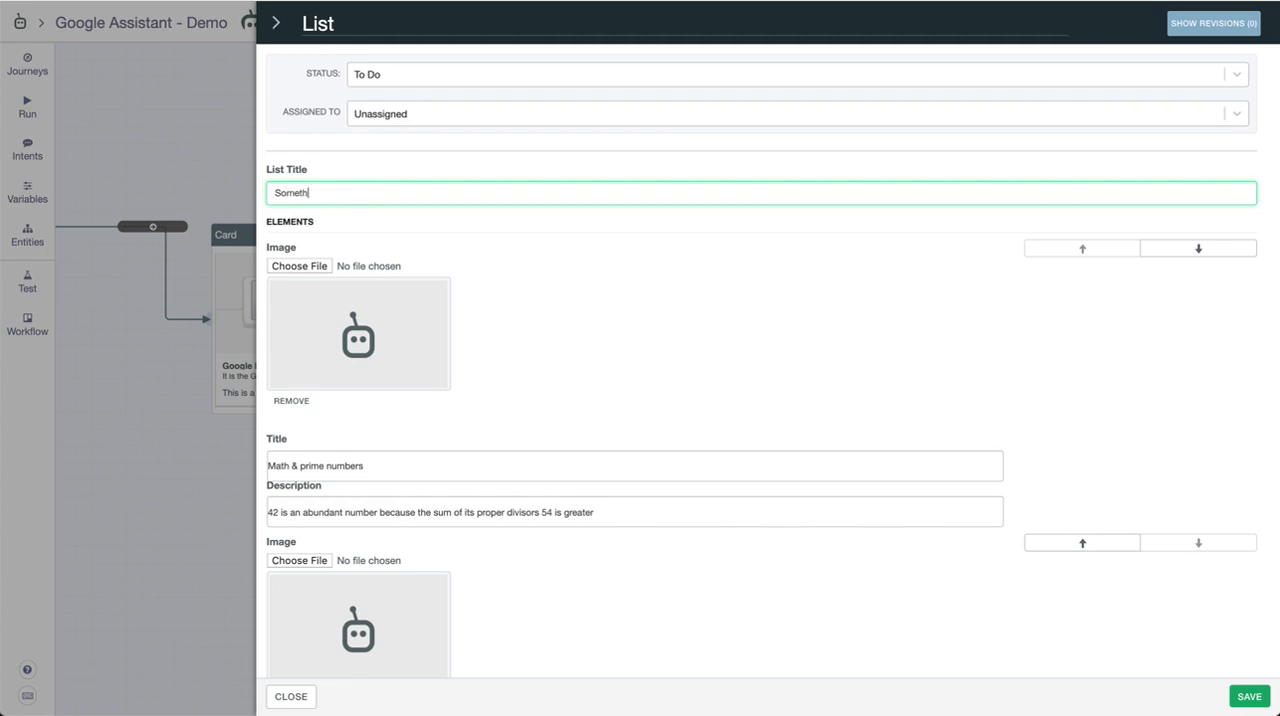
pyautogui.write('Interesting Facts')
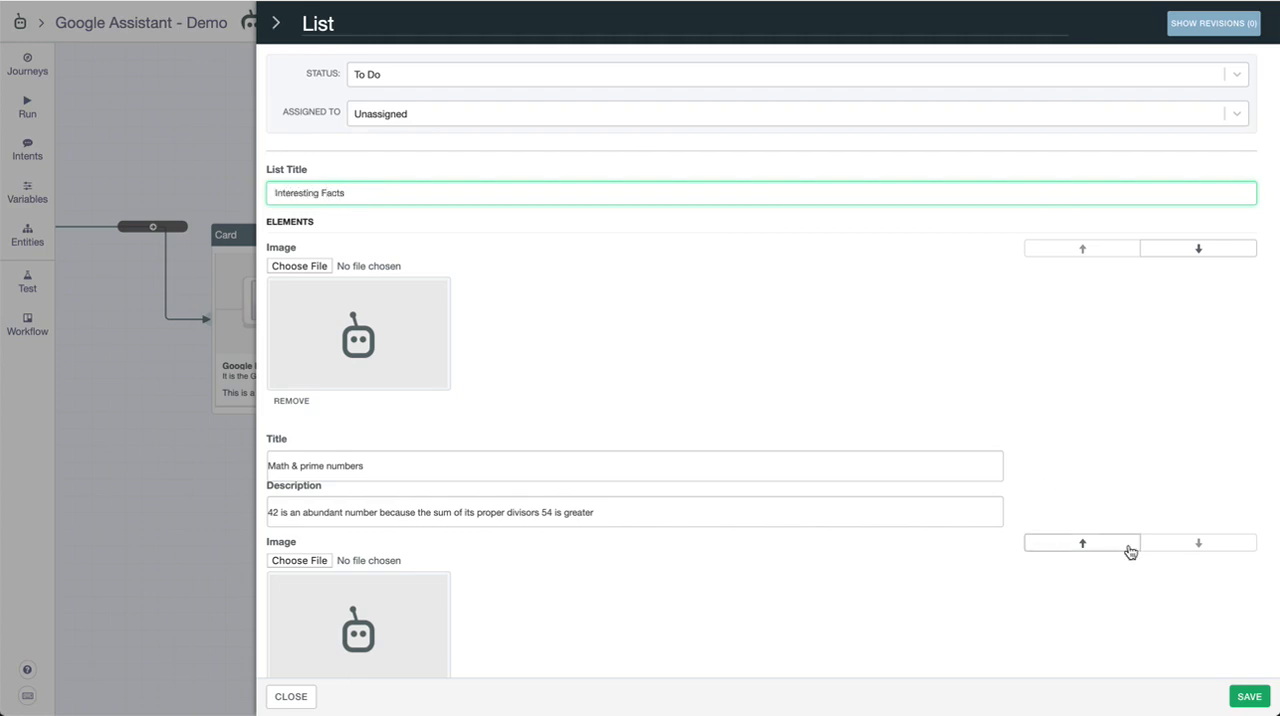
pyautogui.click(291, 696)
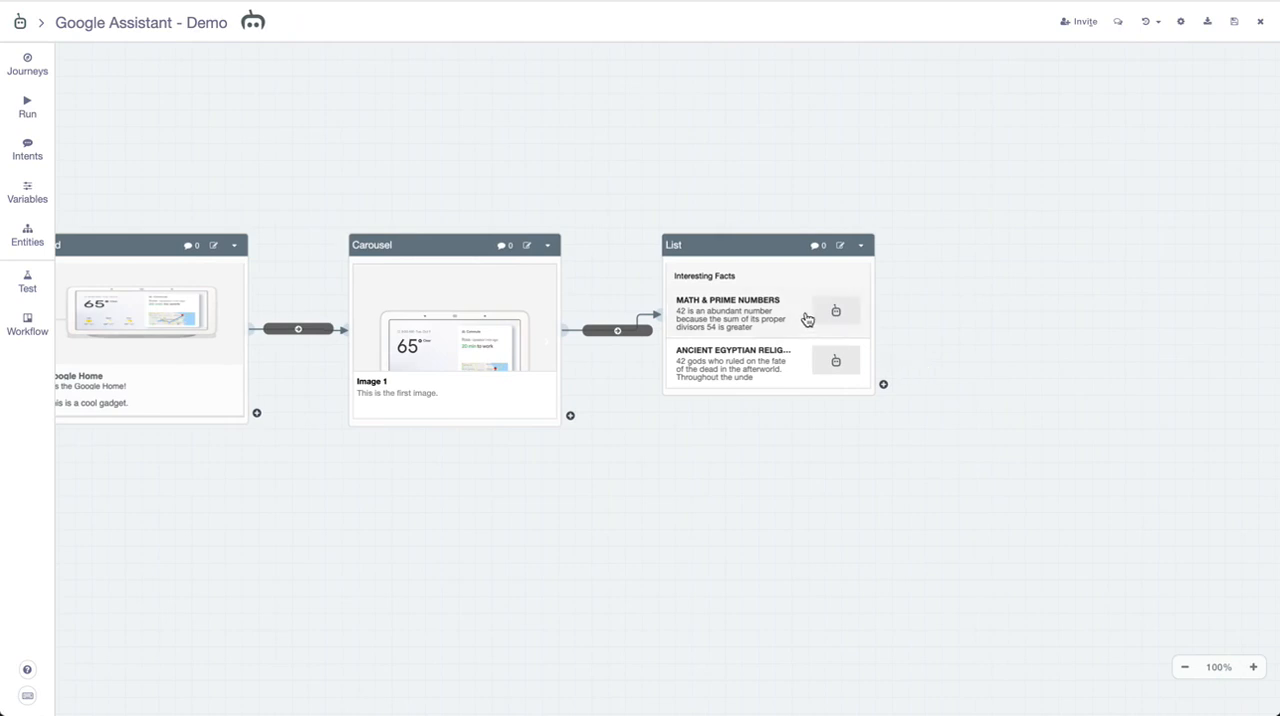
pyautogui.moveTo(851, 380)
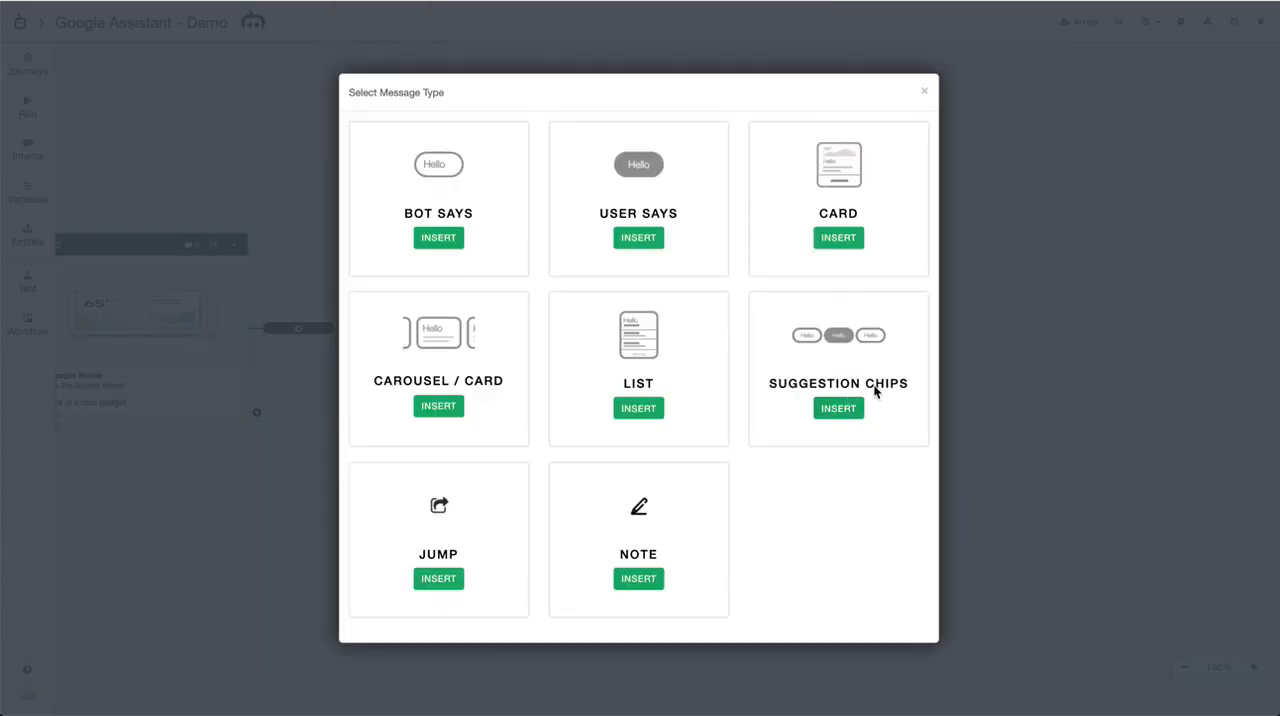
pyautogui.moveTo(585, 523)
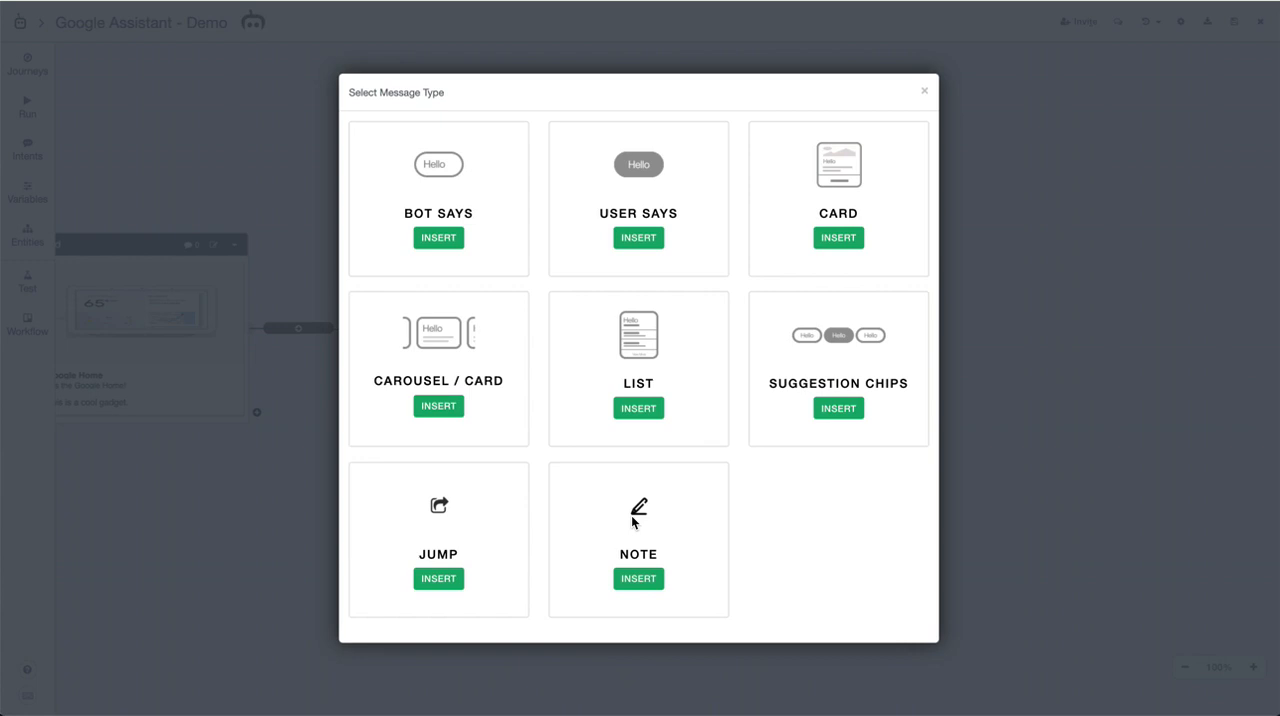
pyautogui.moveTo(596, 528)
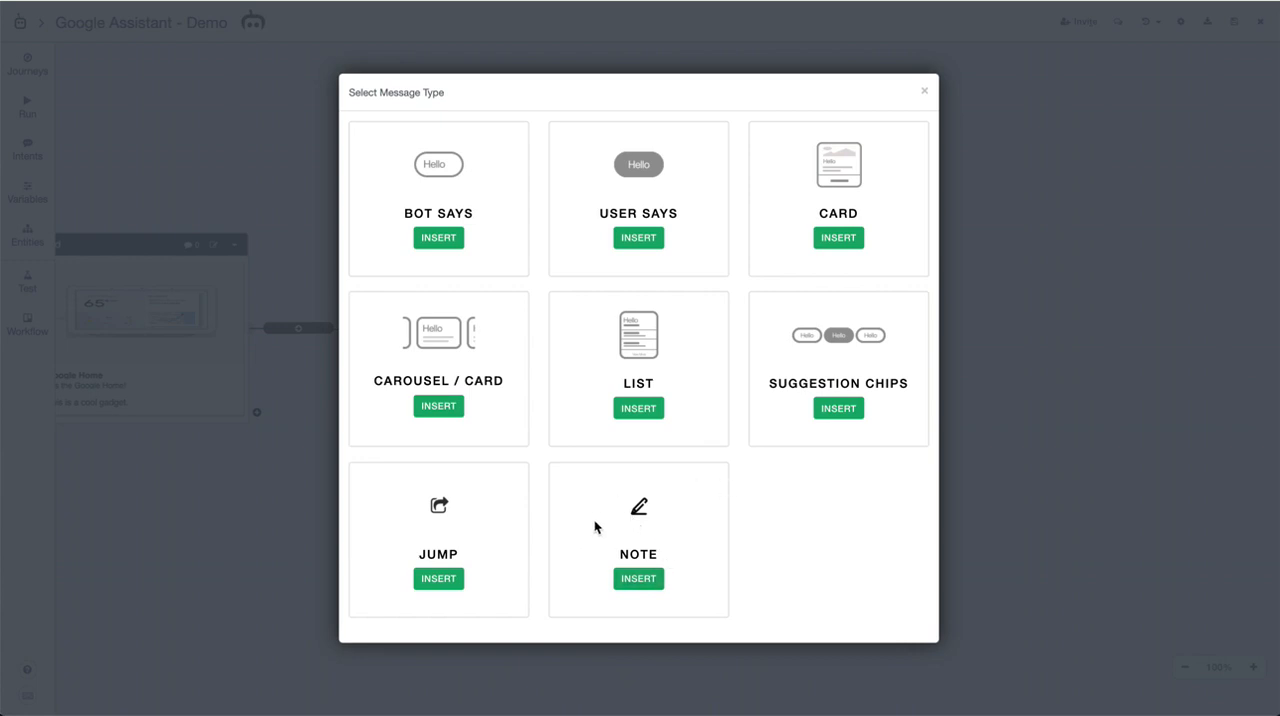
pyautogui.moveTo(870, 413)
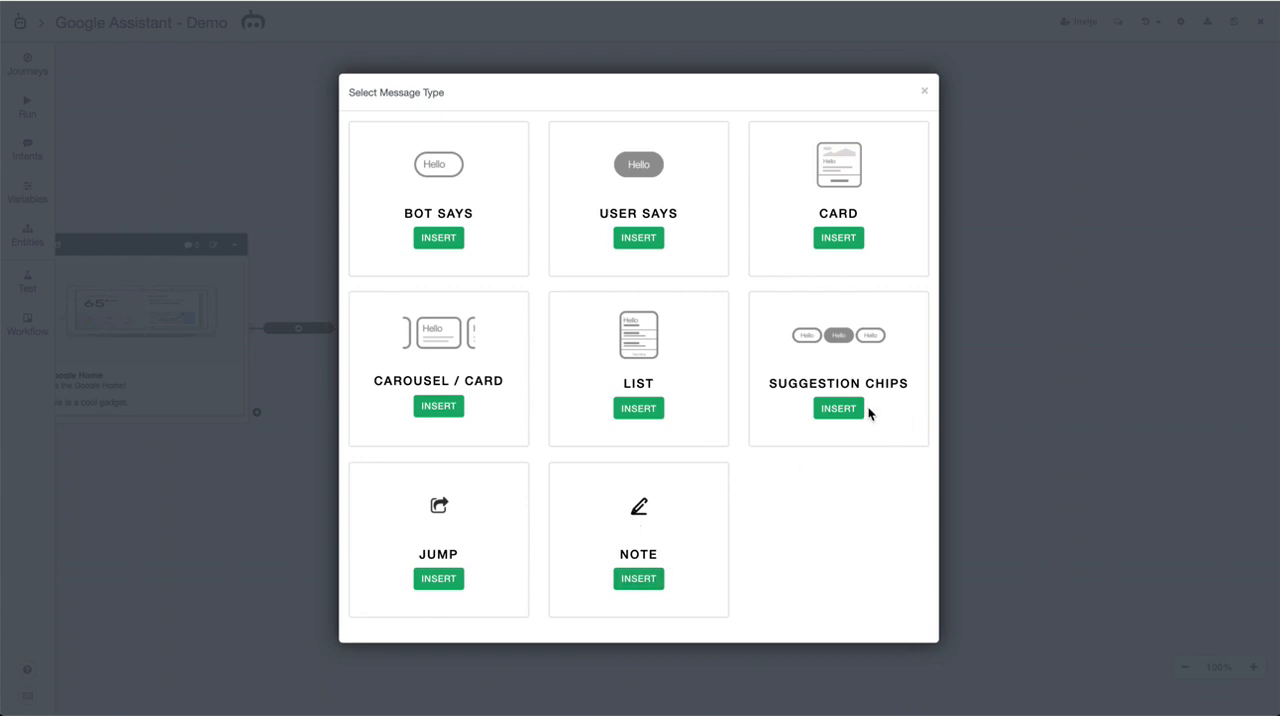
# Add Suggestion Chips 1, 2 and 3 with audio 'Please select a button.' and save
pyautogui.click(838, 408)
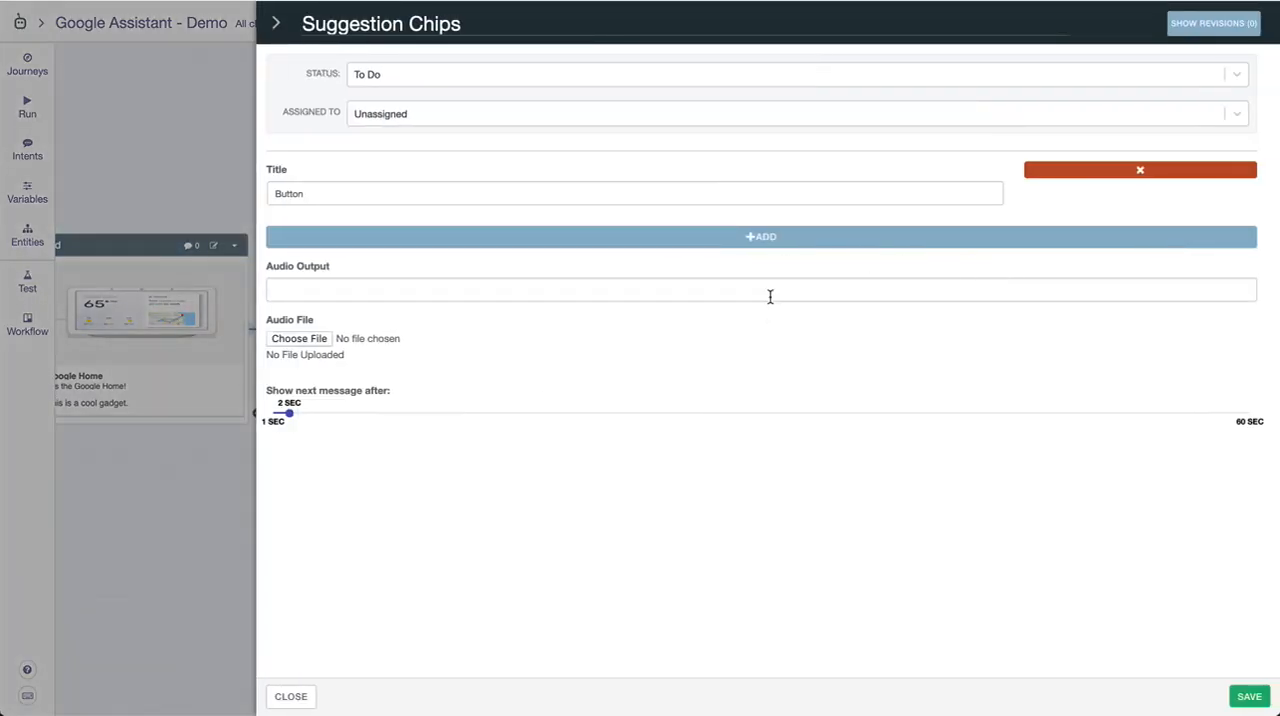
pyautogui.moveTo(800, 193)
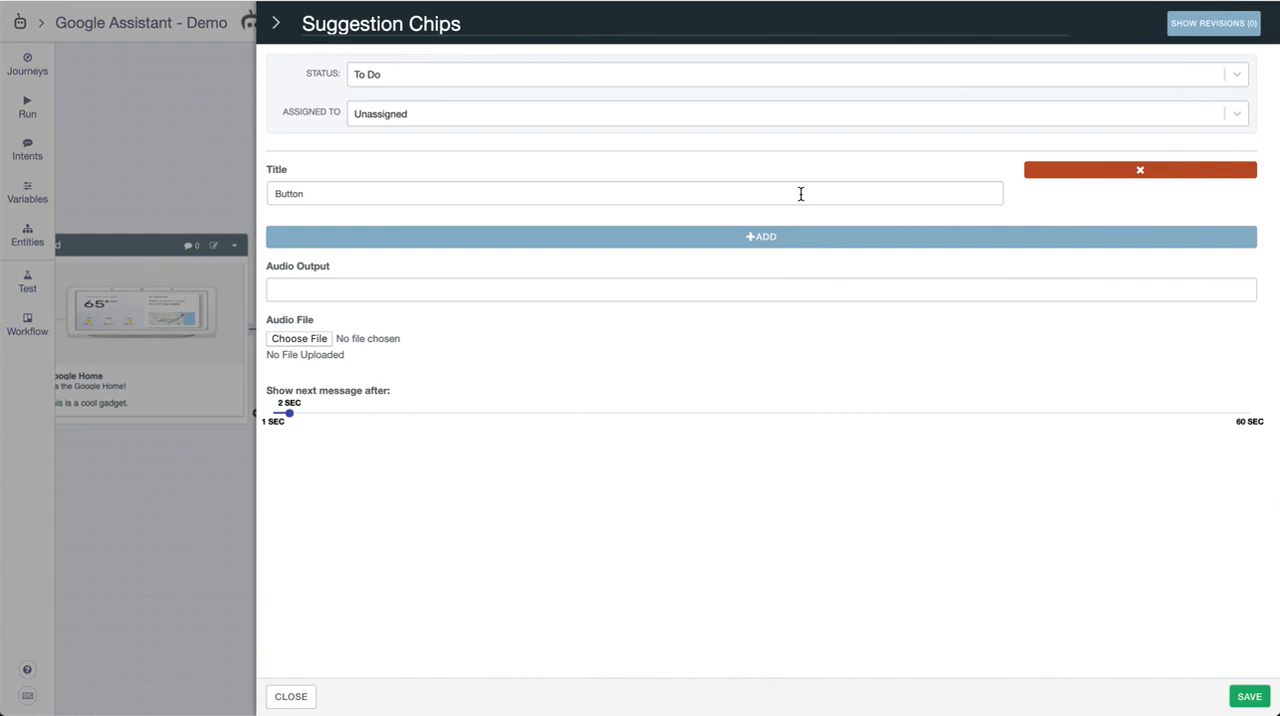
pyautogui.click(634, 193)
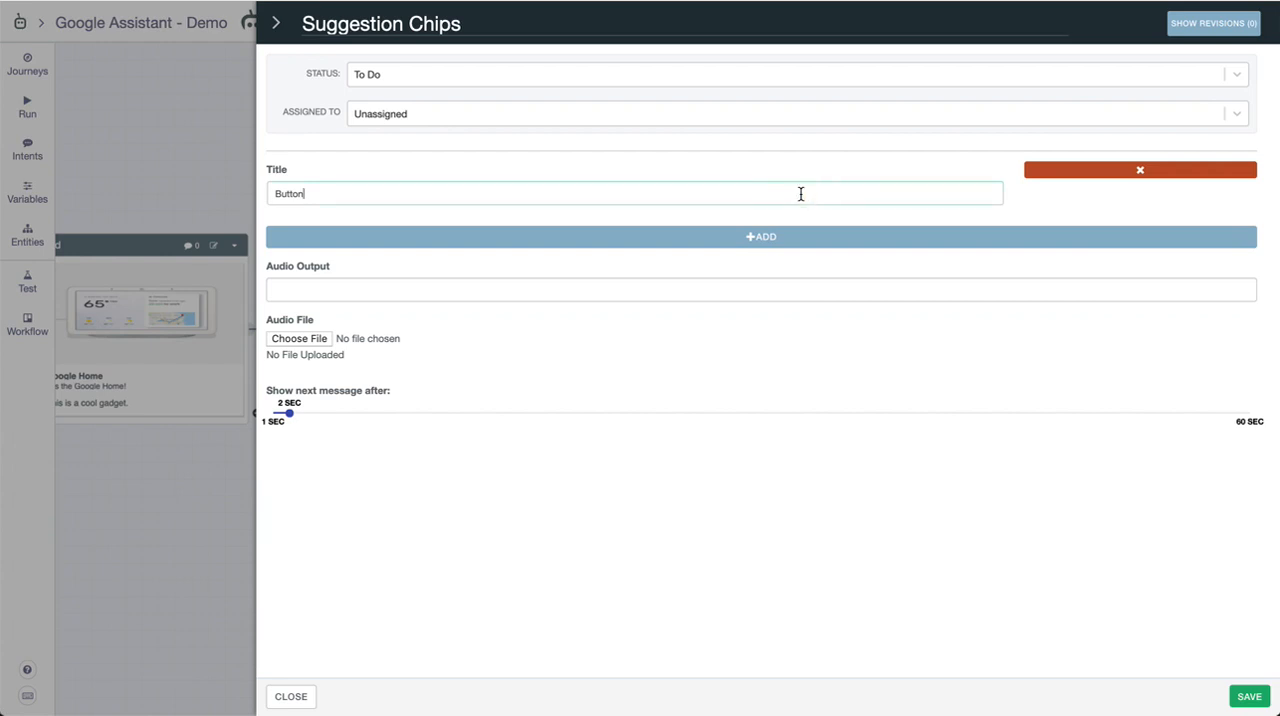
pyautogui.click(760, 236)
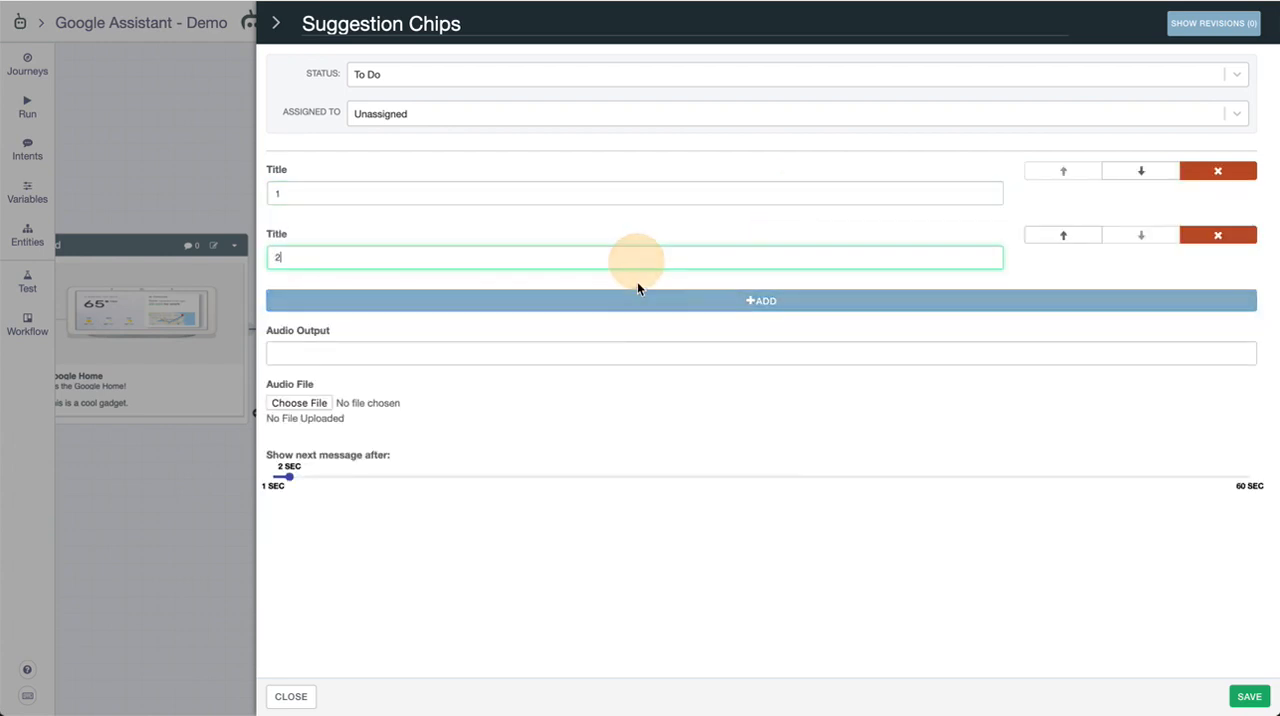
pyautogui.click(760, 300)
pyautogui.write('3')
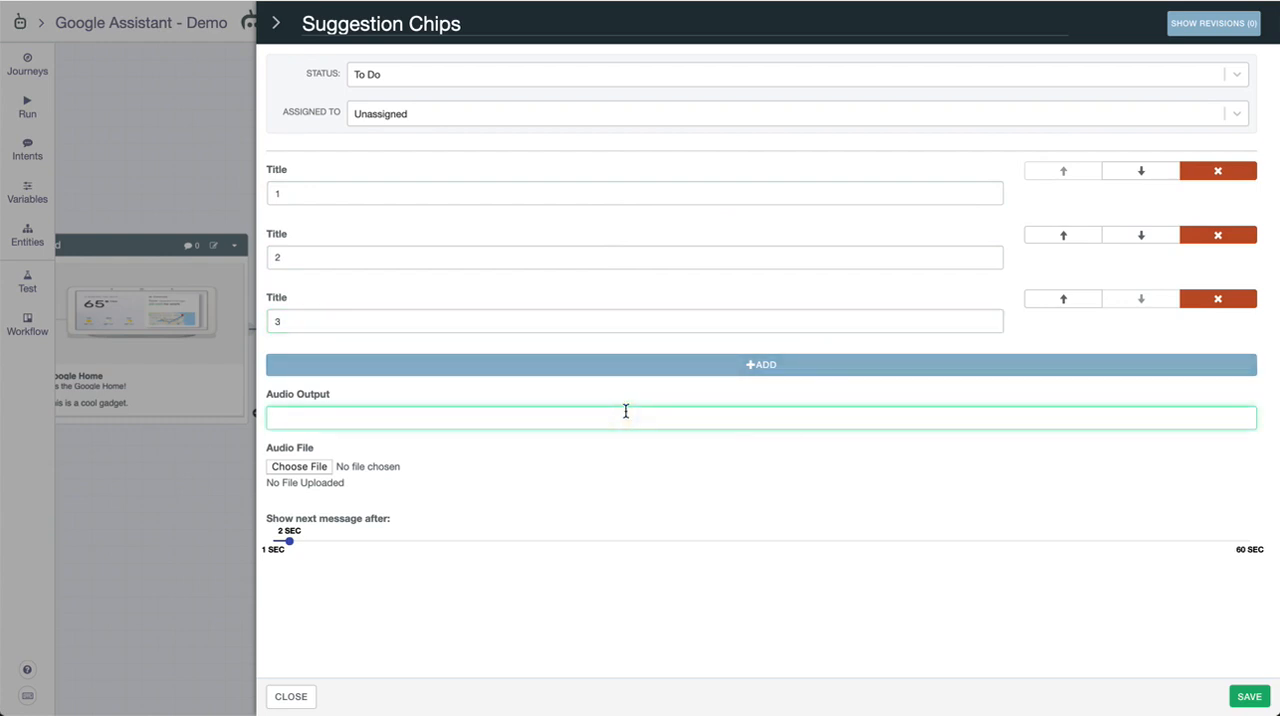
pyautogui.write('Ple')
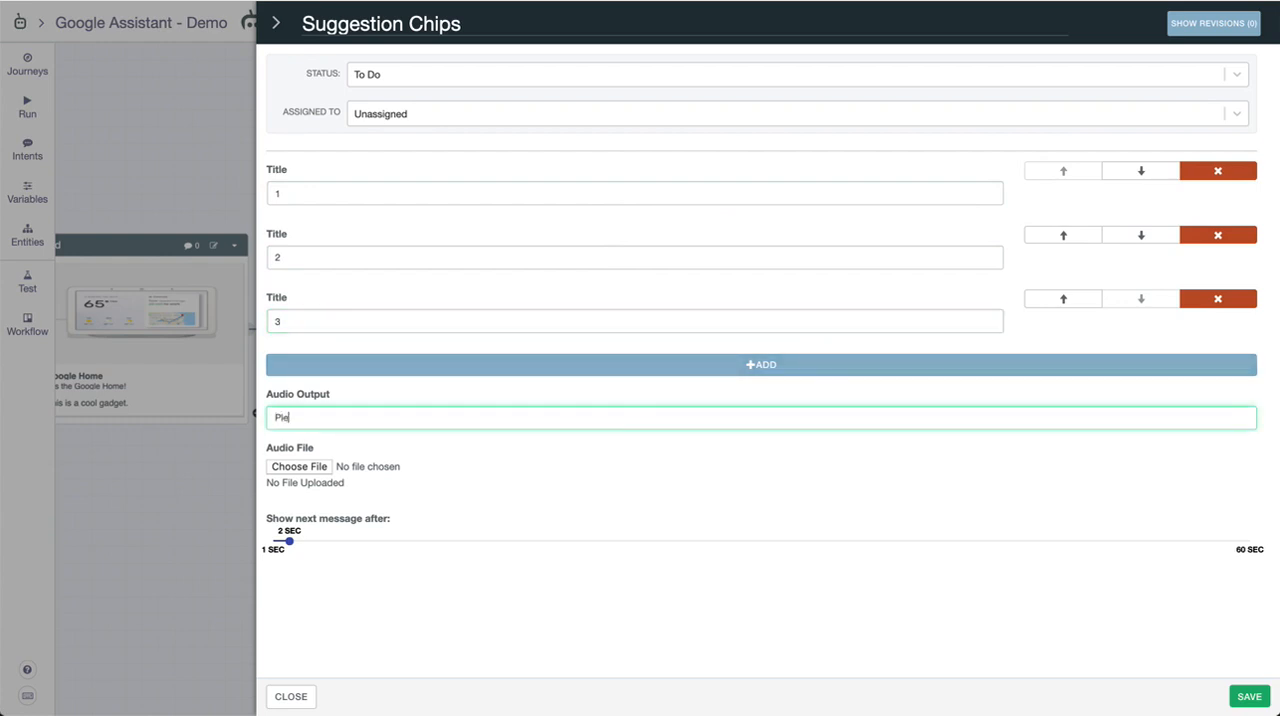
pyautogui.write('Please select a')
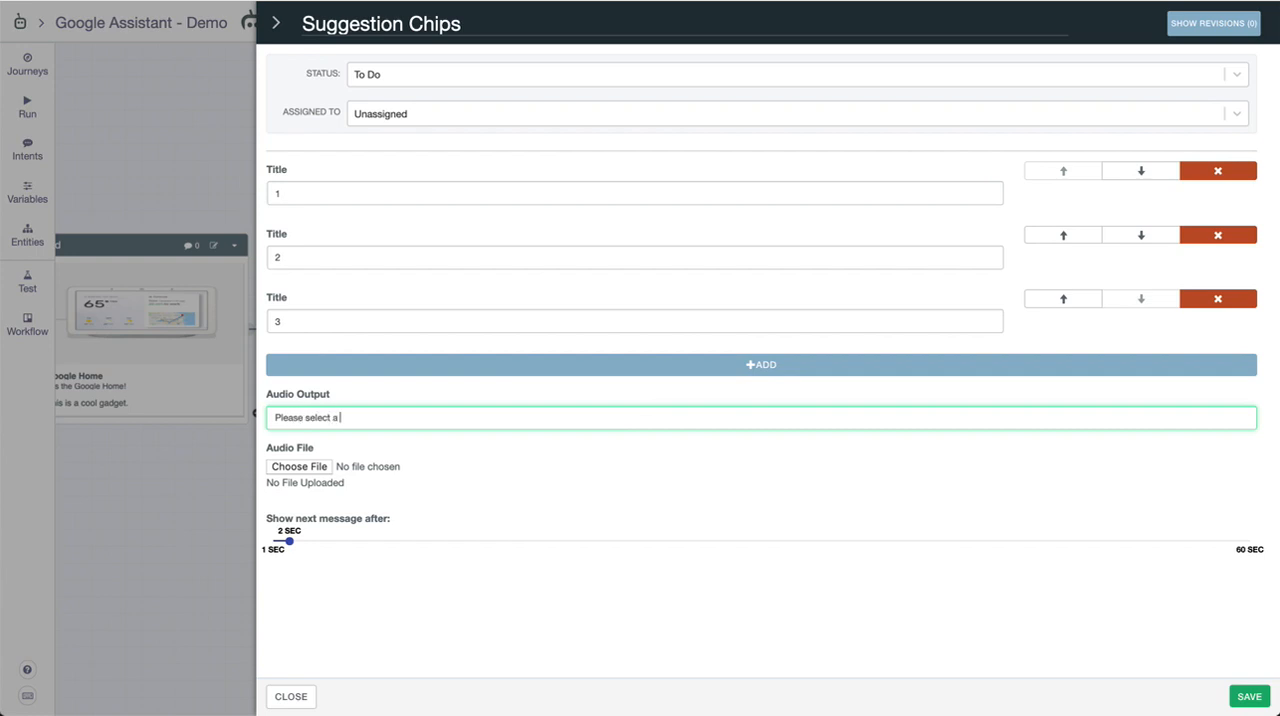
pyautogui.write('button.')
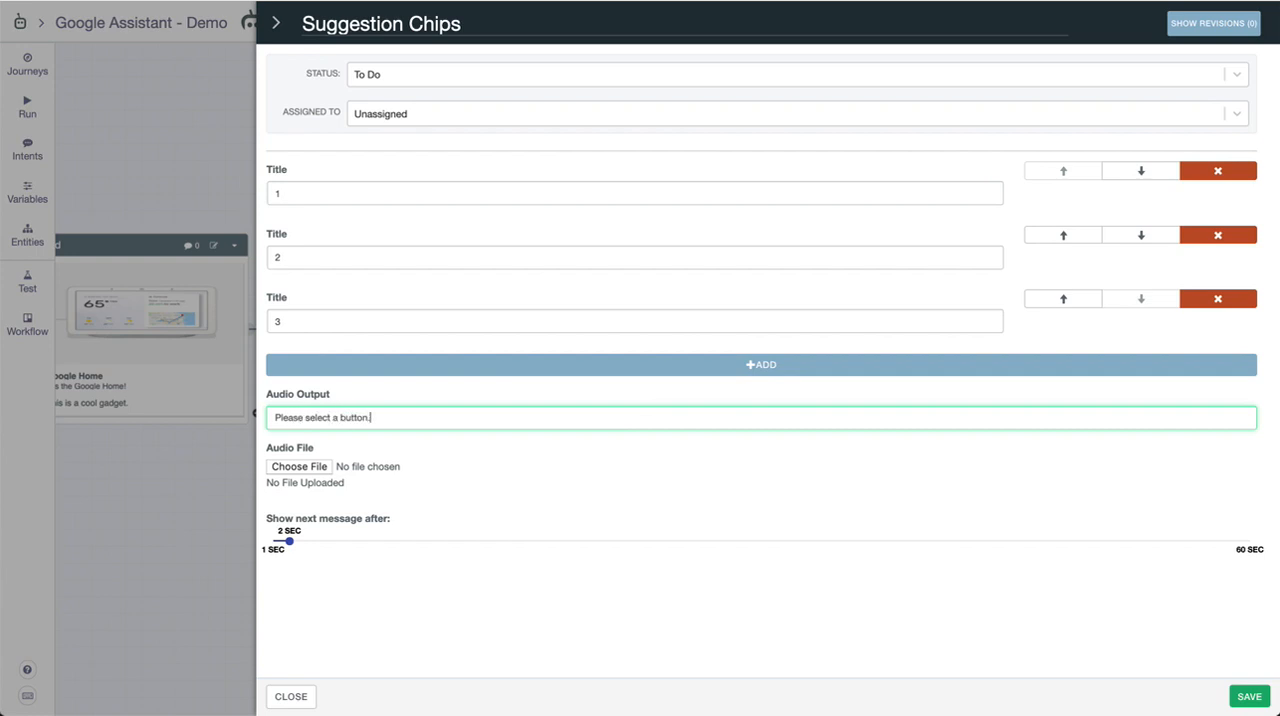
pyautogui.click(291, 696)
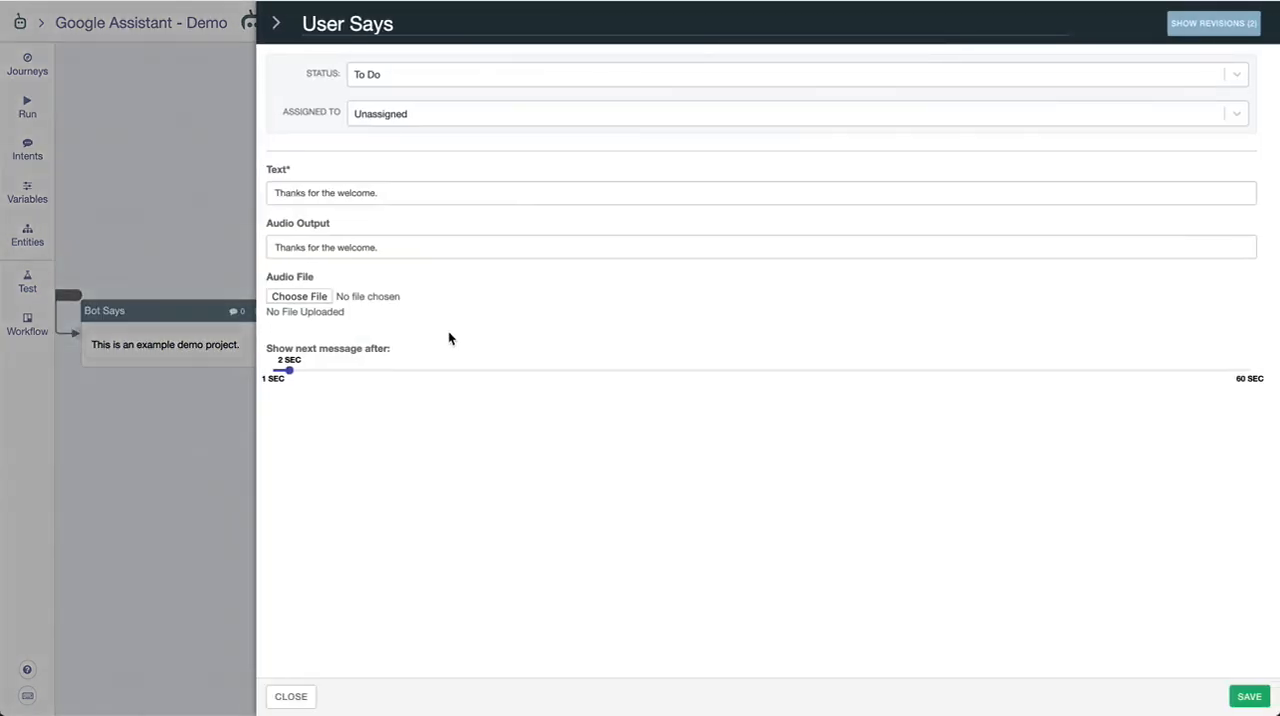
pyautogui.moveTo(344, 681)
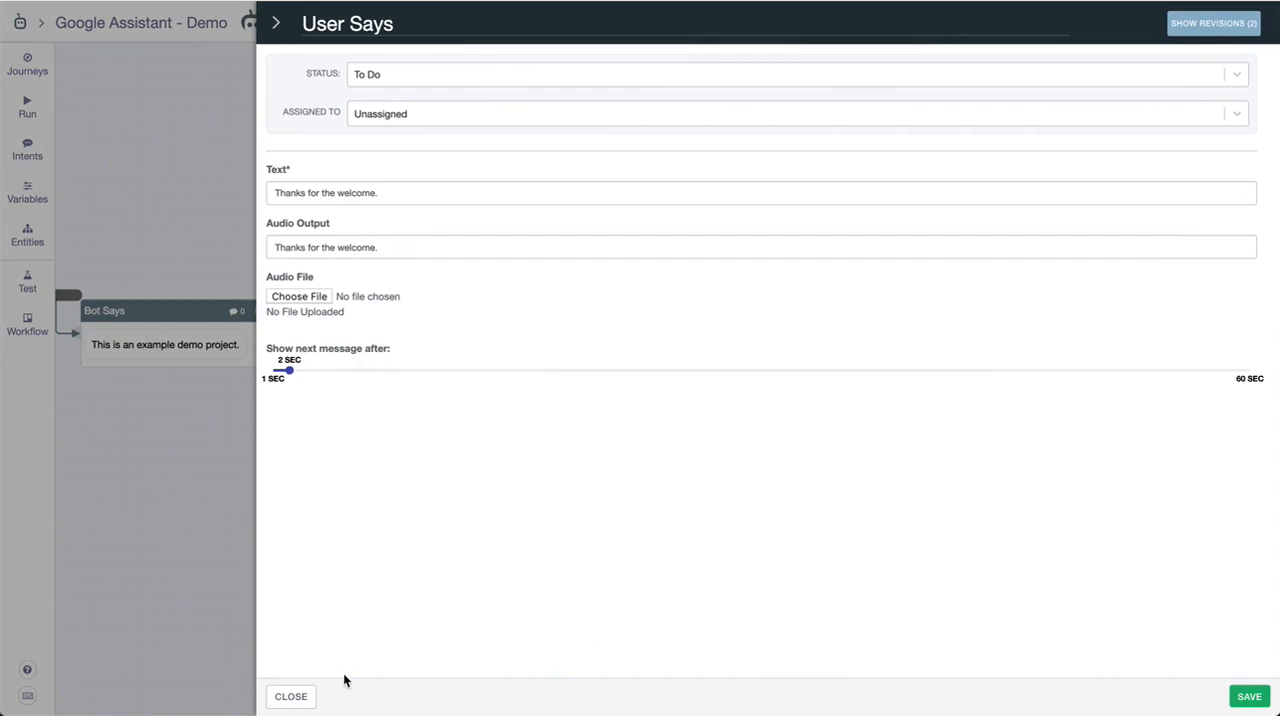
# Close the 'Thanks for the welcome.' User Says panel to return to the canvas
pyautogui.click(290, 696)
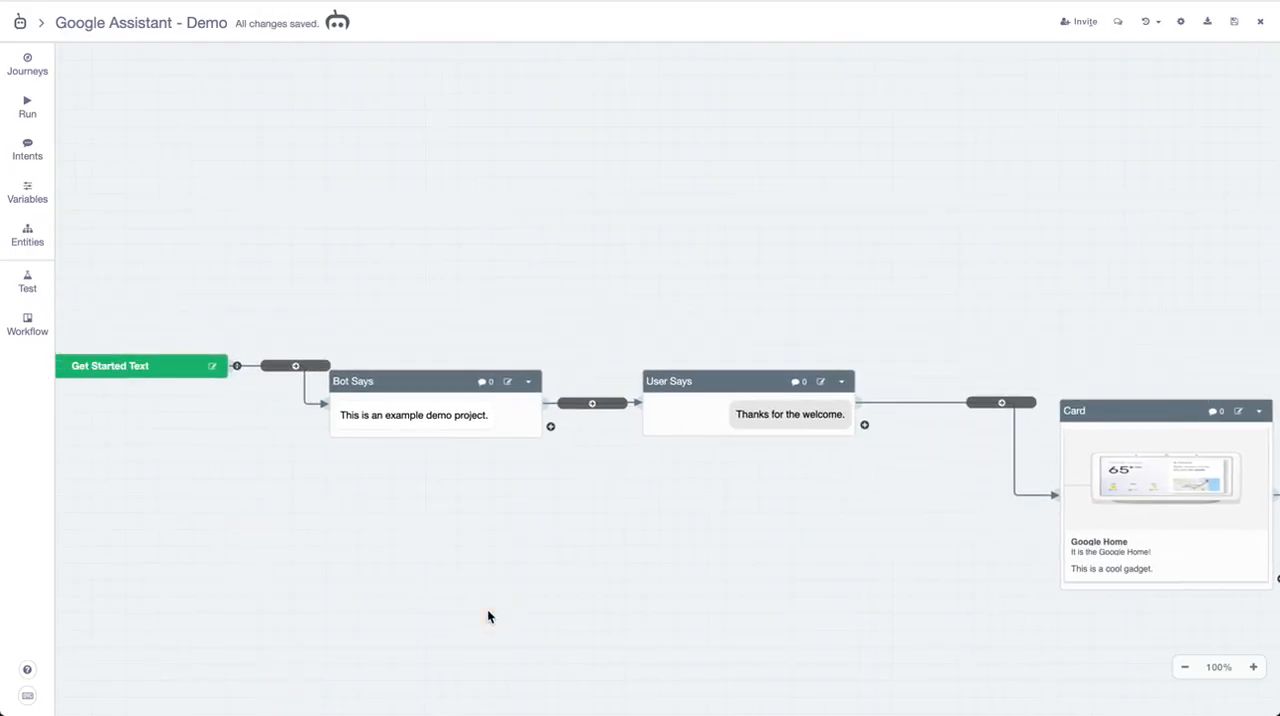
pyautogui.moveTo(547, 596)
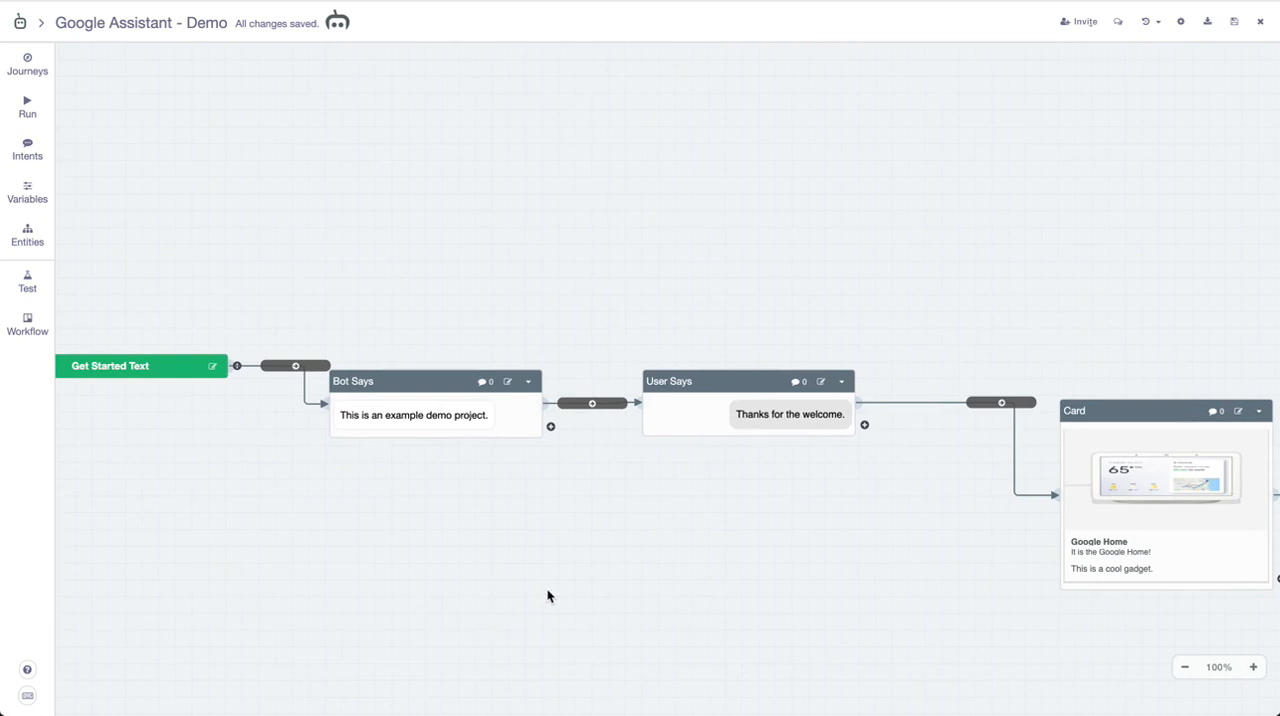
pyautogui.moveTo(926, 419)
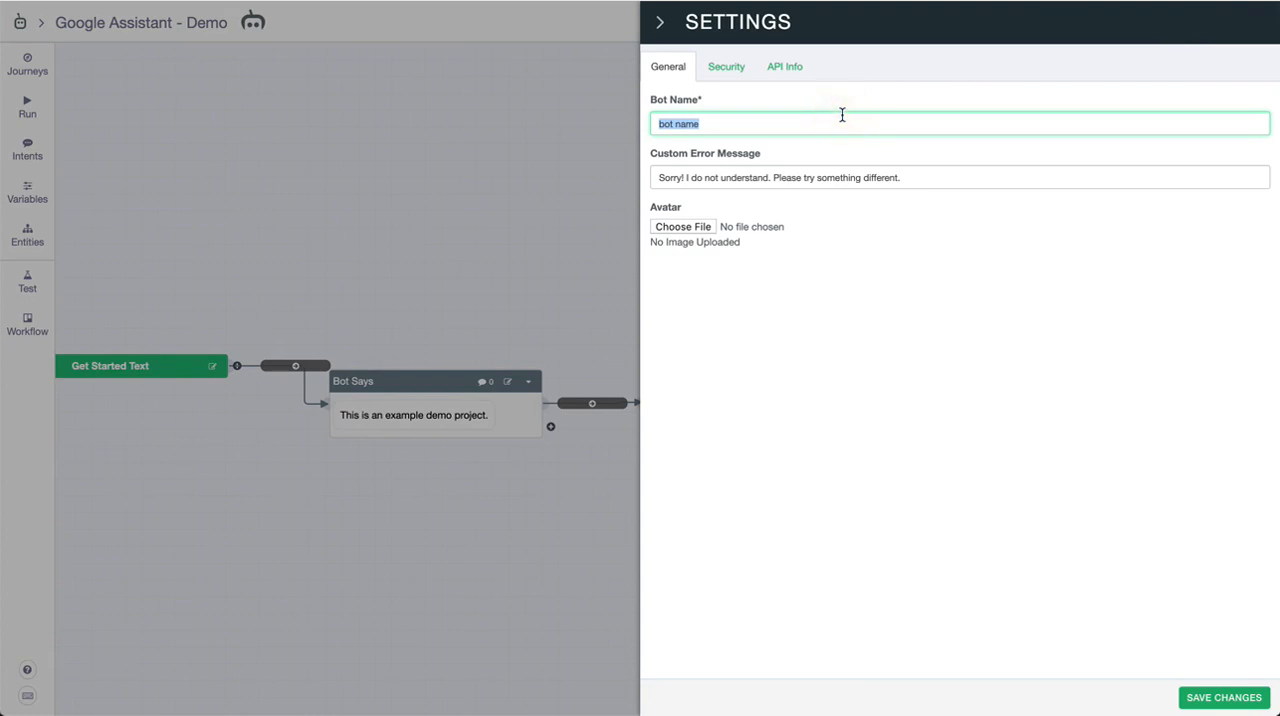
# Change the bot name in Settings to My G Assistant Bot and close the panel
pyautogui.write('My G')
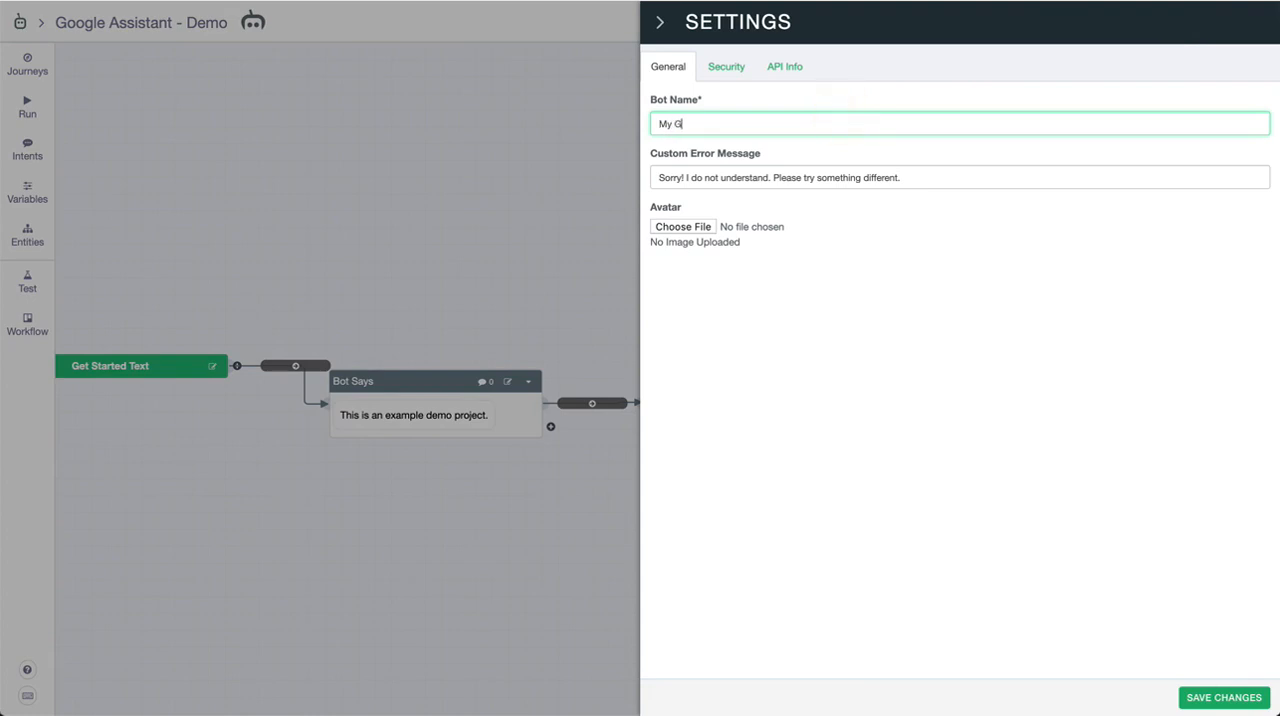
pyautogui.write('Assistant Bot')
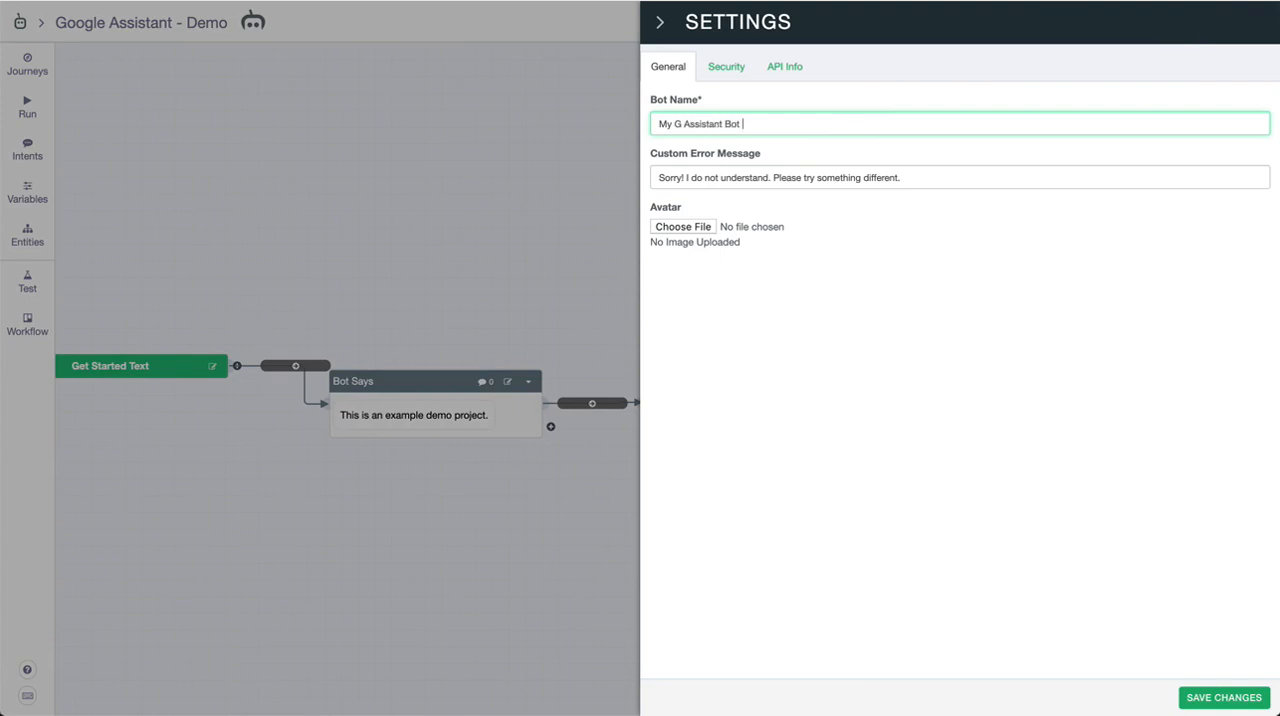
pyautogui.press('Backspace')
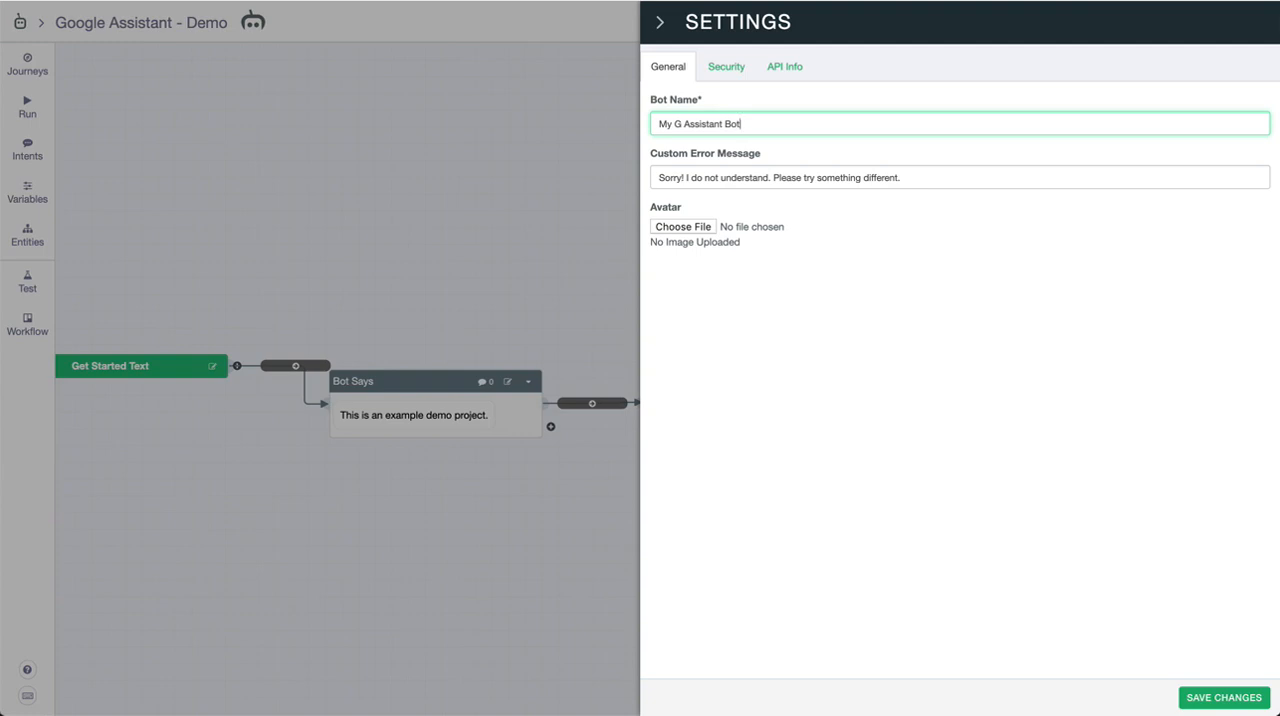
pyautogui.moveTo(762, 217)
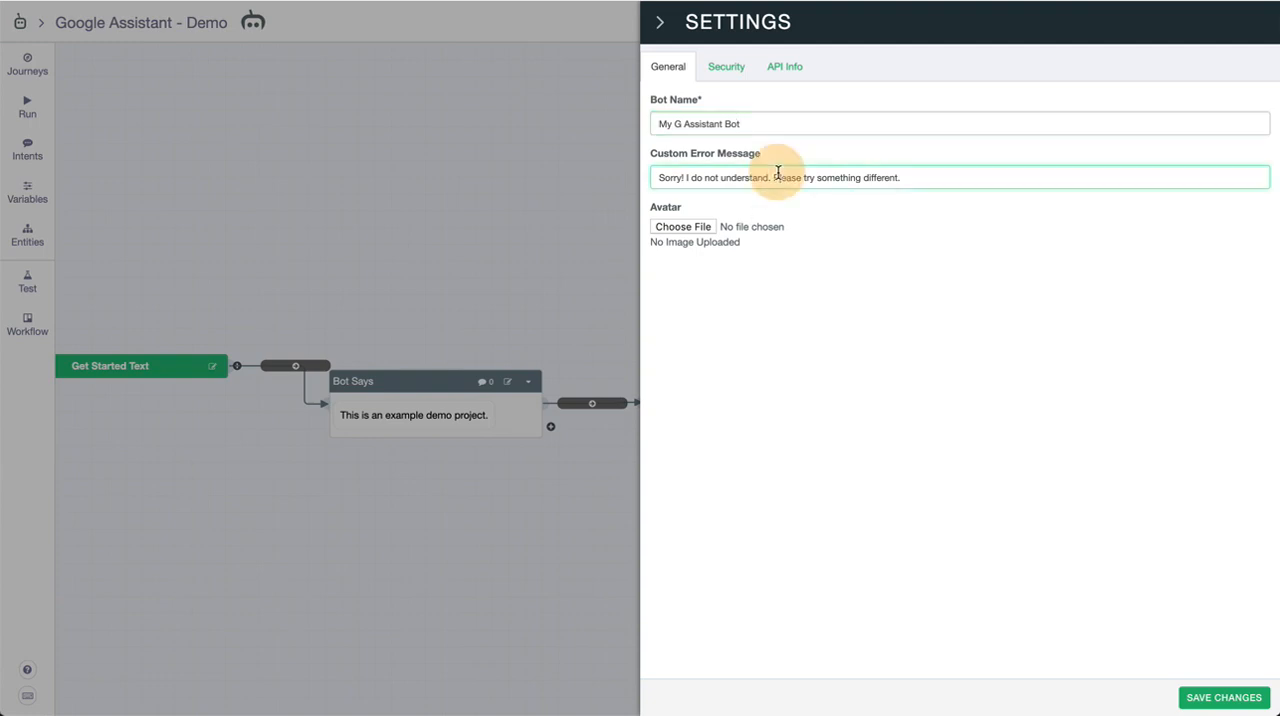
pyautogui.tripleClick(777, 177)
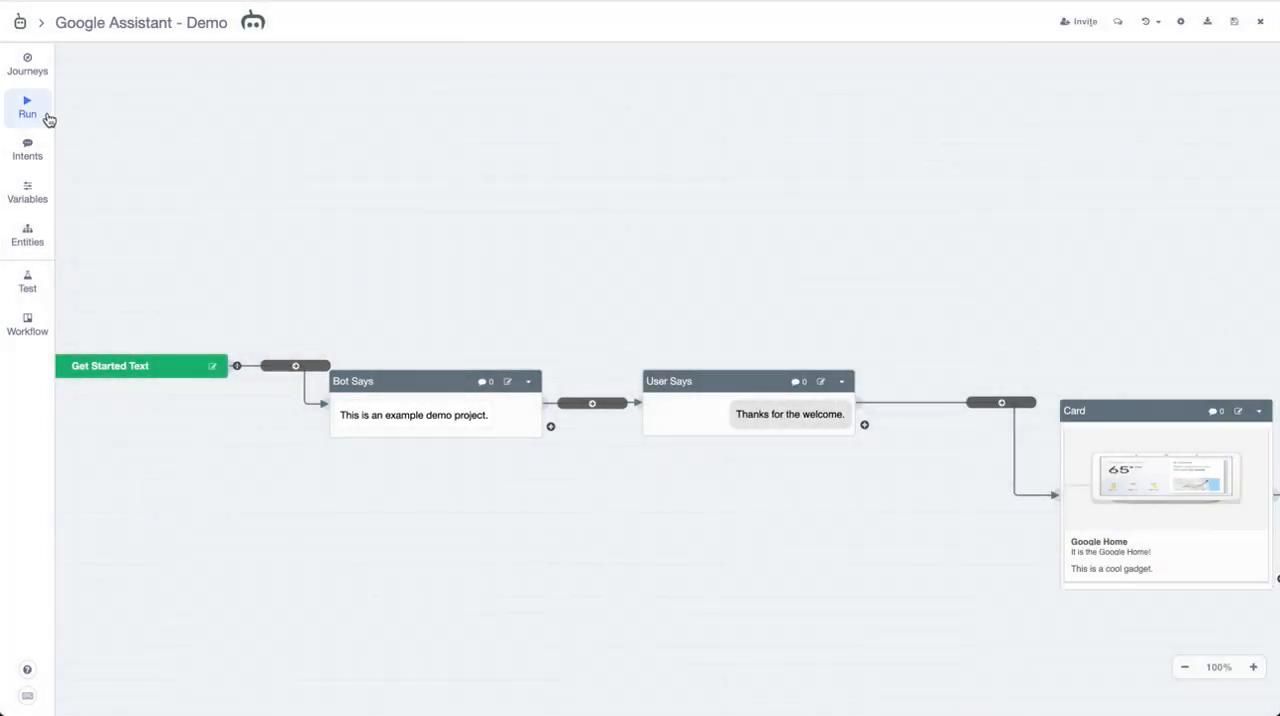
# Run the simulator and scroll through the welcome, reply, Google Home card and carousel
pyautogui.click(27, 107)
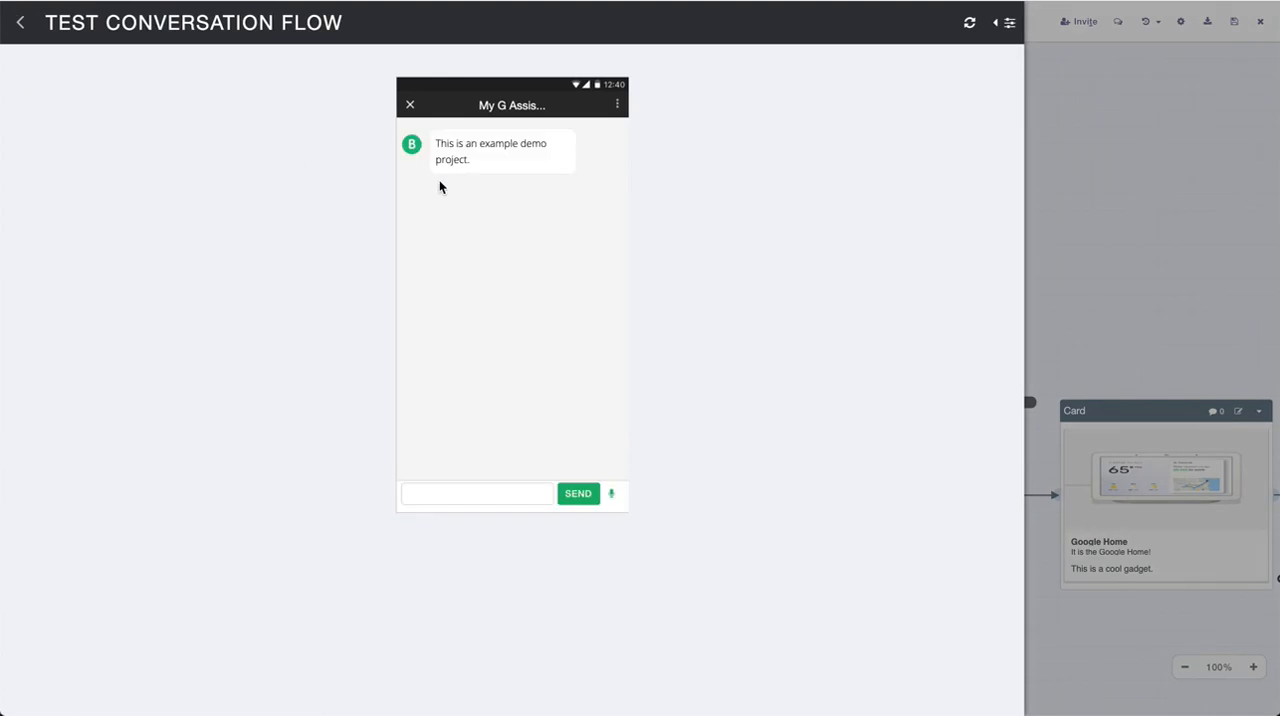
pyautogui.moveTo(480, 171)
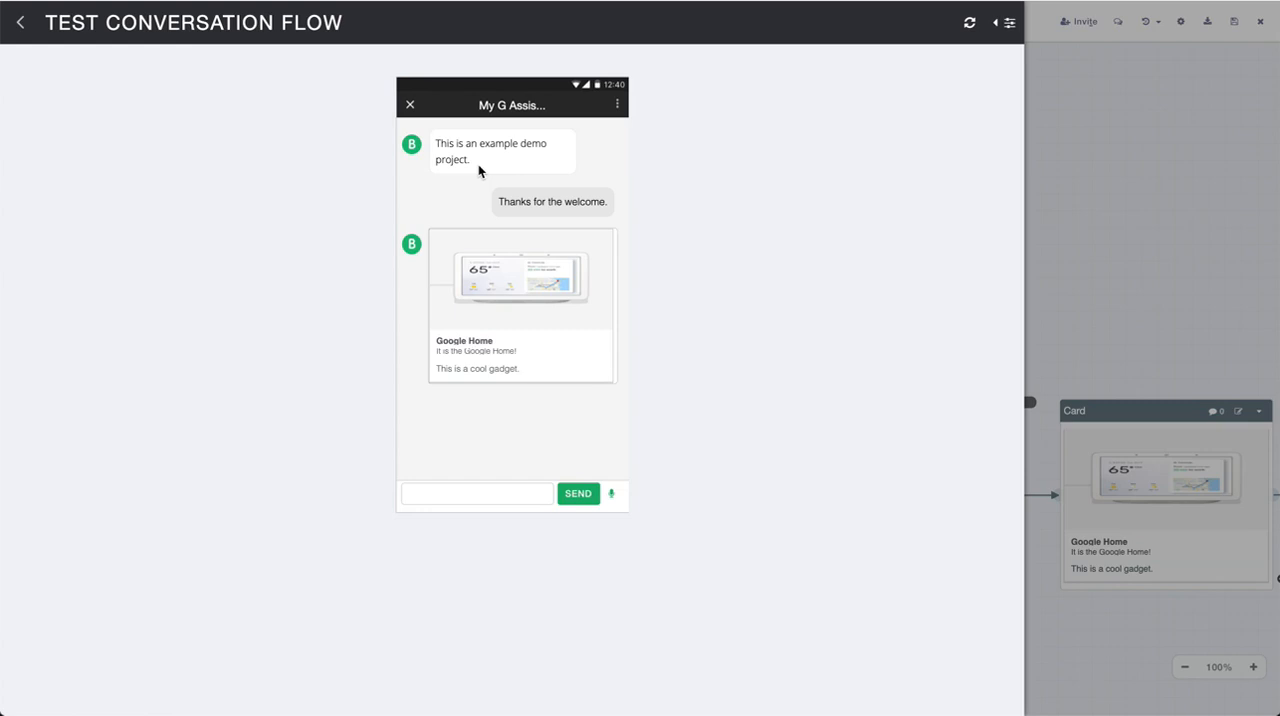
pyautogui.moveTo(604, 323)
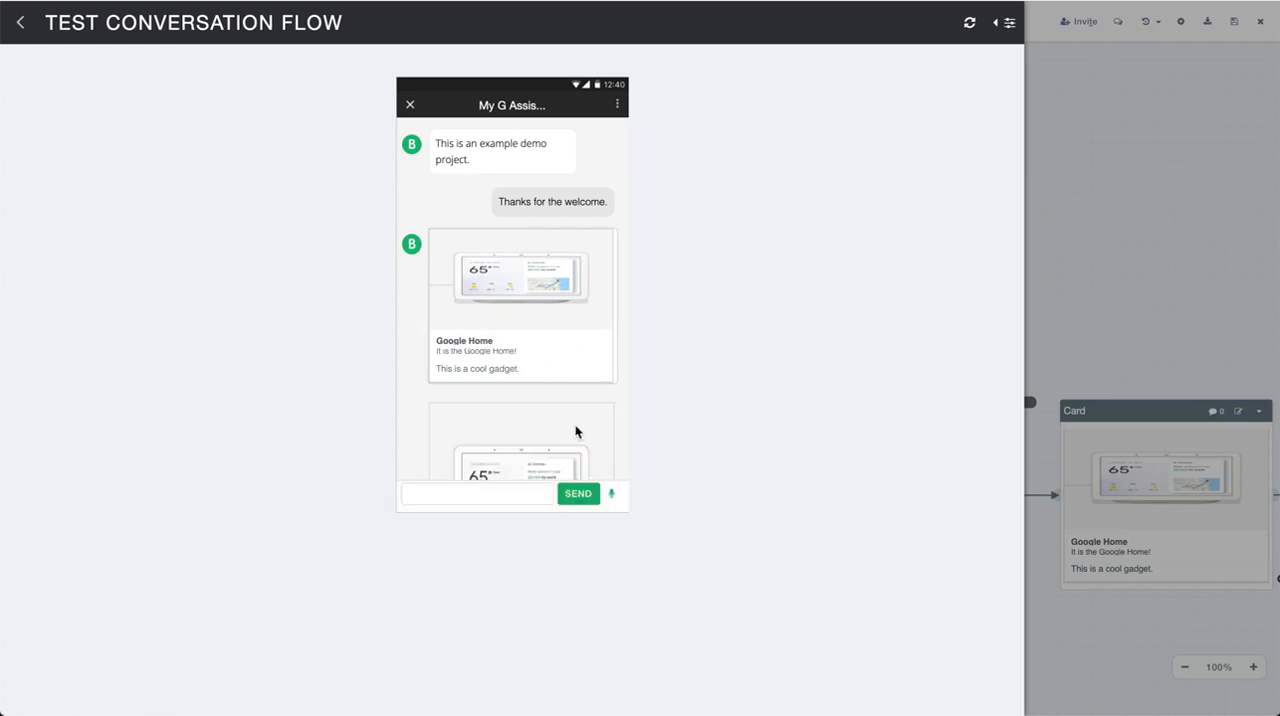
pyautogui.scroll(-3)
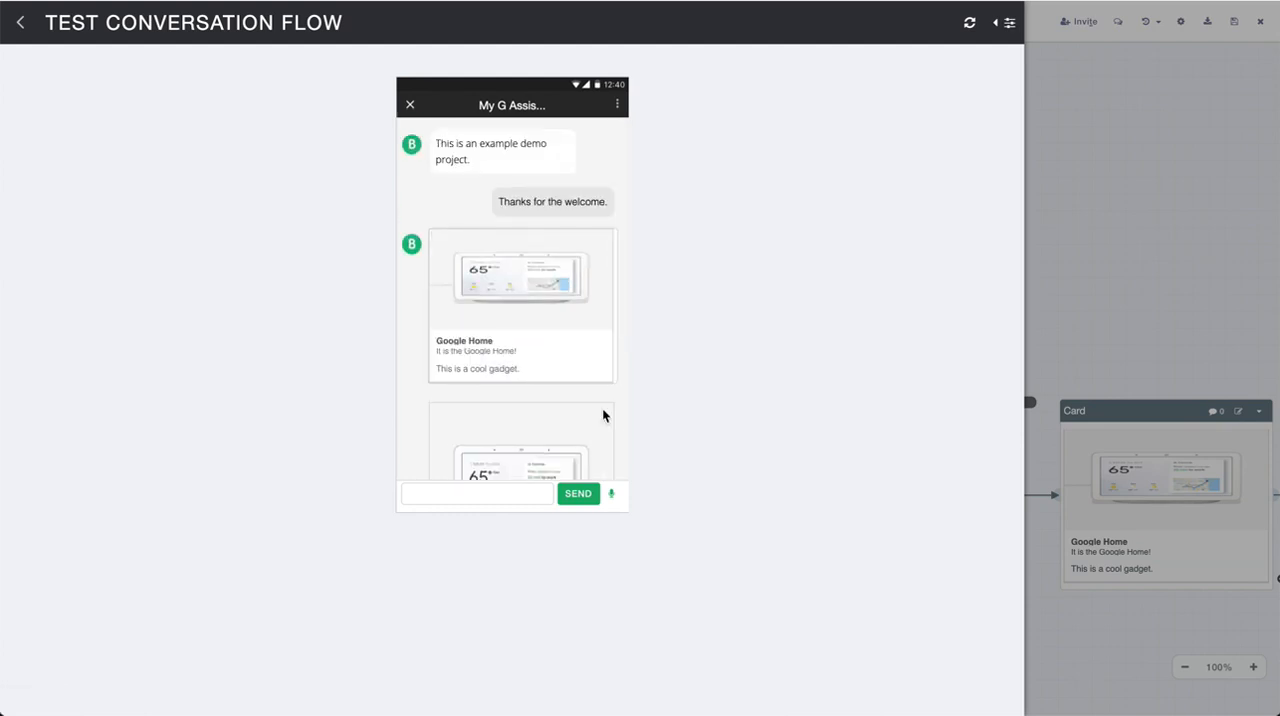
pyautogui.moveTo(28, 96)
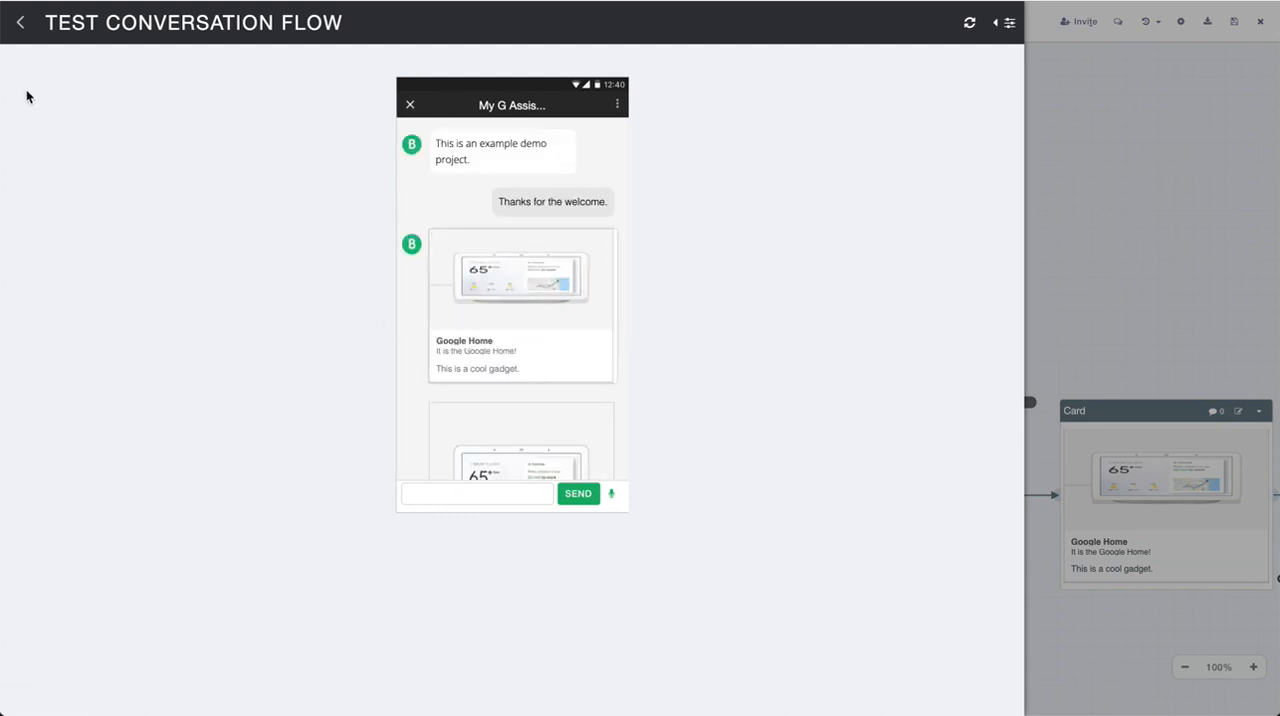
# Leave the Test Conversation Flow preview and restore the sidebar on the Demo flow canvas
pyautogui.click(19, 22)
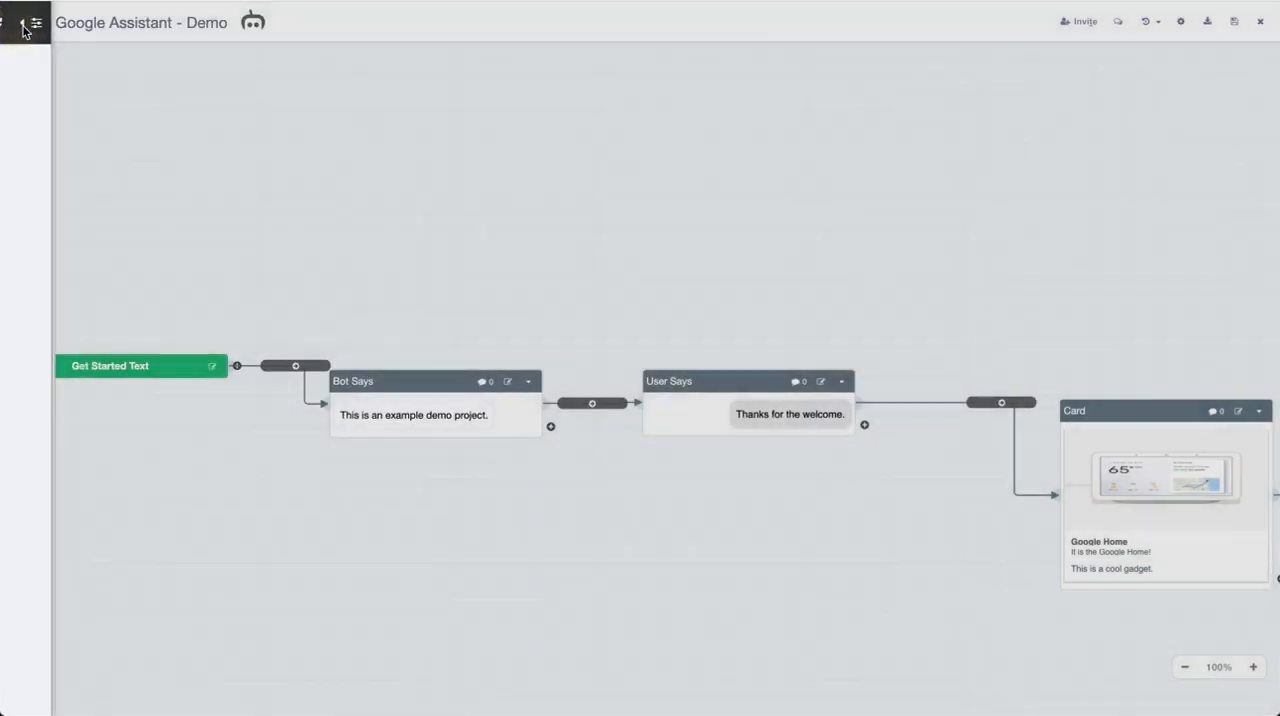
pyautogui.click(27, 22)
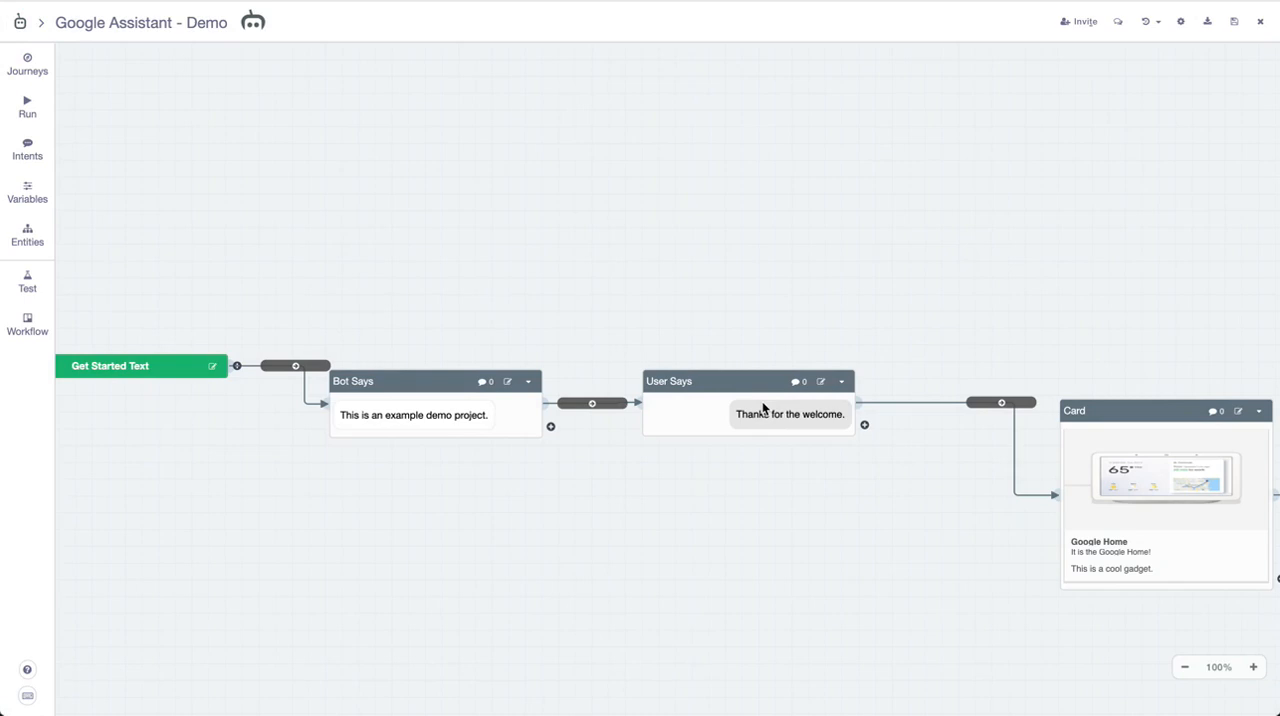
pyautogui.moveTo(1034, 5)
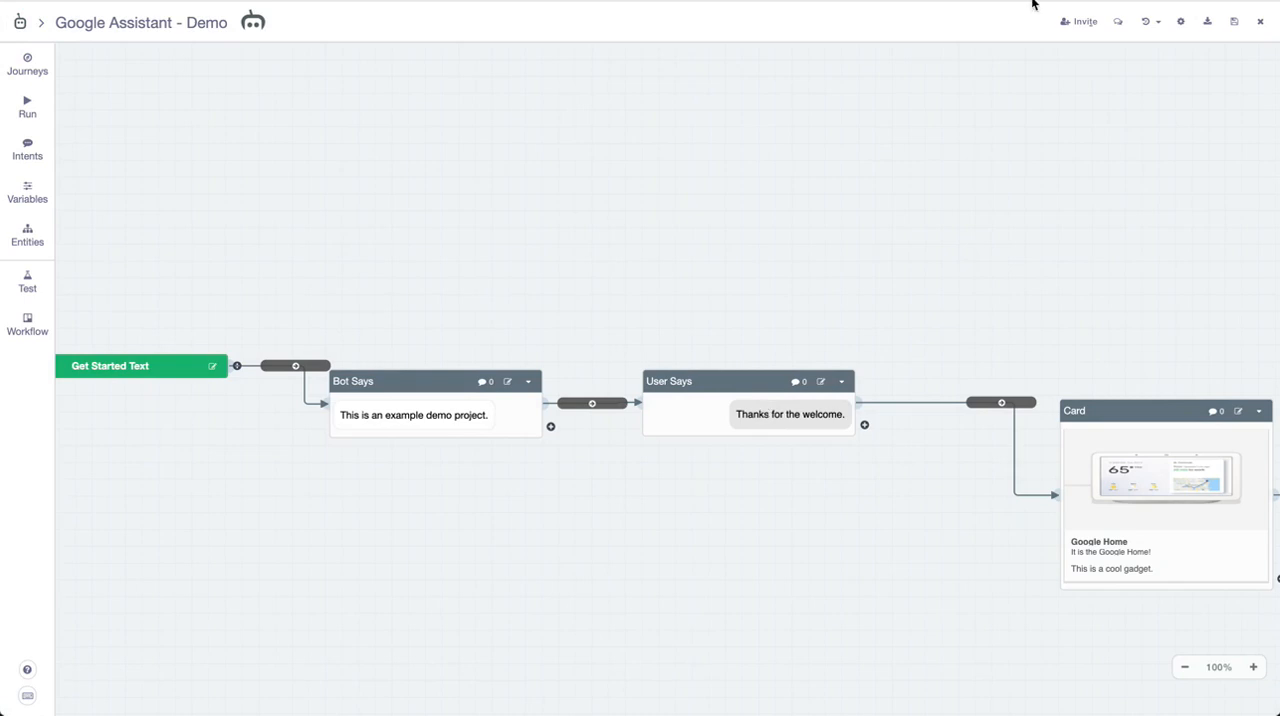